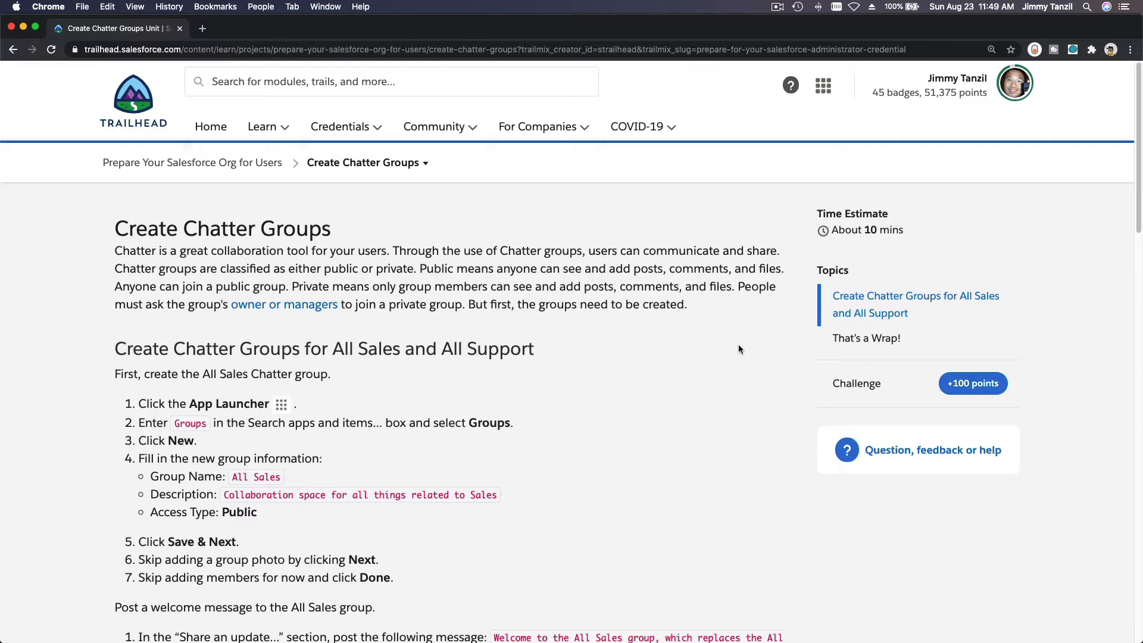
mouse_move(685, 305)
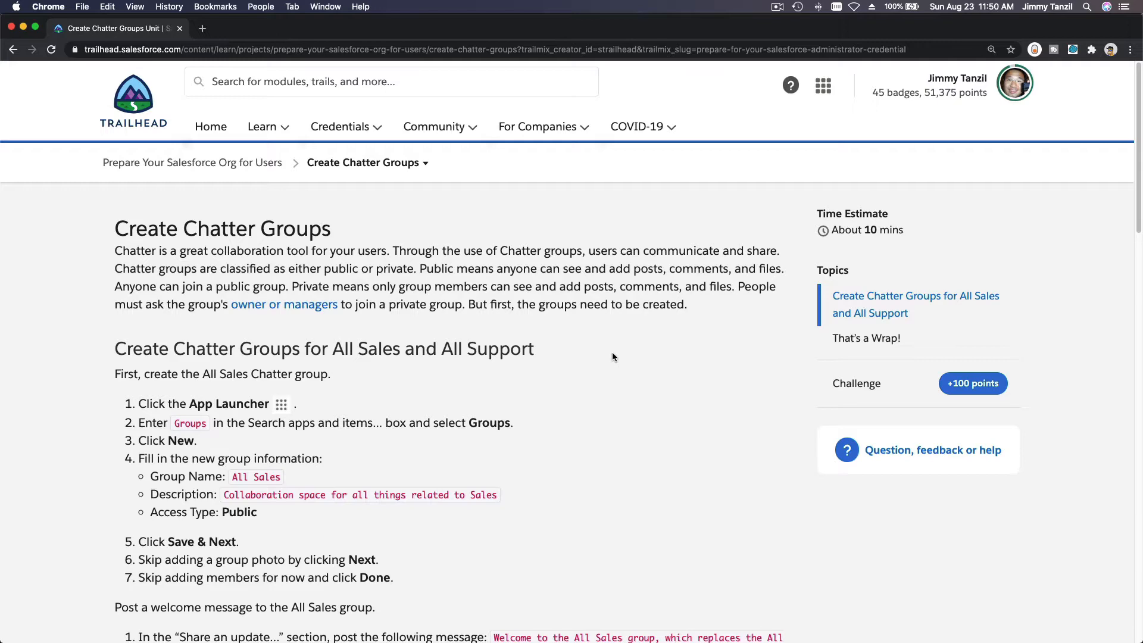
Read through the Create Chatter Groups instructions, highlighting the word Public.
scroll(down, 3)
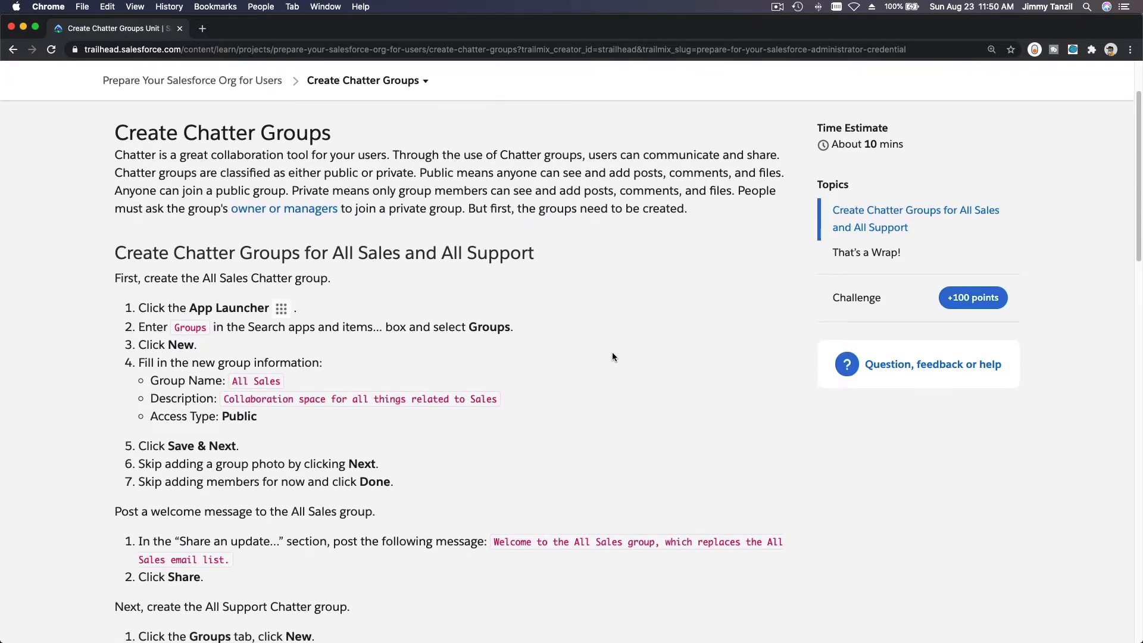
scroll(down, 3)
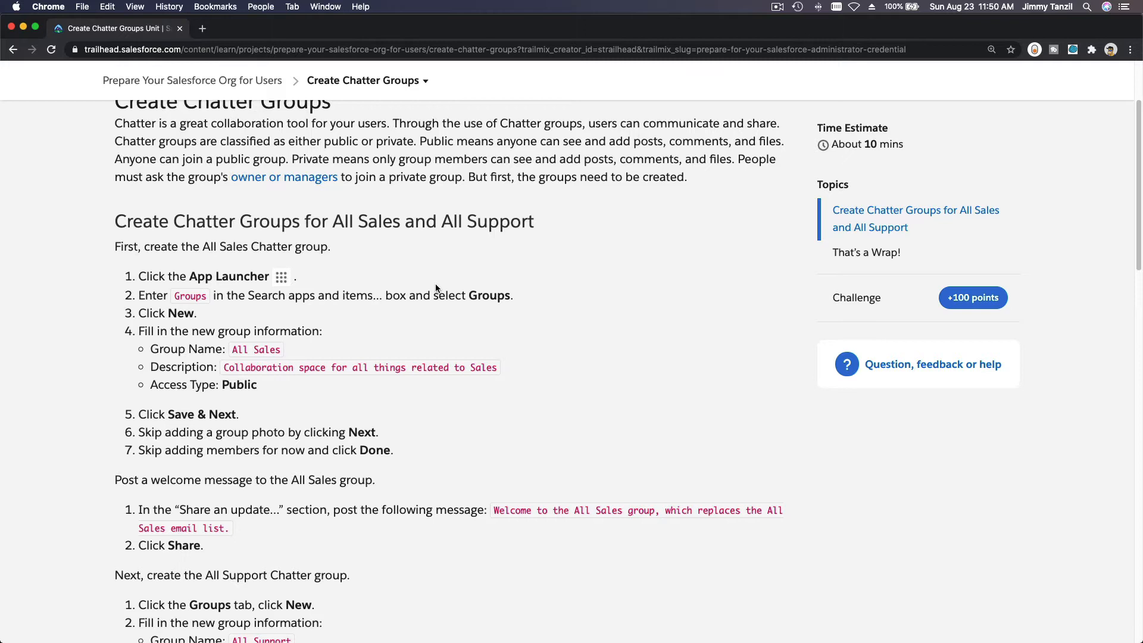
mouse_move(371, 282)
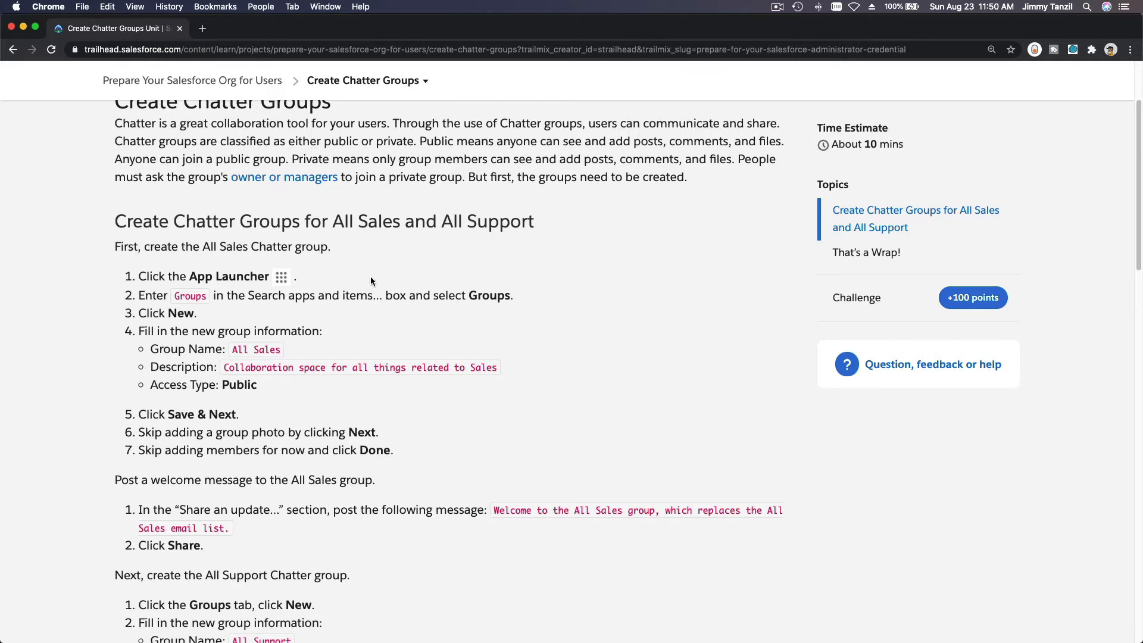
scroll(down, 3)
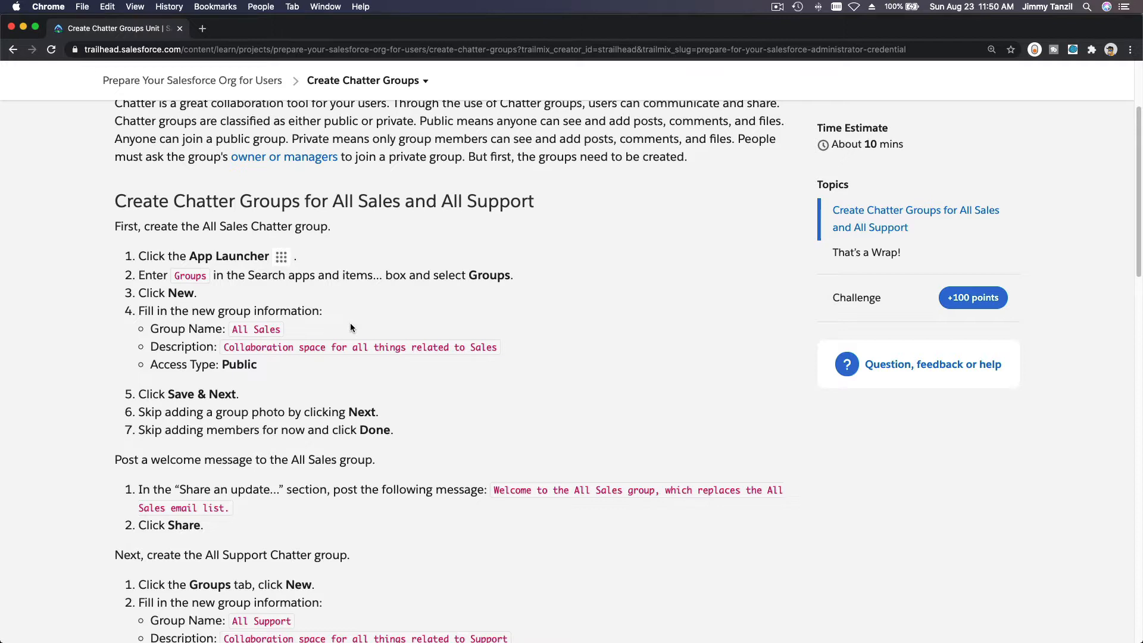
double_click(238, 364)
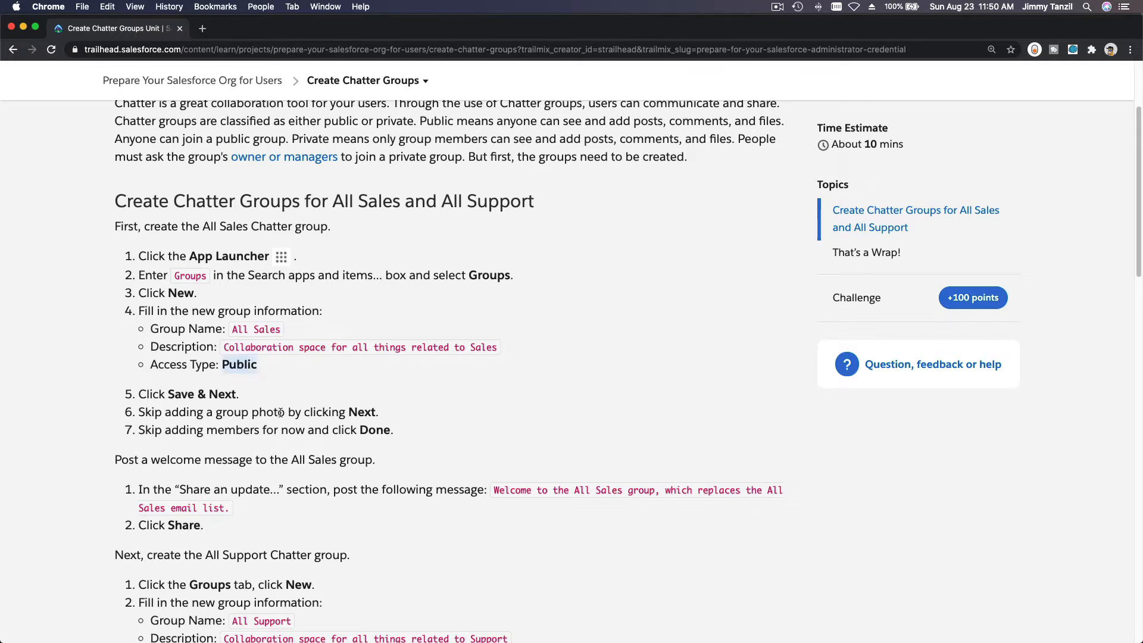
scroll(down, 3)
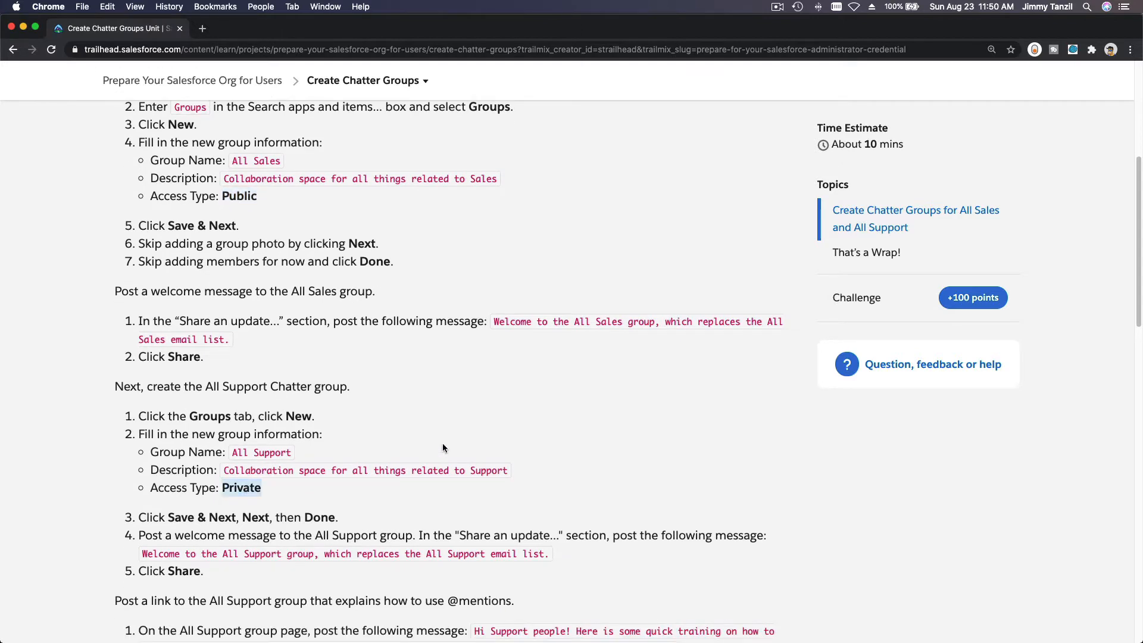
mouse_move(400, 283)
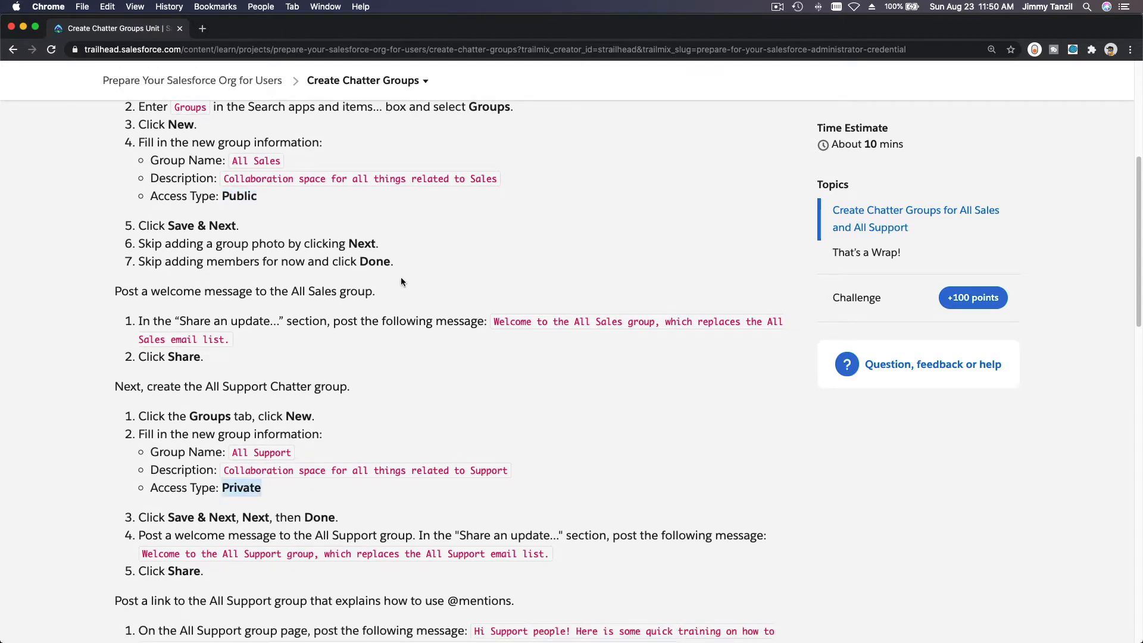
double_click(239, 195)
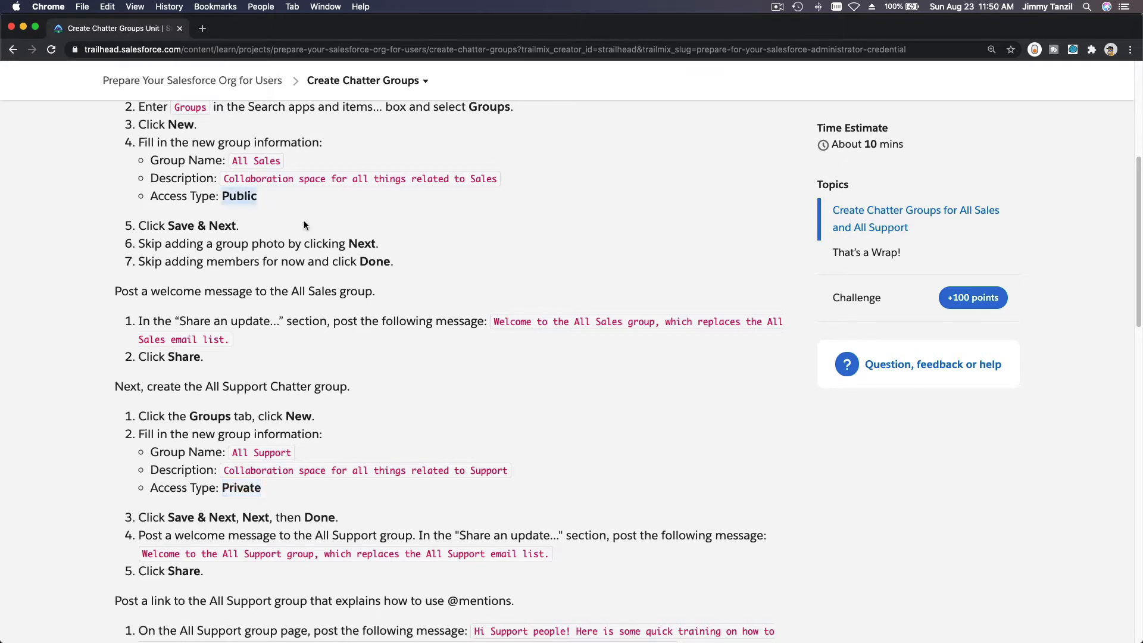
scroll(up, 3)
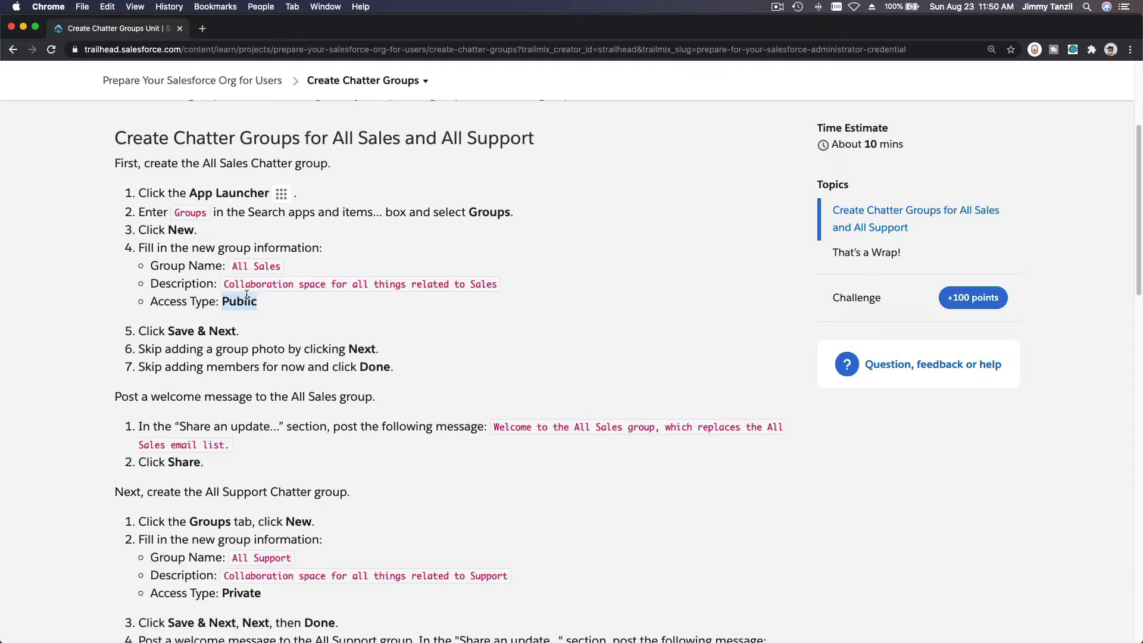
mouse_move(332, 256)
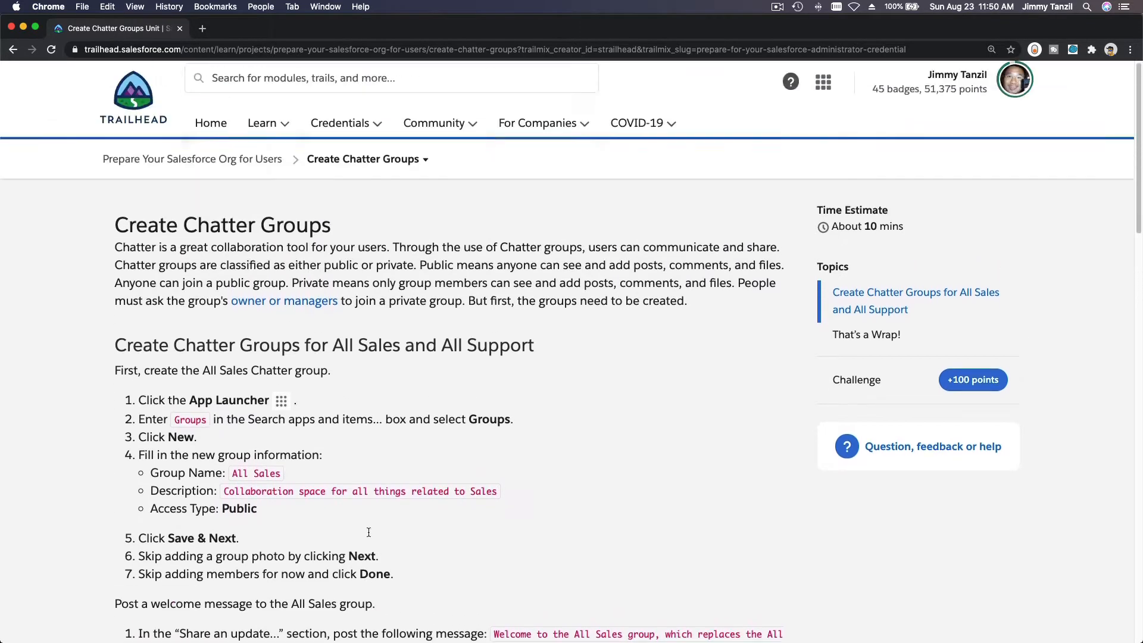
scroll(down, 3)
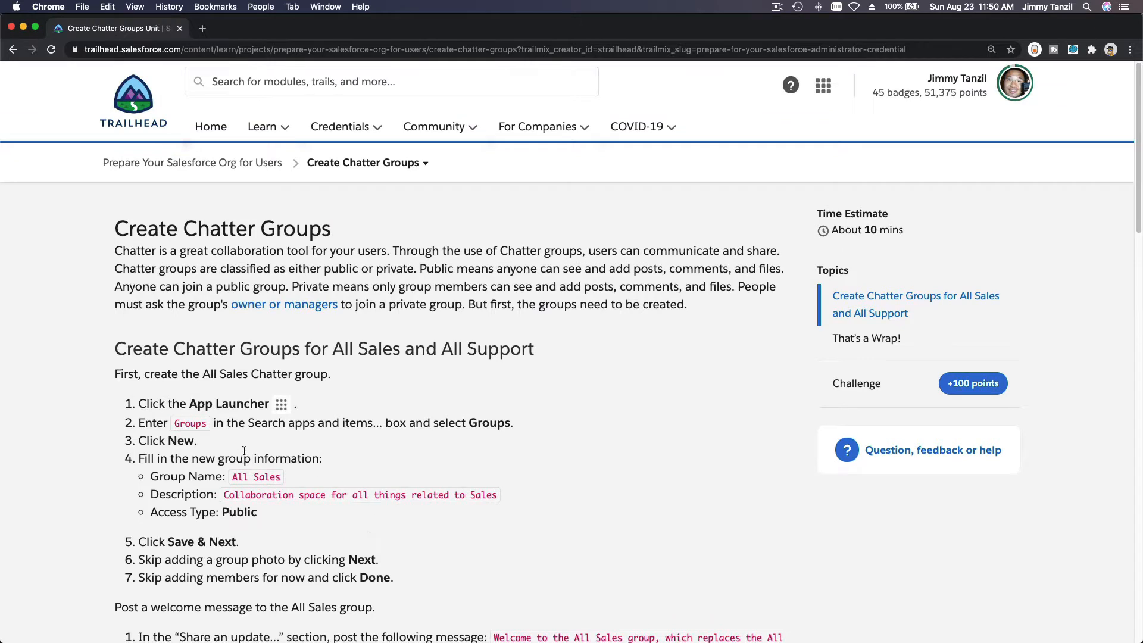
scroll(down, 3)
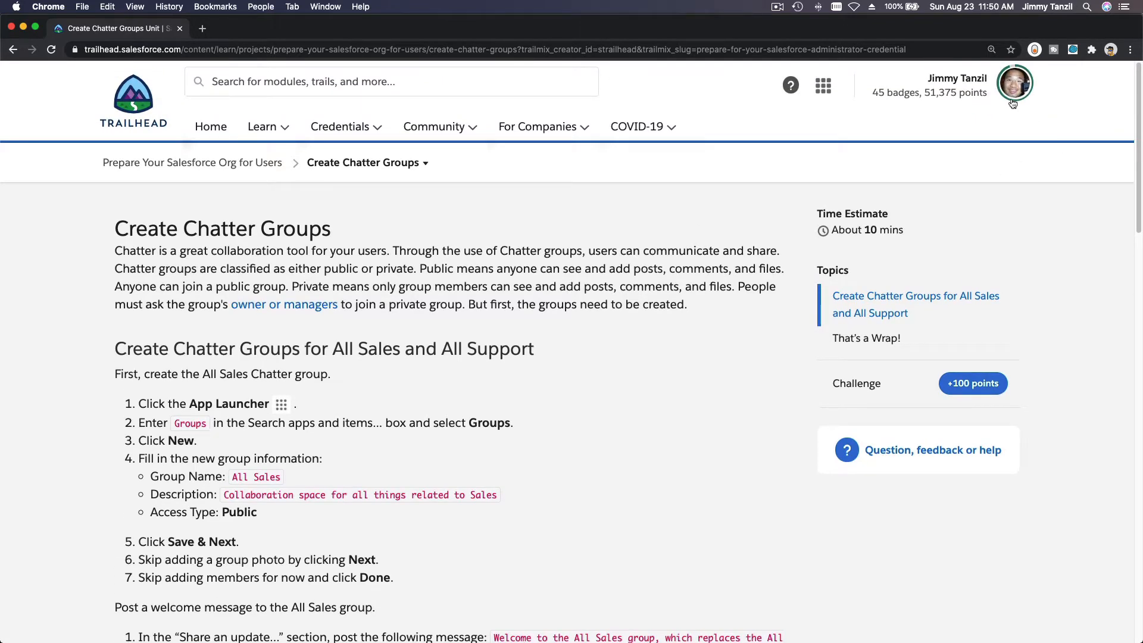
Launch the Admin Cert hands-on org, then return to the unit instructions.
click(1013, 85)
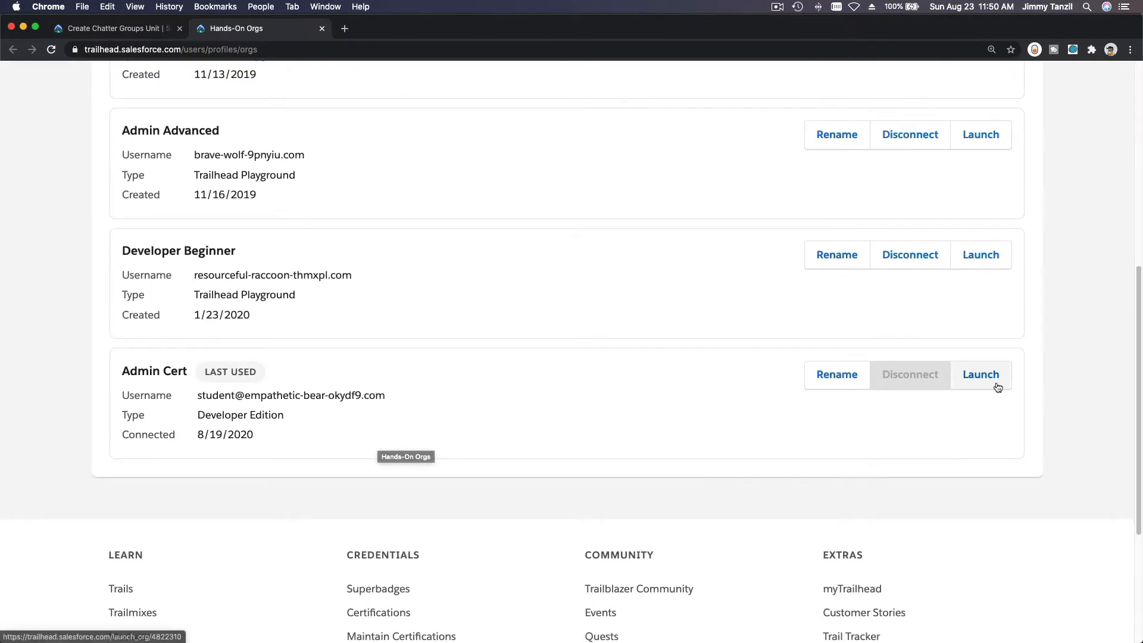
click(980, 373)
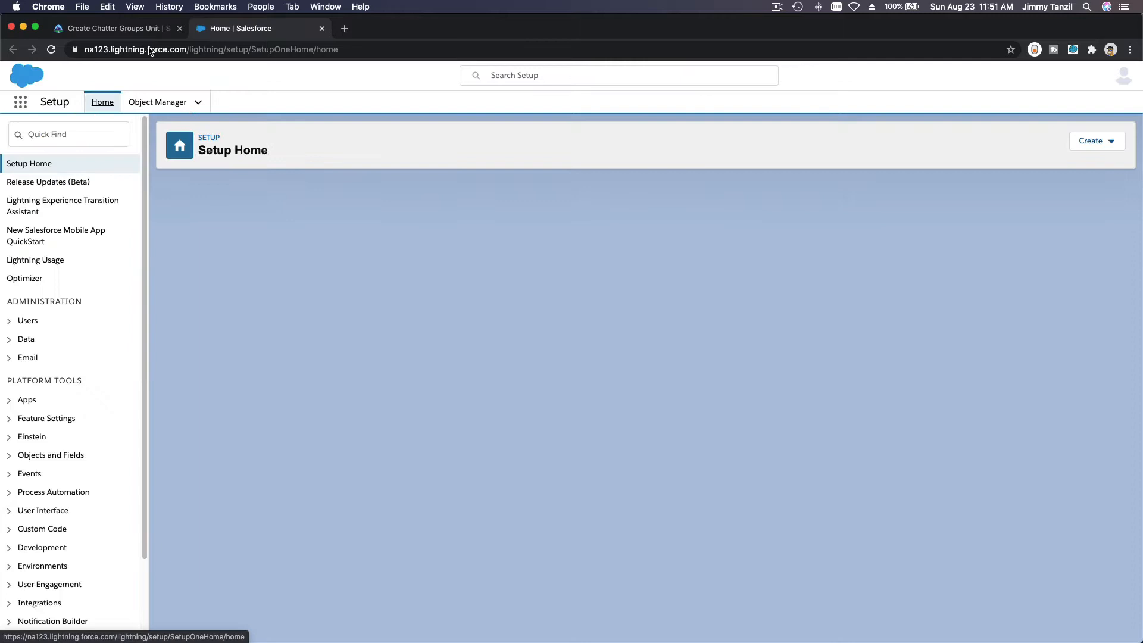
click(113, 28)
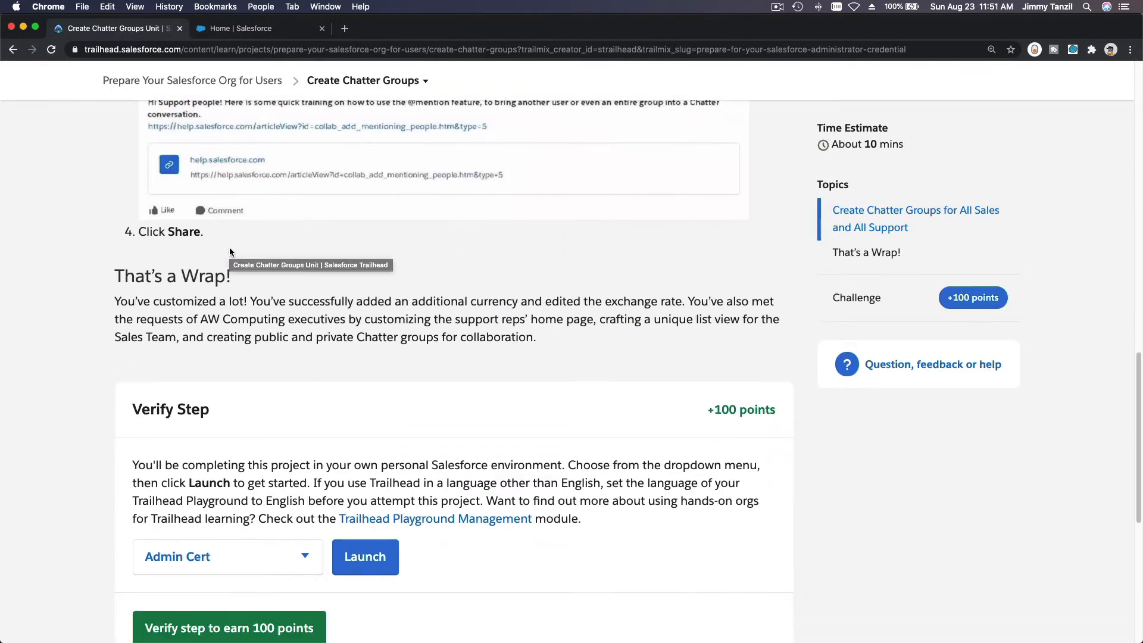
scroll(down, 3)
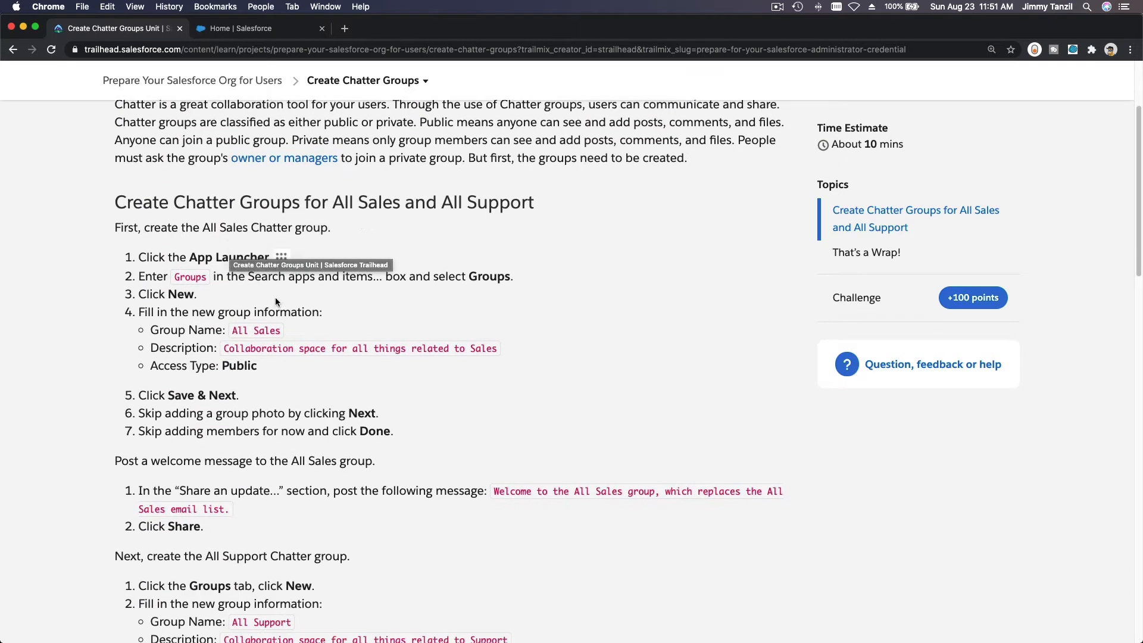
scroll(down, 3)
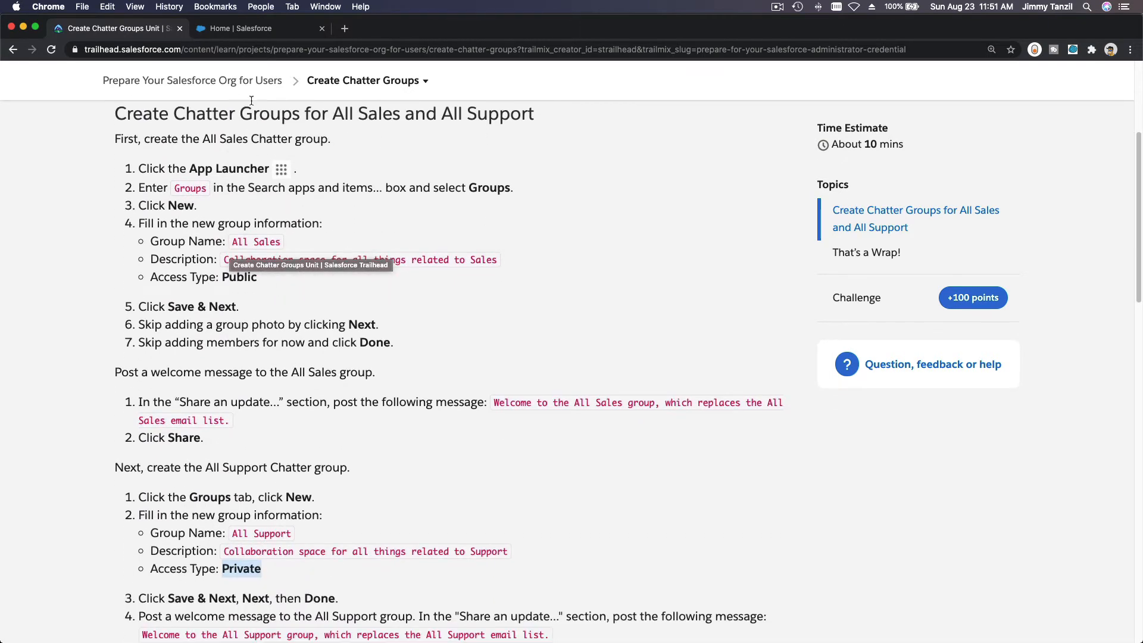
In the launched org, find Groups through the App Launcher and show the Active Groups list.
click(251, 28)
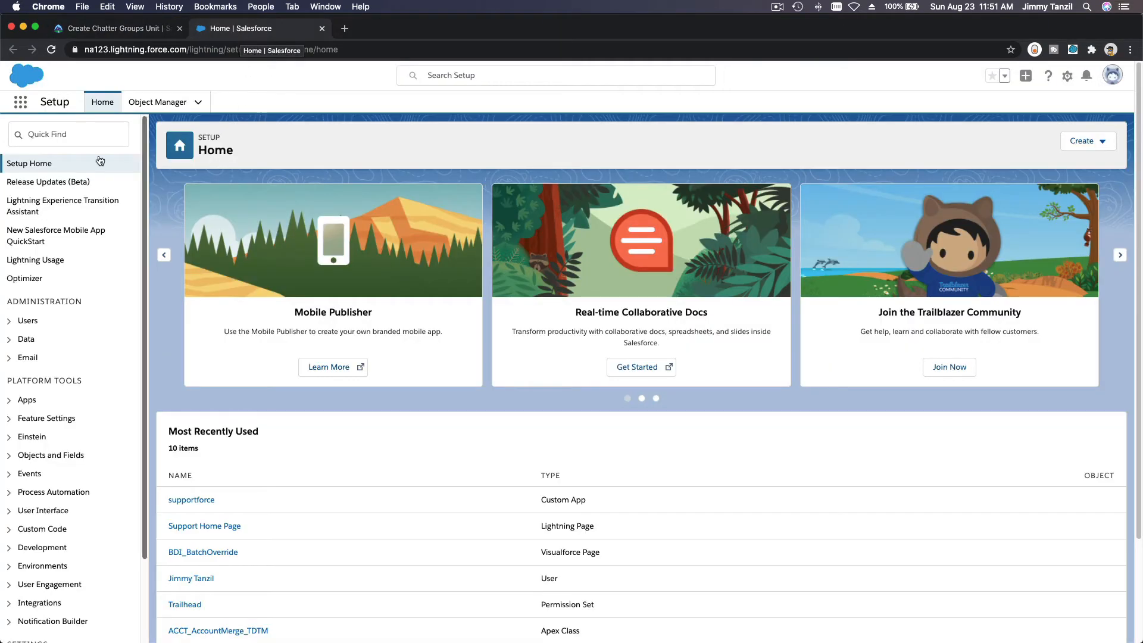
click(20, 101)
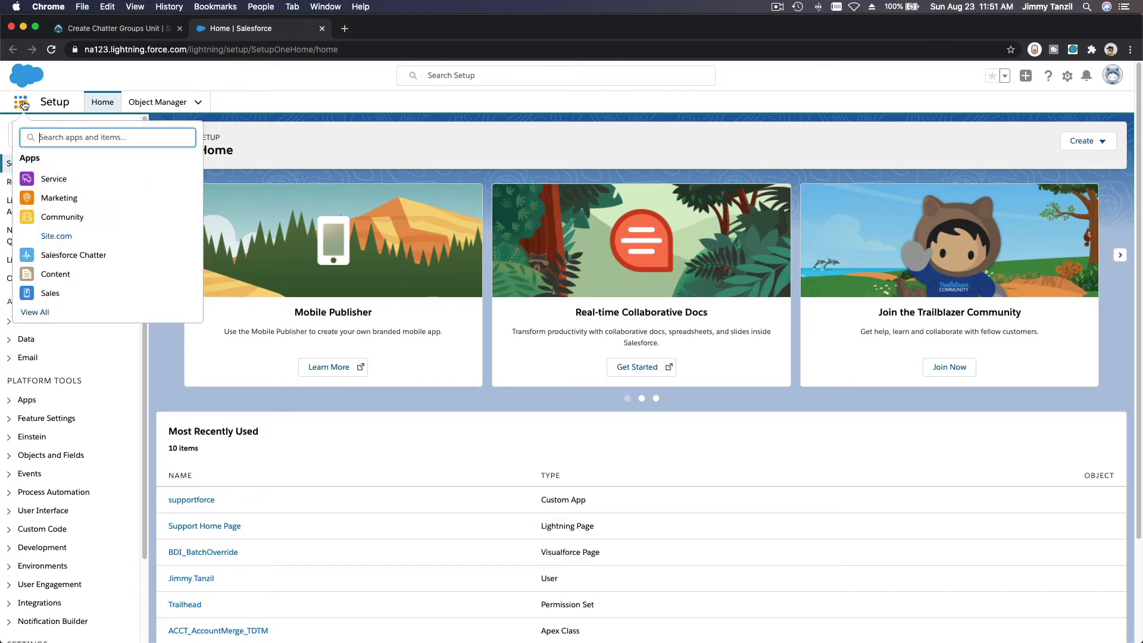
text(G)
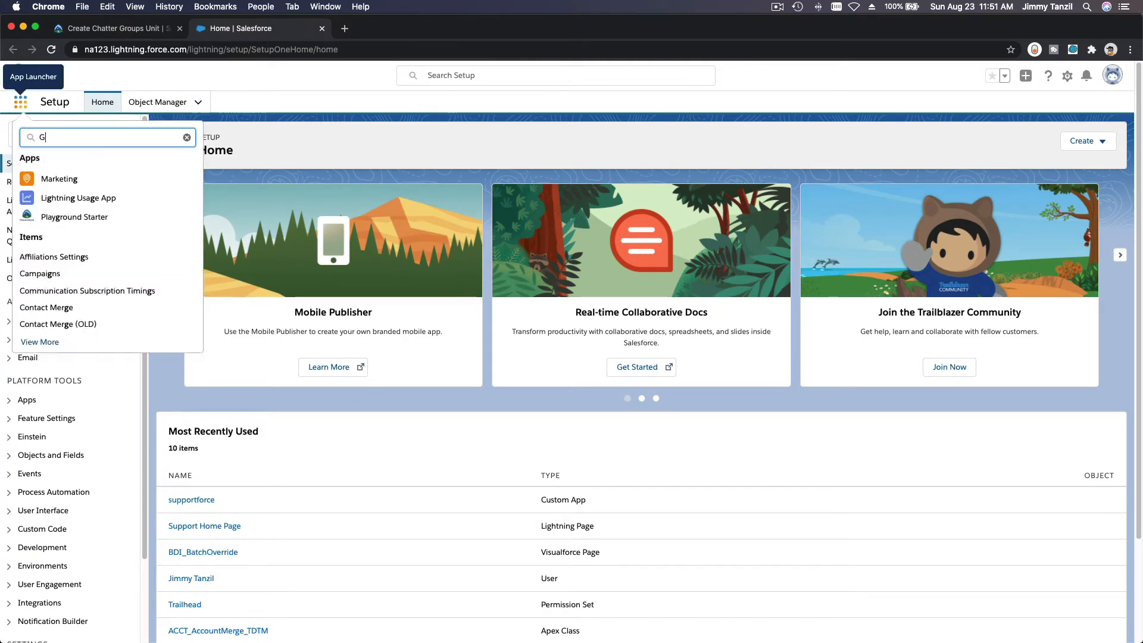
text(roups)
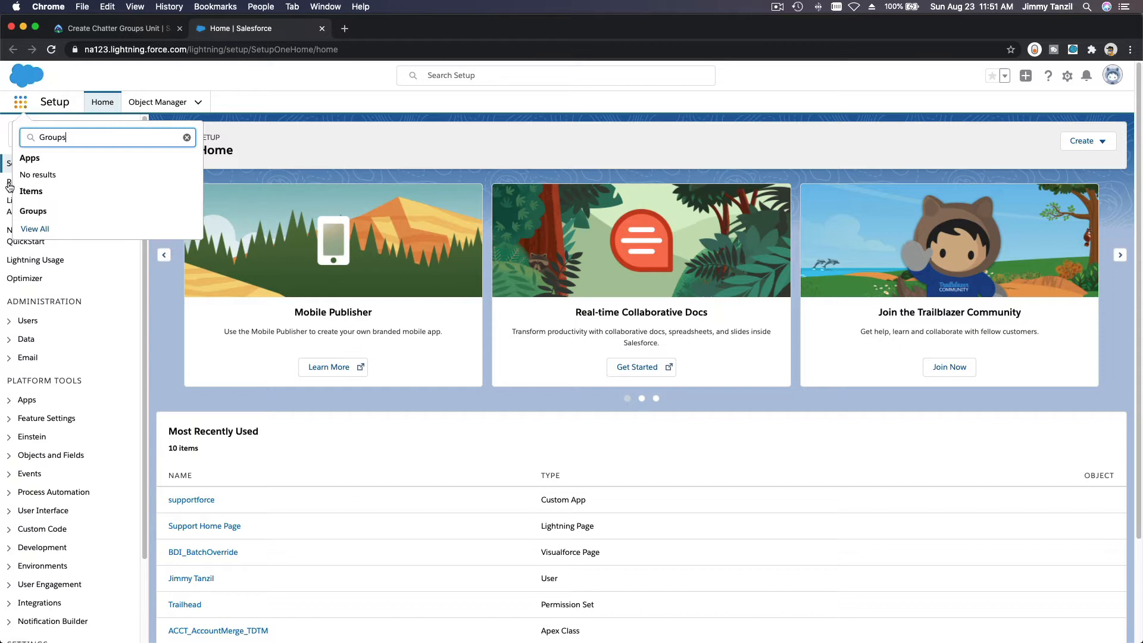
click(33, 211)
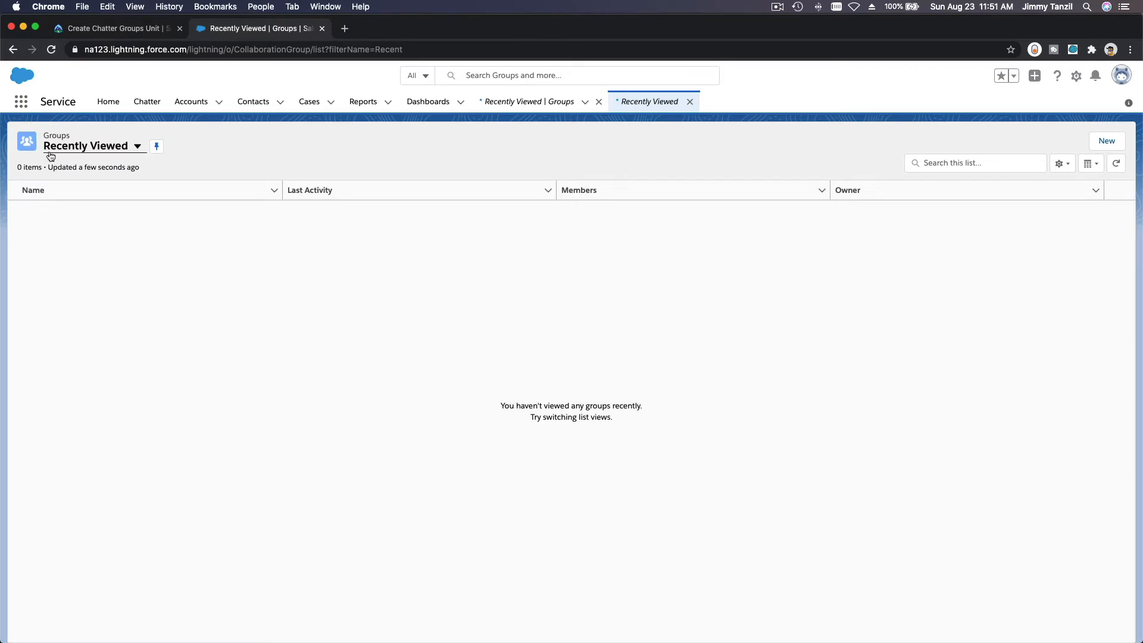
click(91, 146)
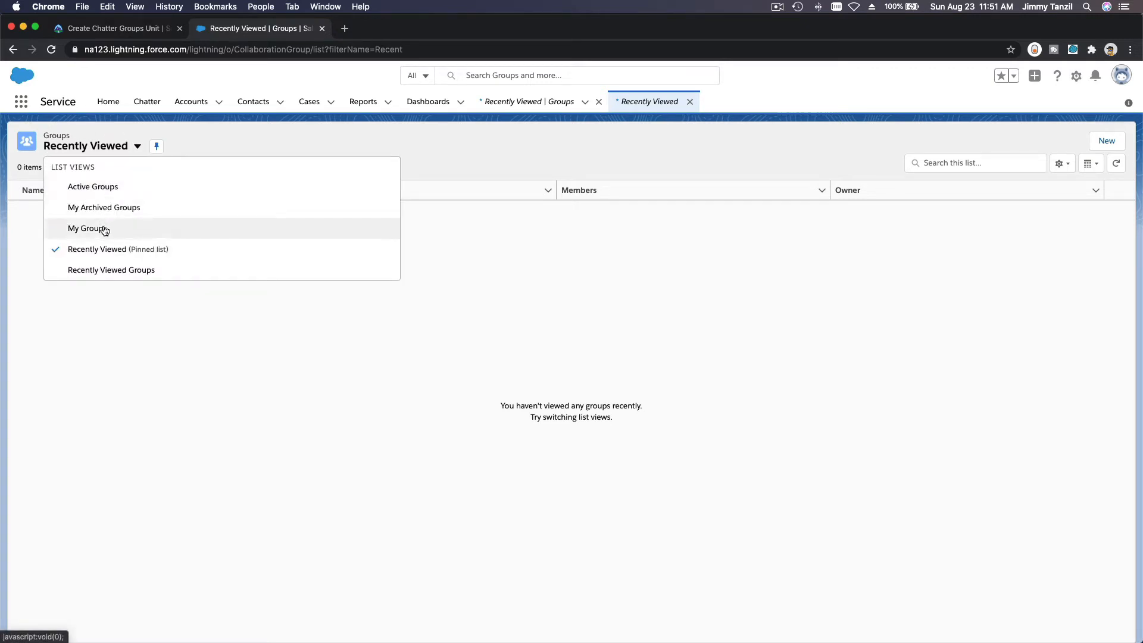
click(93, 187)
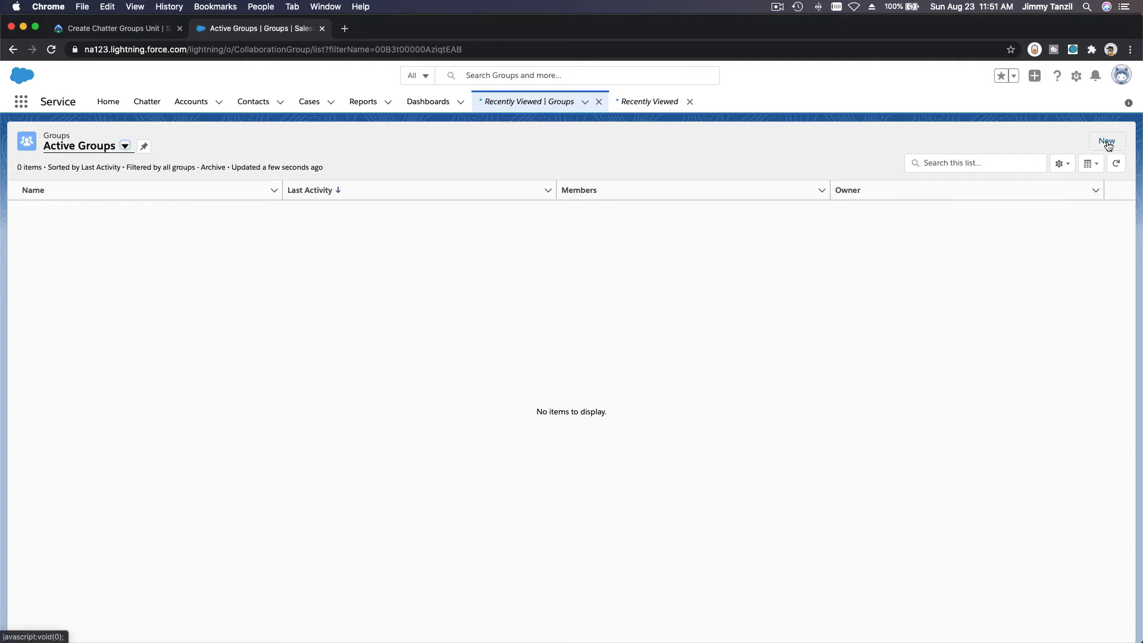
Start a New Group named All Sales, described 'Collaboration space for all things related to Sales'.
click(1106, 140)
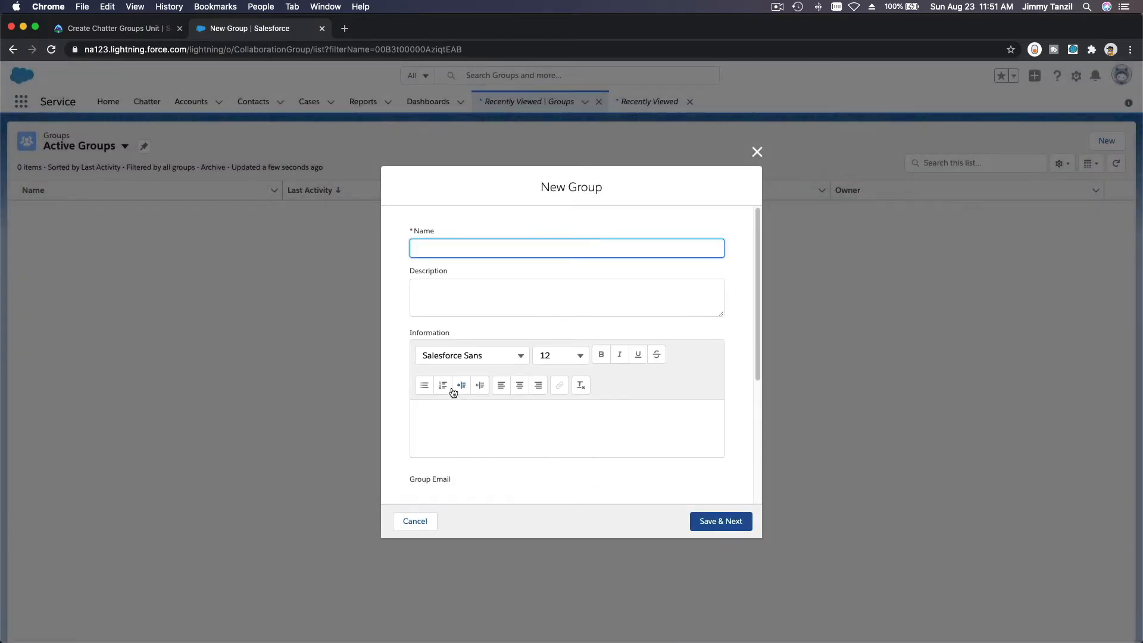
click(113, 28)
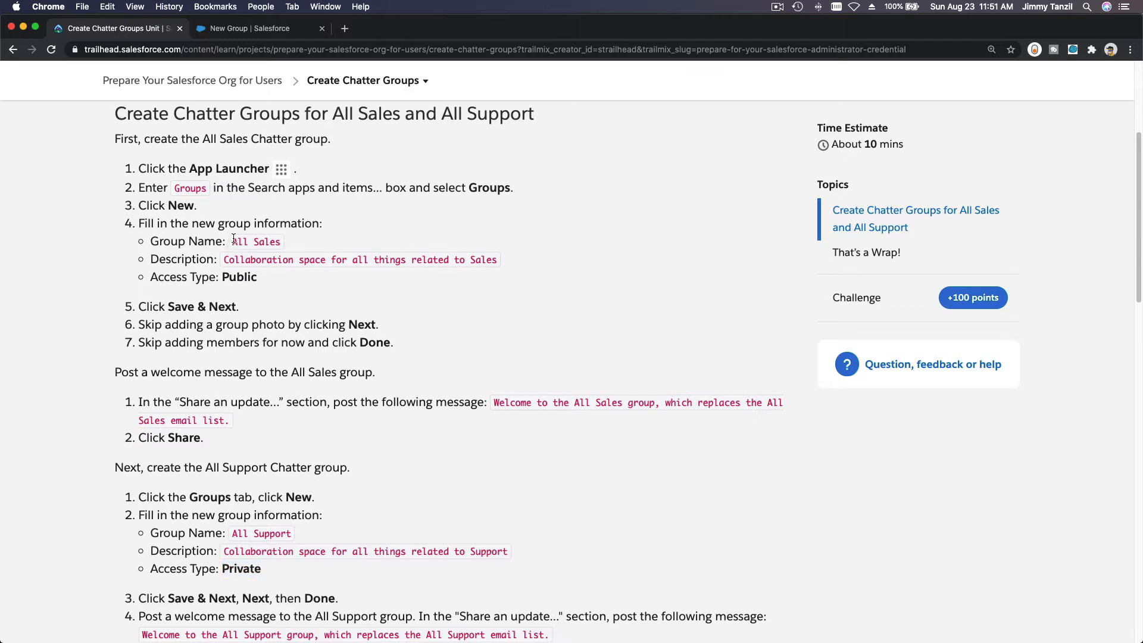
double_click(255, 241)
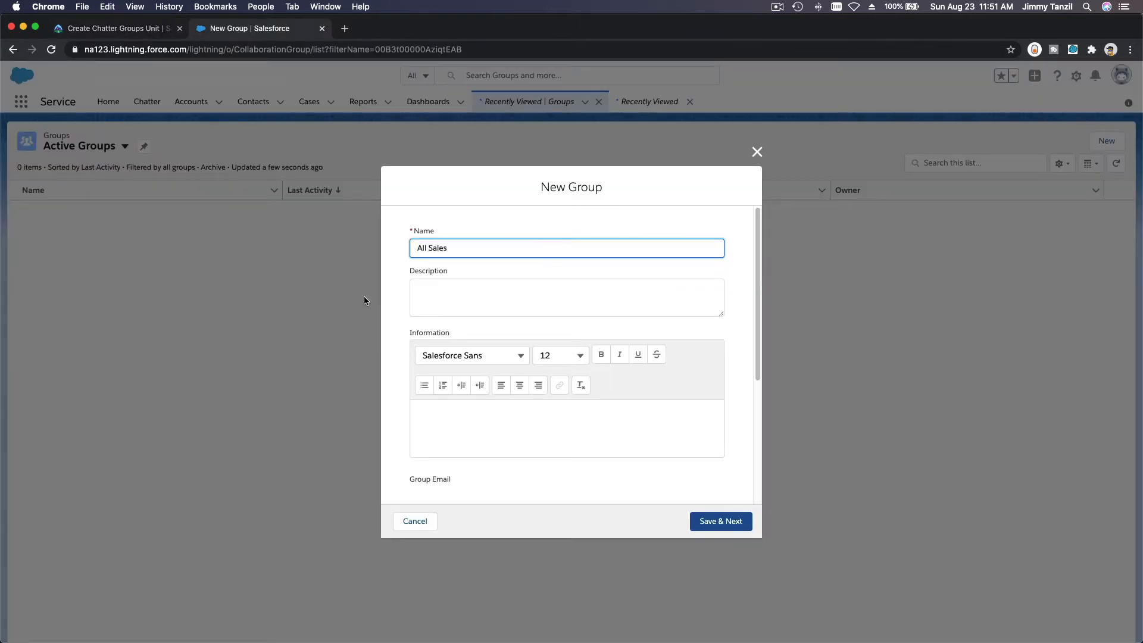
click(114, 28)
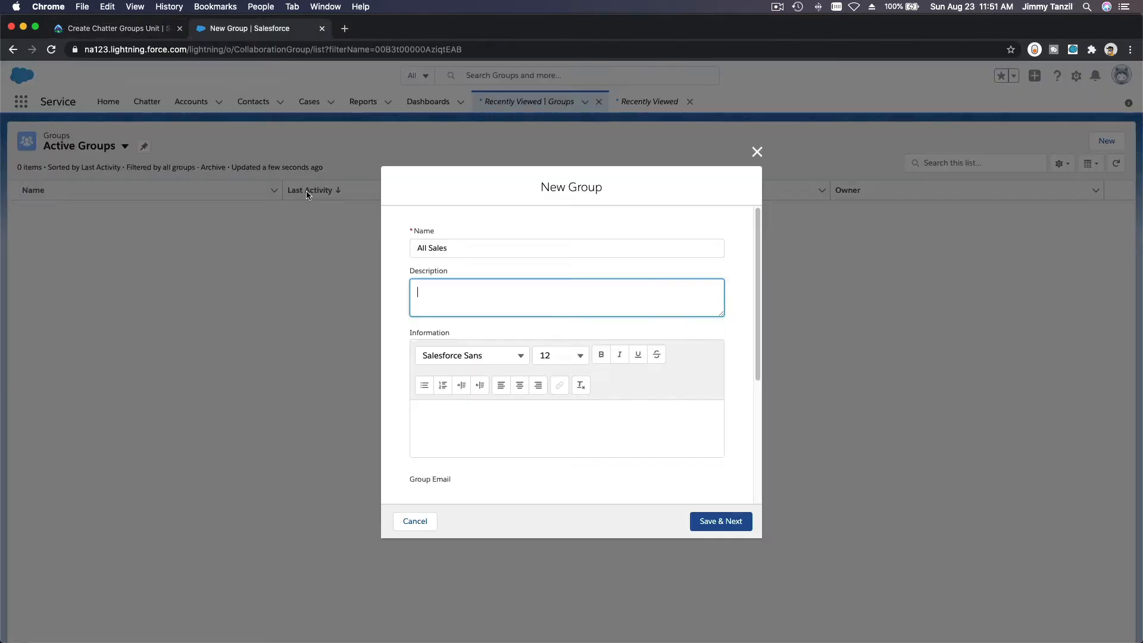
text(Collaboration space for all things related to Sales)
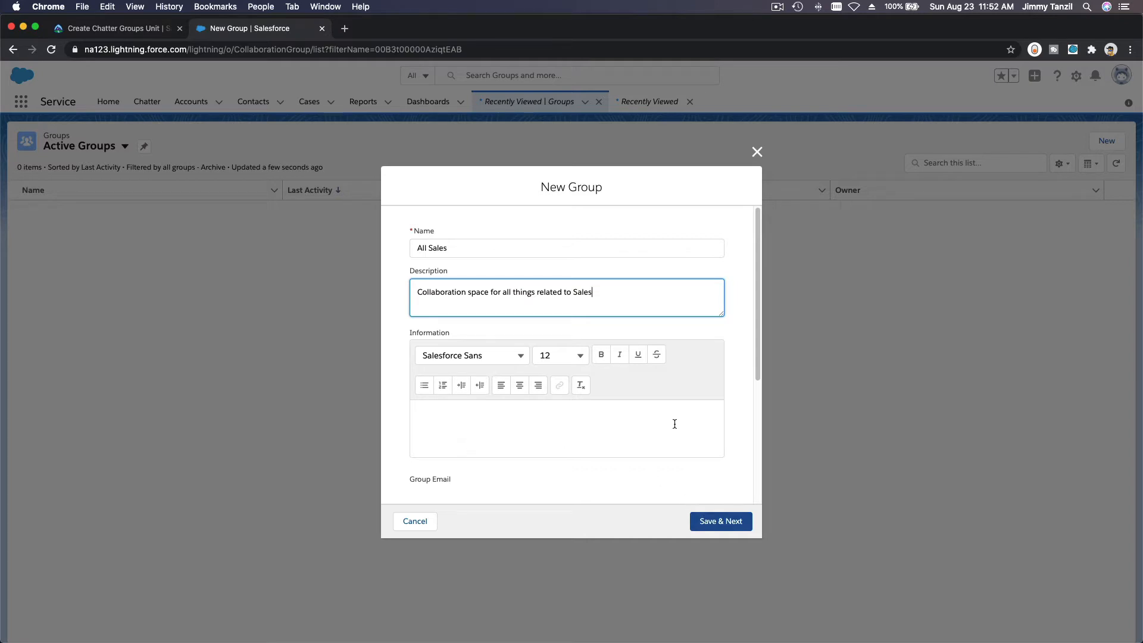
Set Access Type to Public, leaving Allow customers and Broadcast Only unticked.
scroll(down, 3)
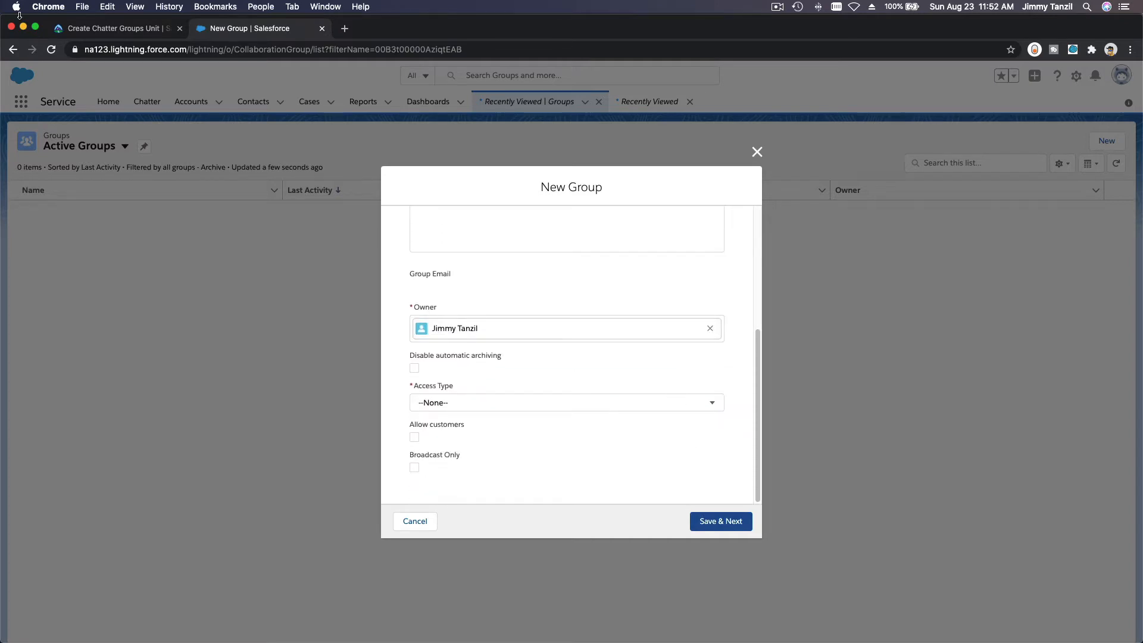
click(565, 402)
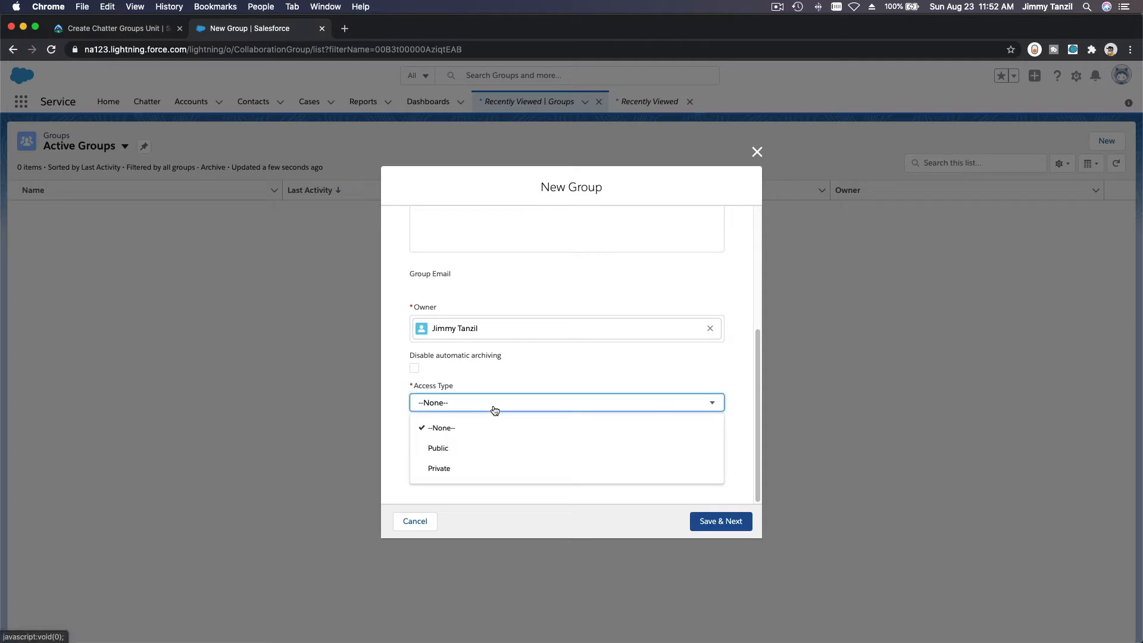
click(437, 448)
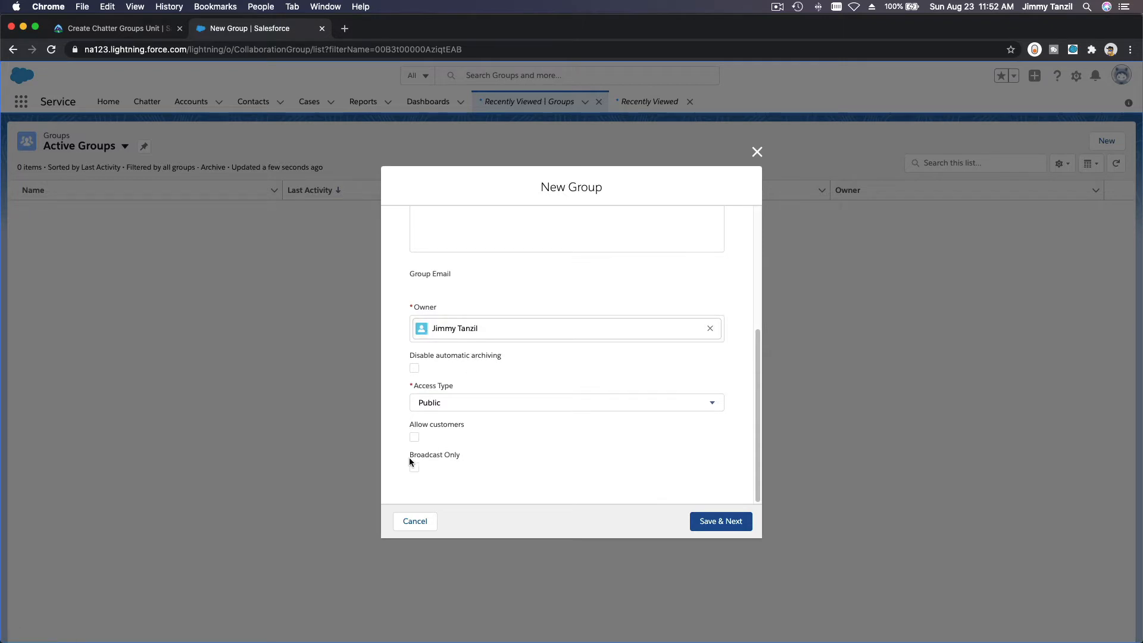
click(113, 28)
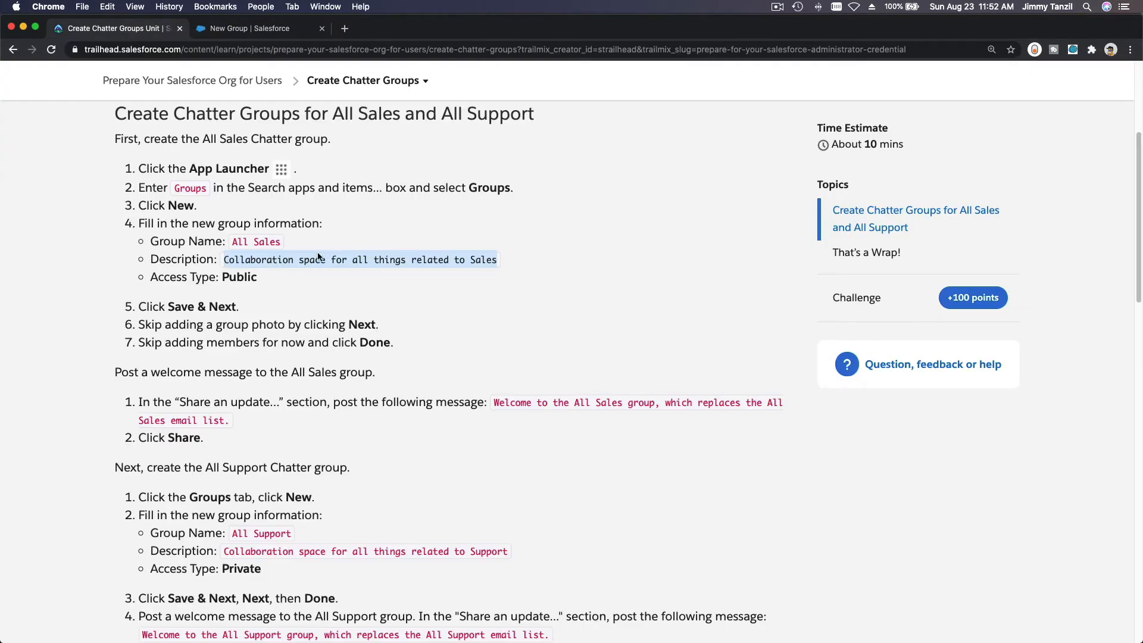
mouse_move(383, 336)
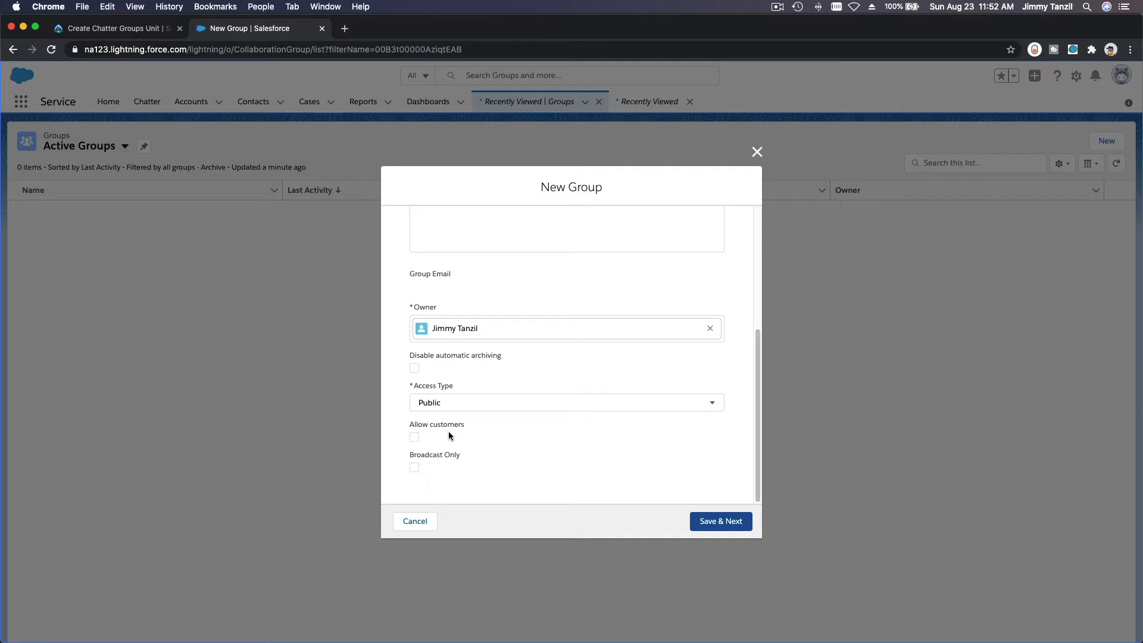
mouse_move(265, 430)
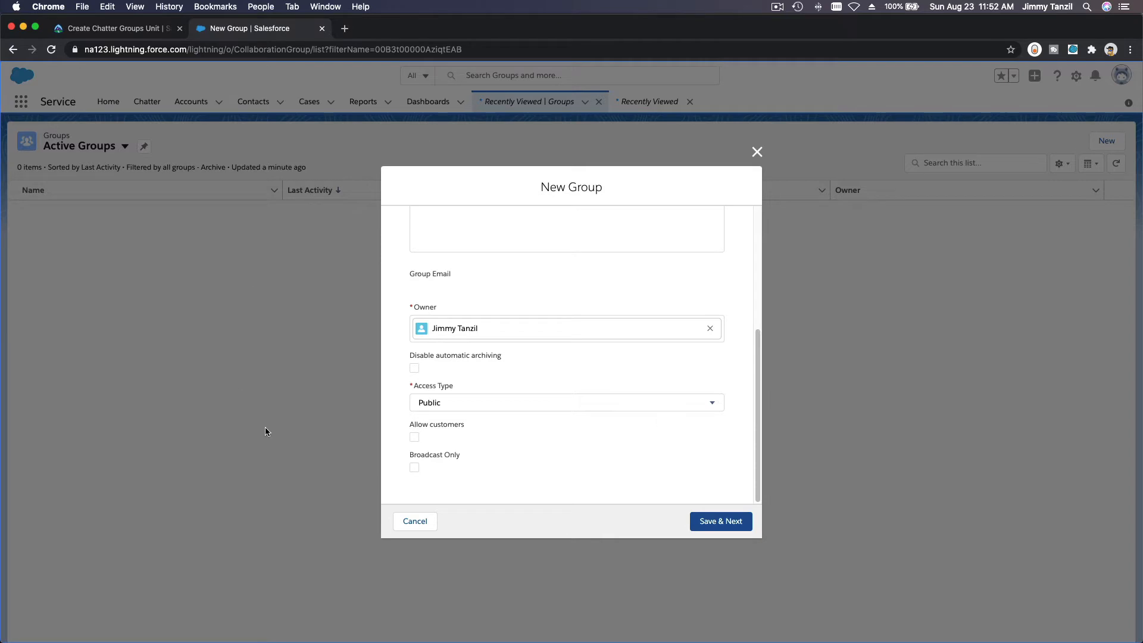
mouse_move(522, 101)
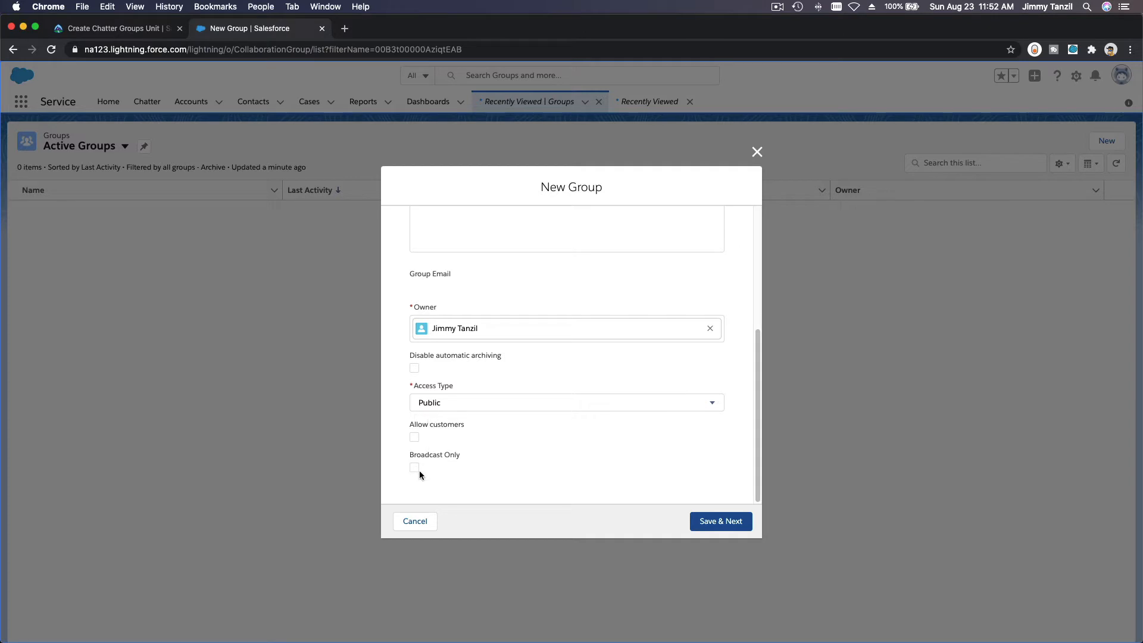
click(415, 436)
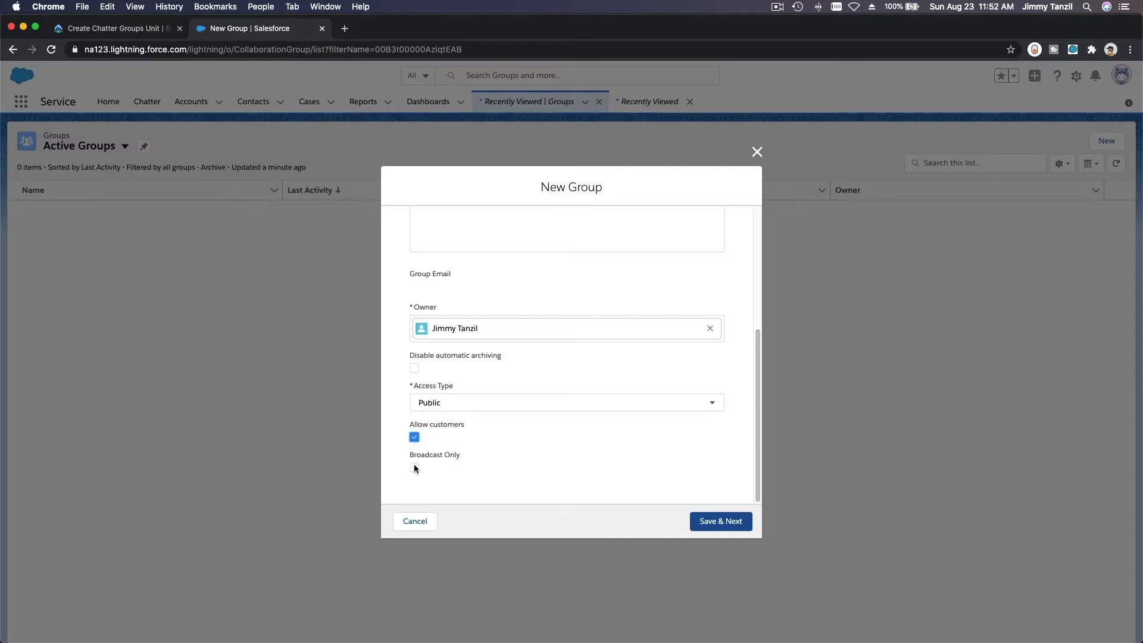
click(414, 466)
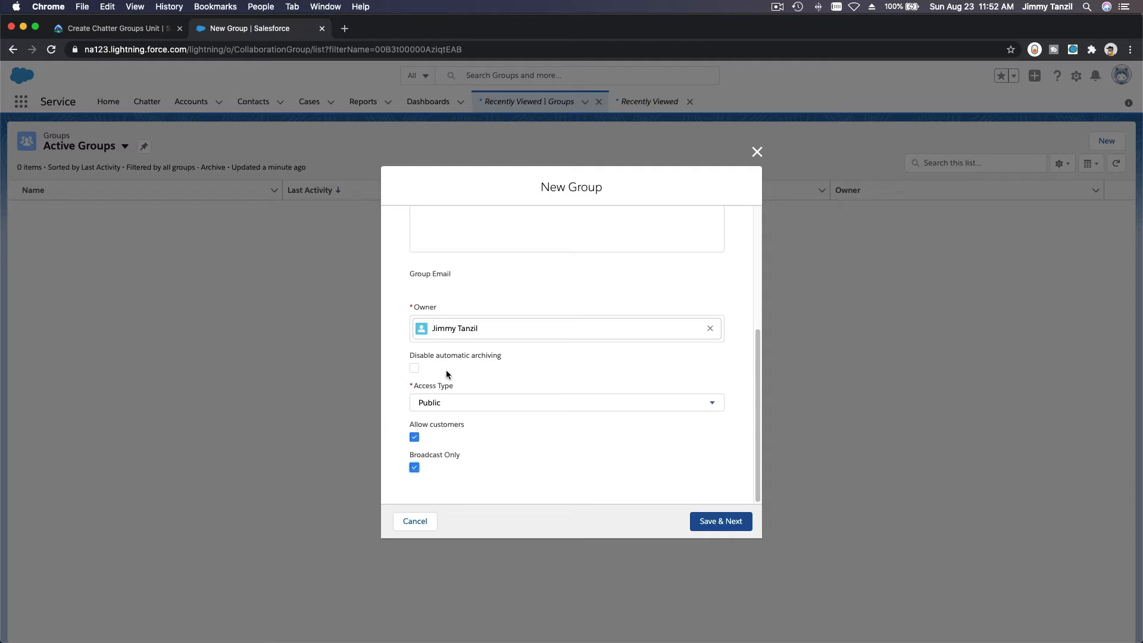
mouse_move(541, 409)
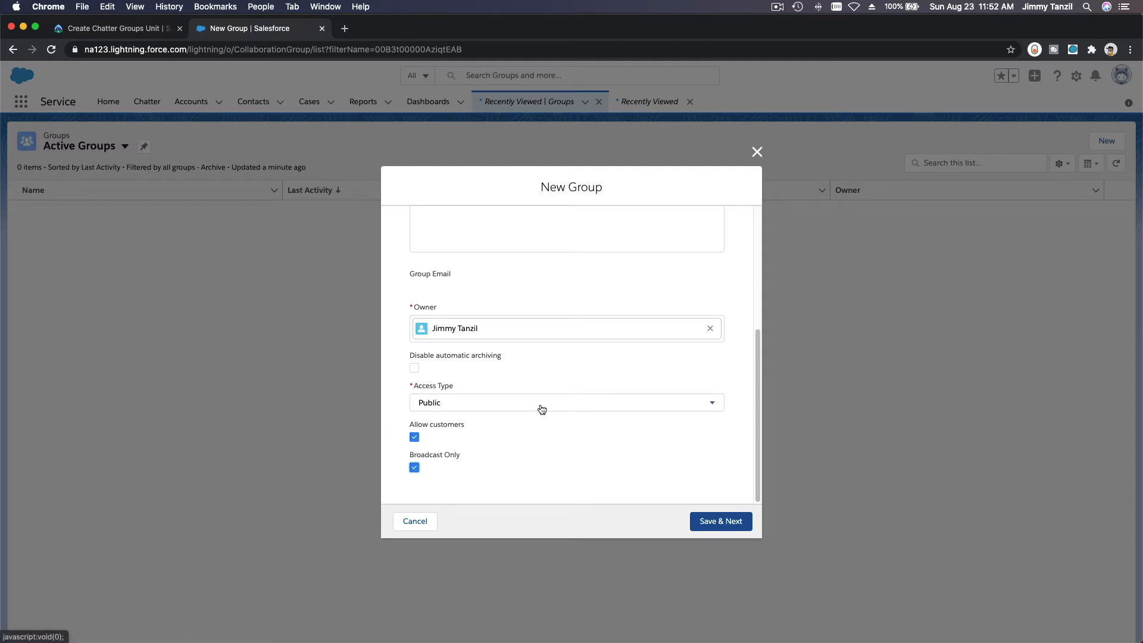
mouse_move(582, 449)
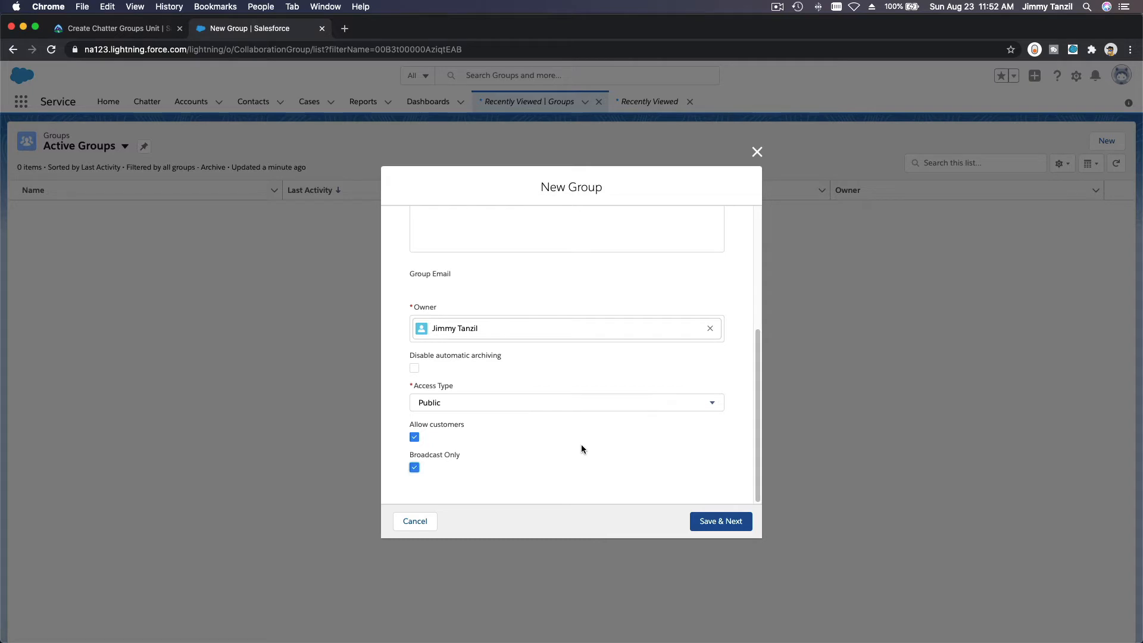
mouse_move(549, 384)
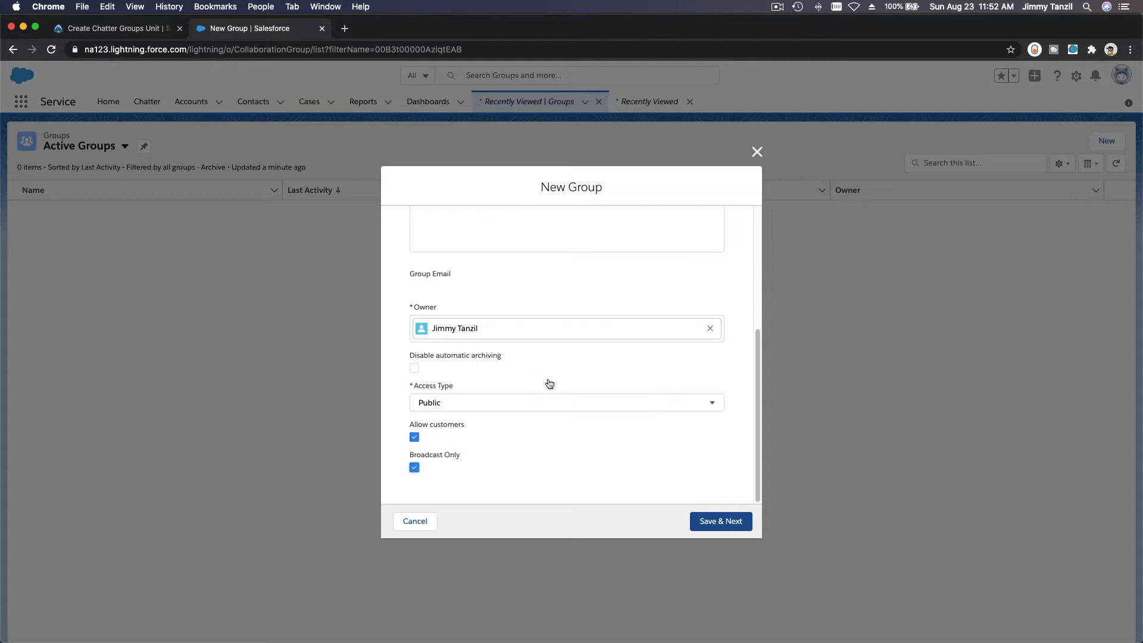
mouse_move(756, 361)
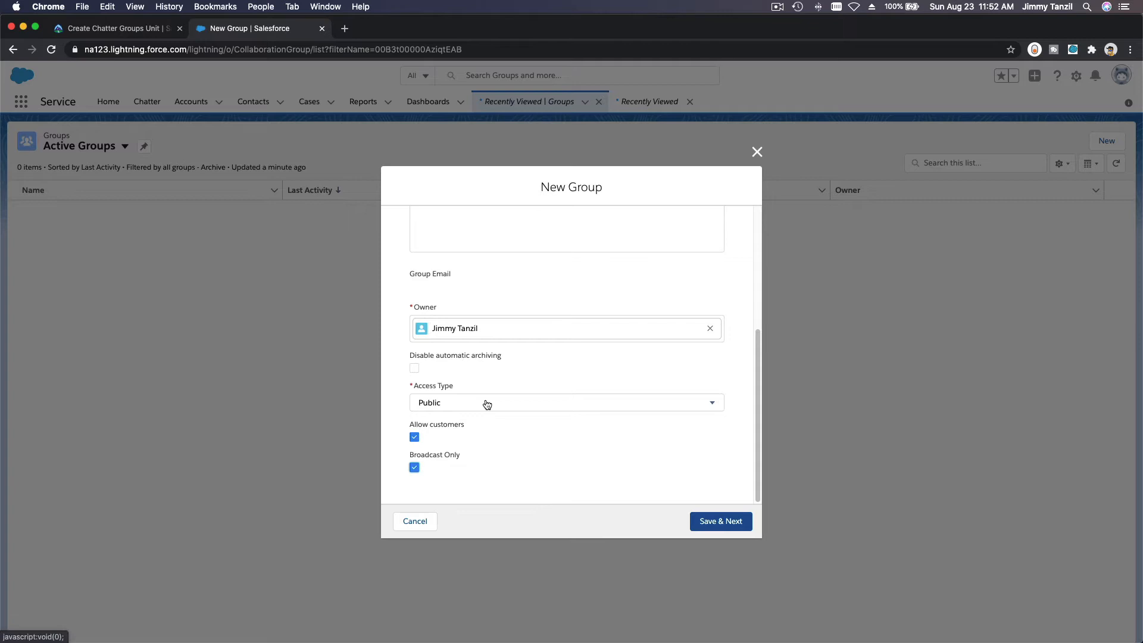
mouse_move(1033, 401)
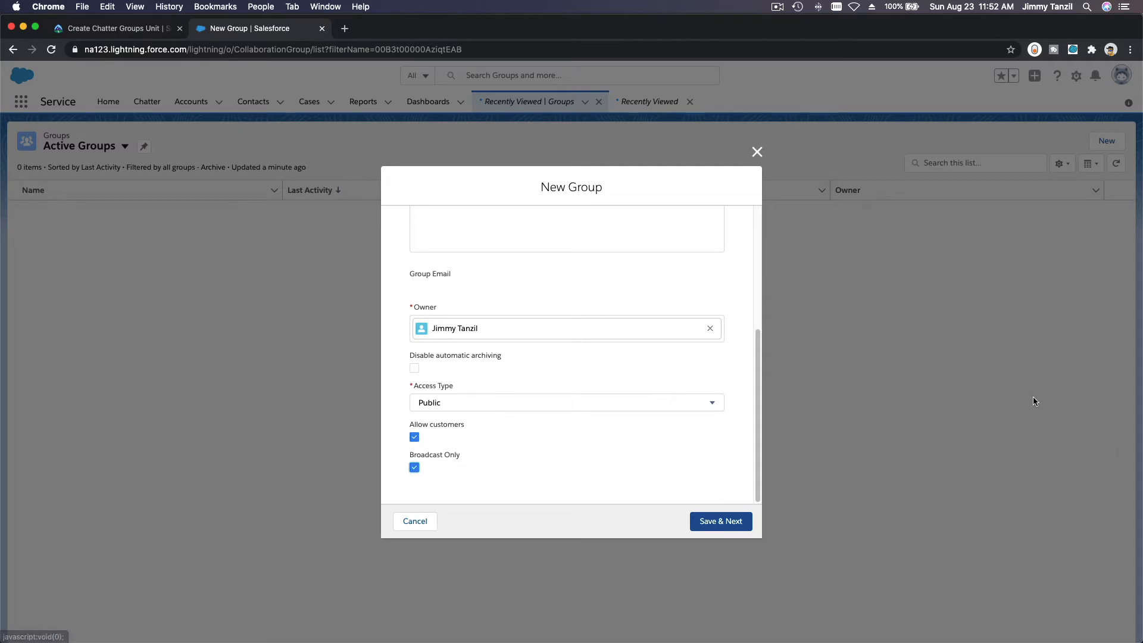
click(414, 467)
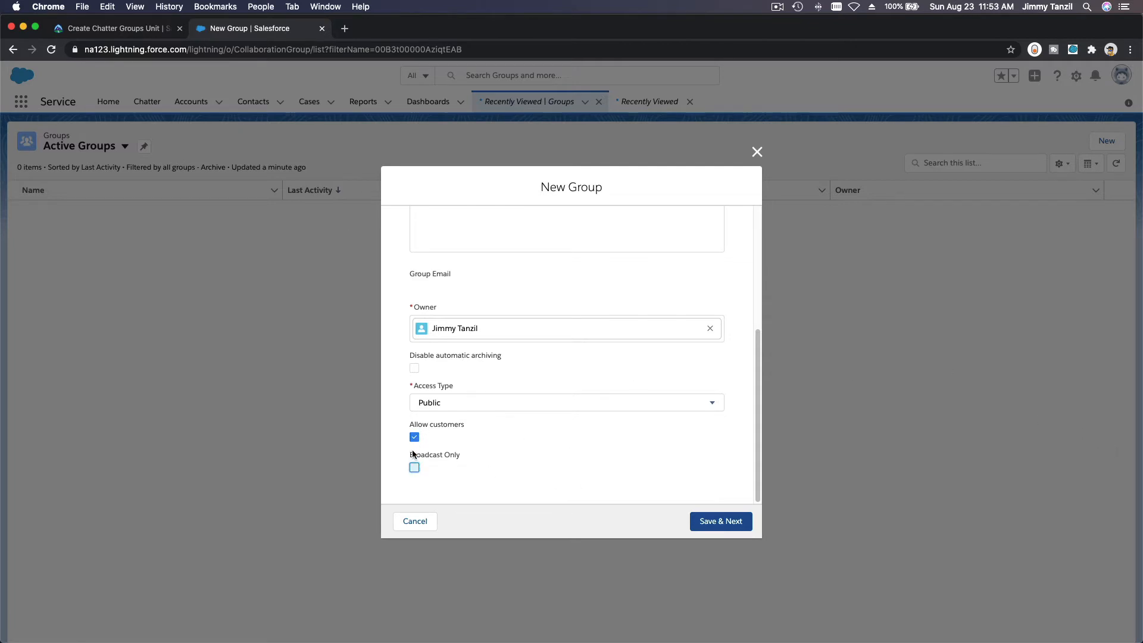
click(414, 436)
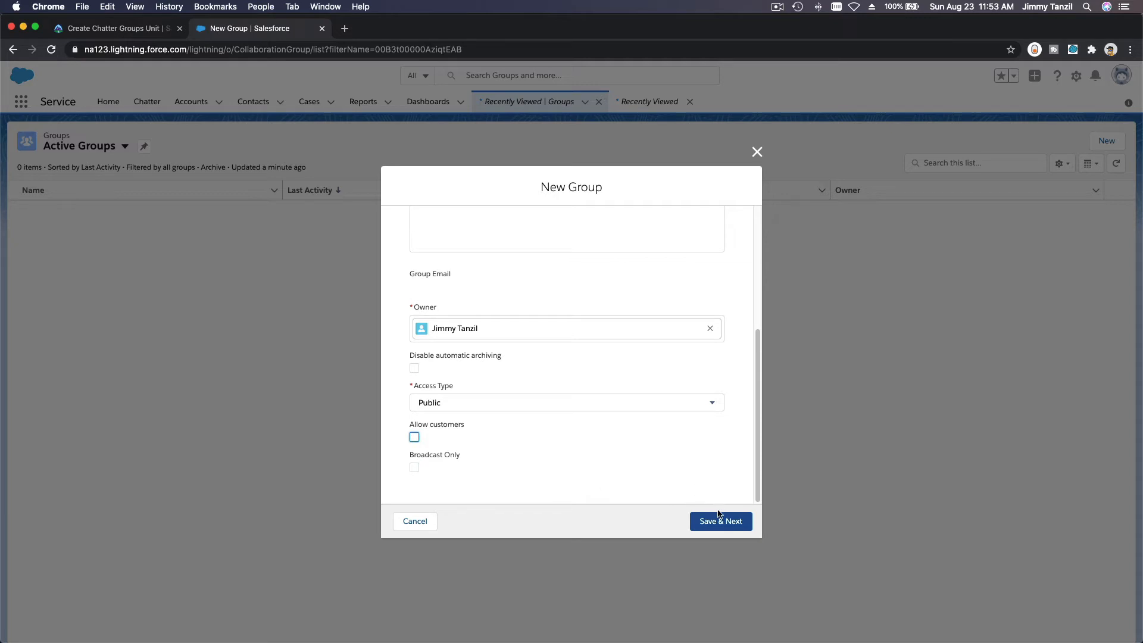
Save the All Sales group details, skip the group photo, and finish without members.
click(720, 521)
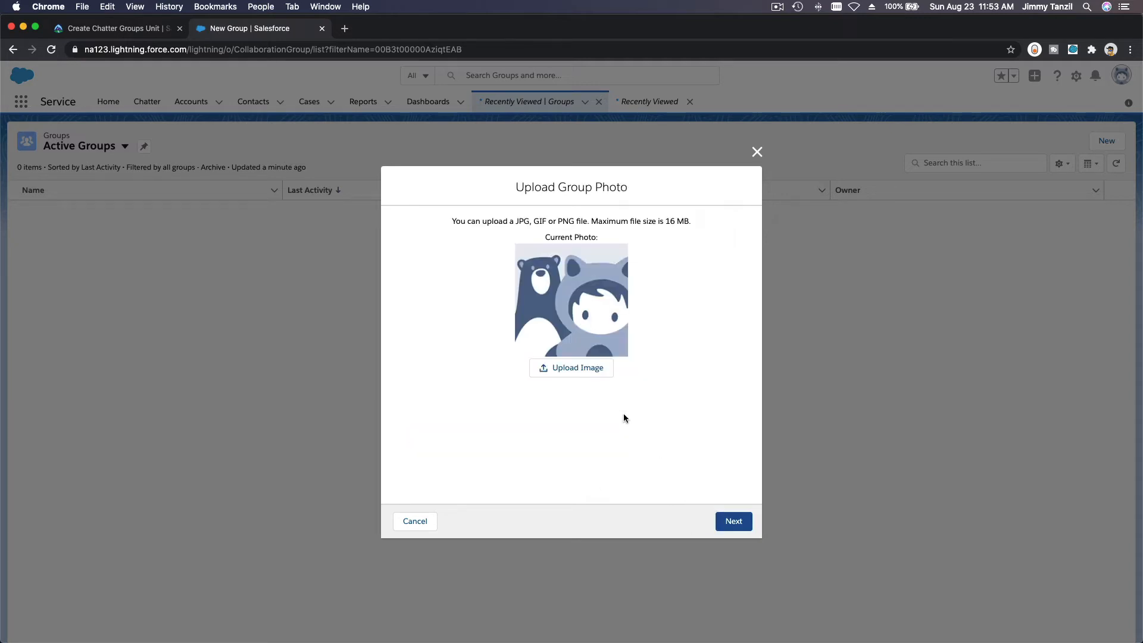
mouse_move(672, 327)
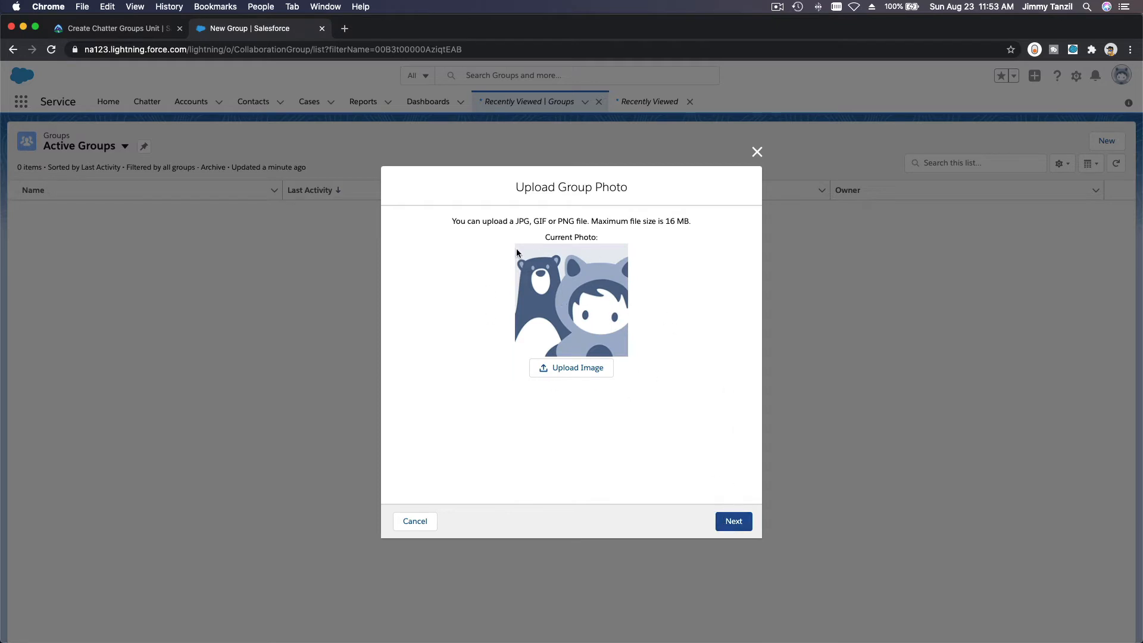
mouse_move(775, 558)
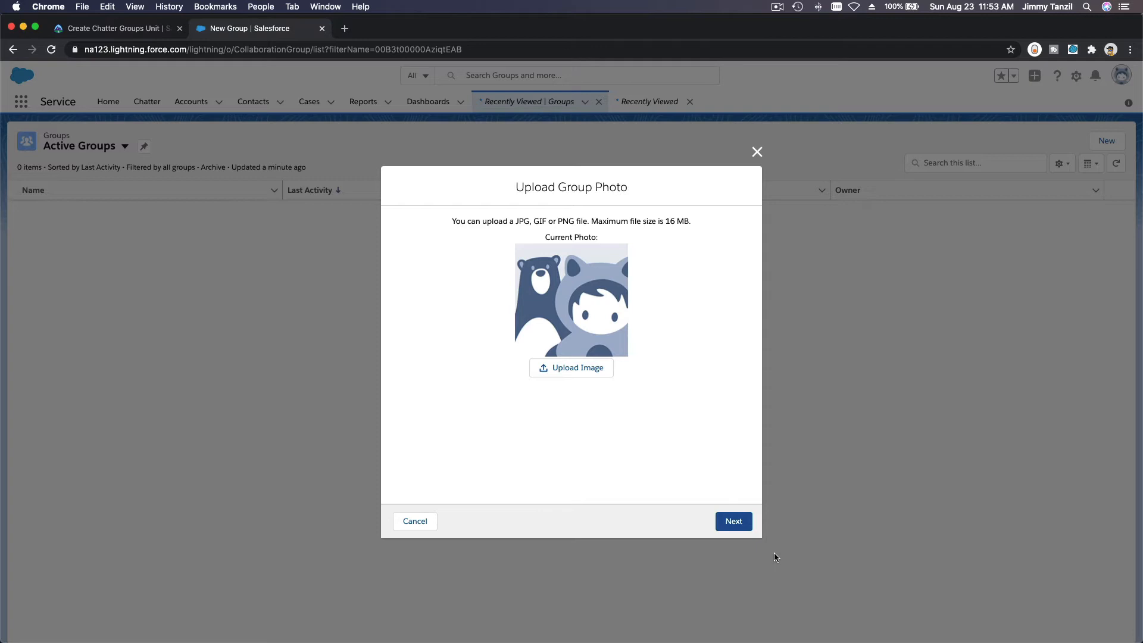
click(733, 521)
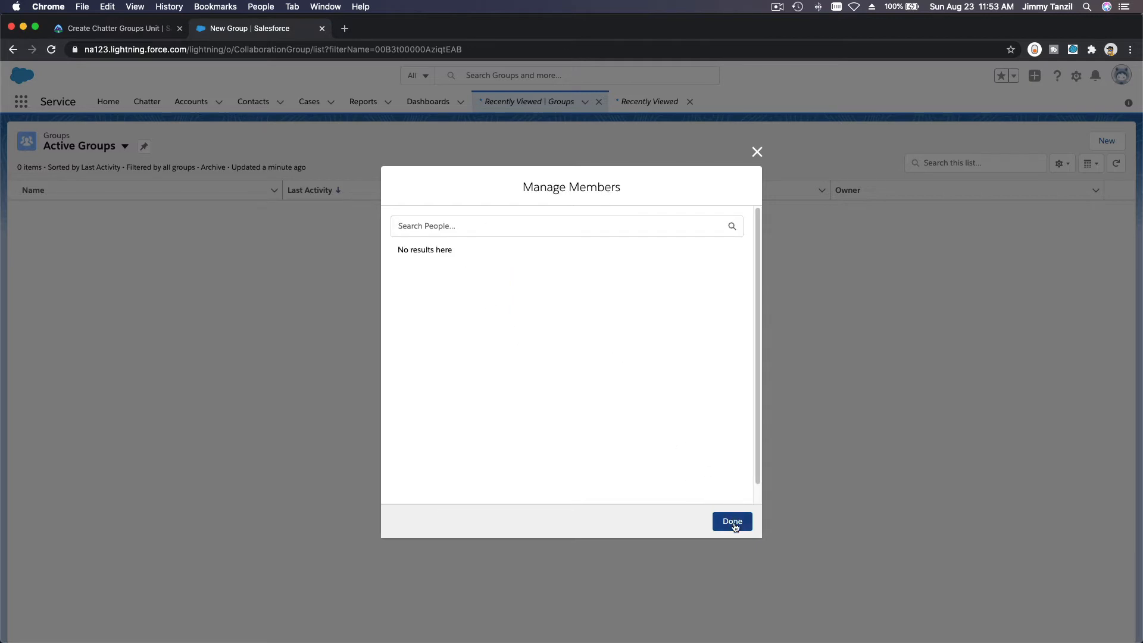
click(730, 522)
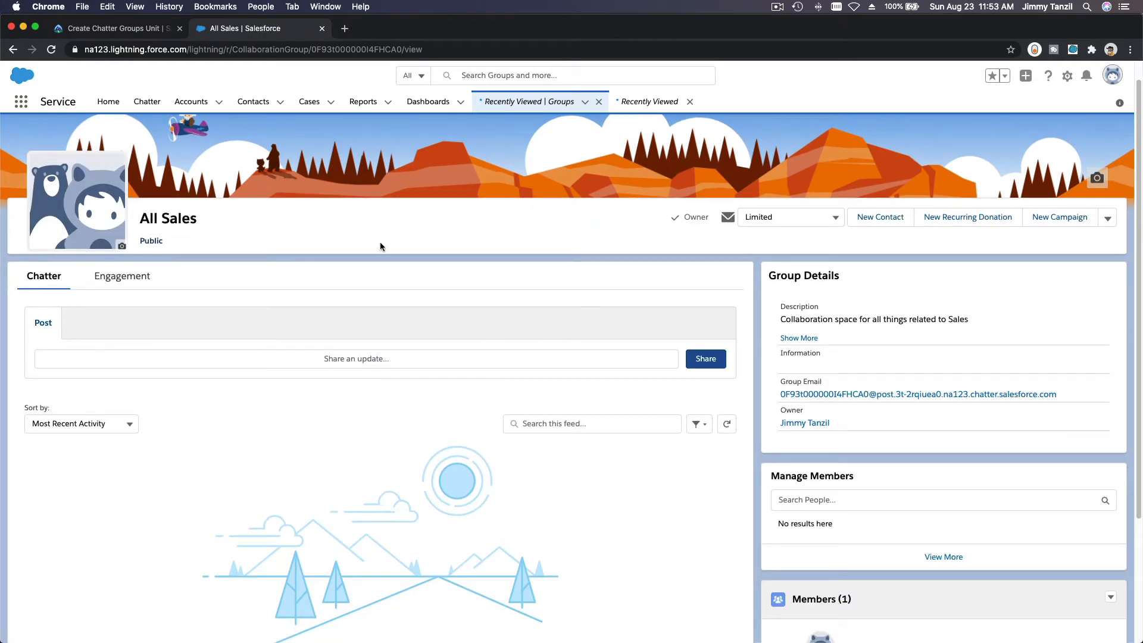
click(114, 28)
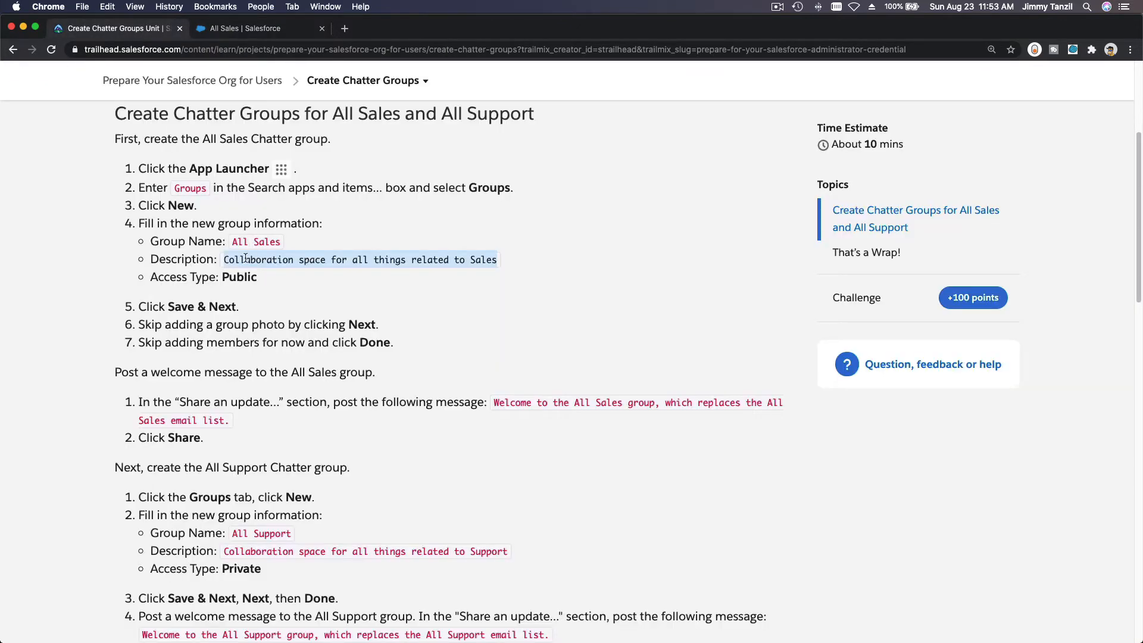
scroll(down, 3)
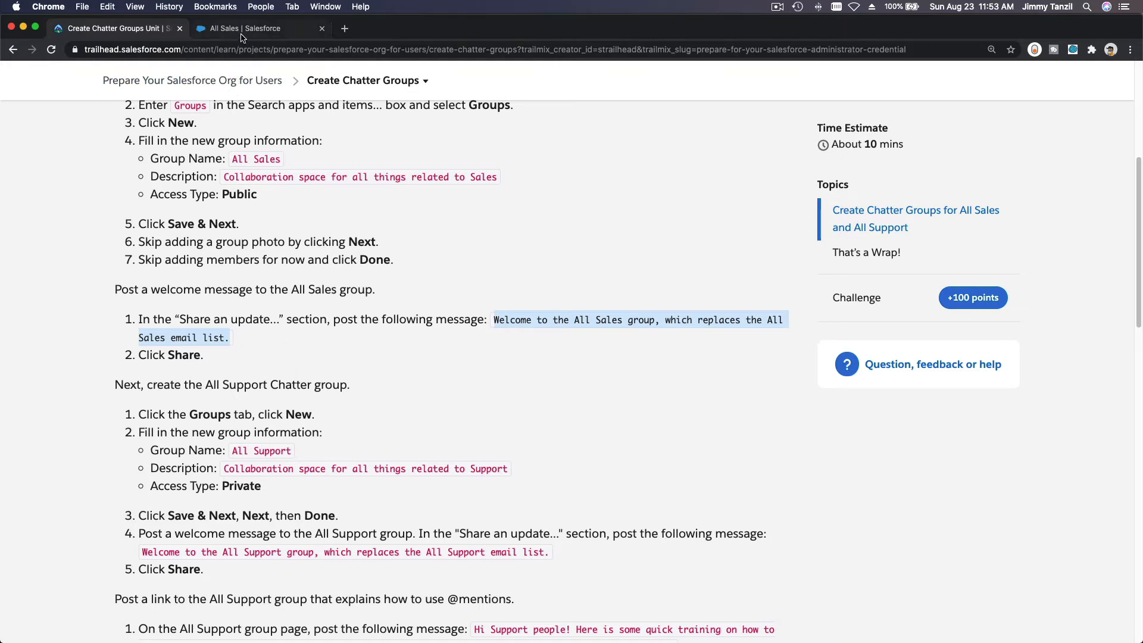
click(252, 28)
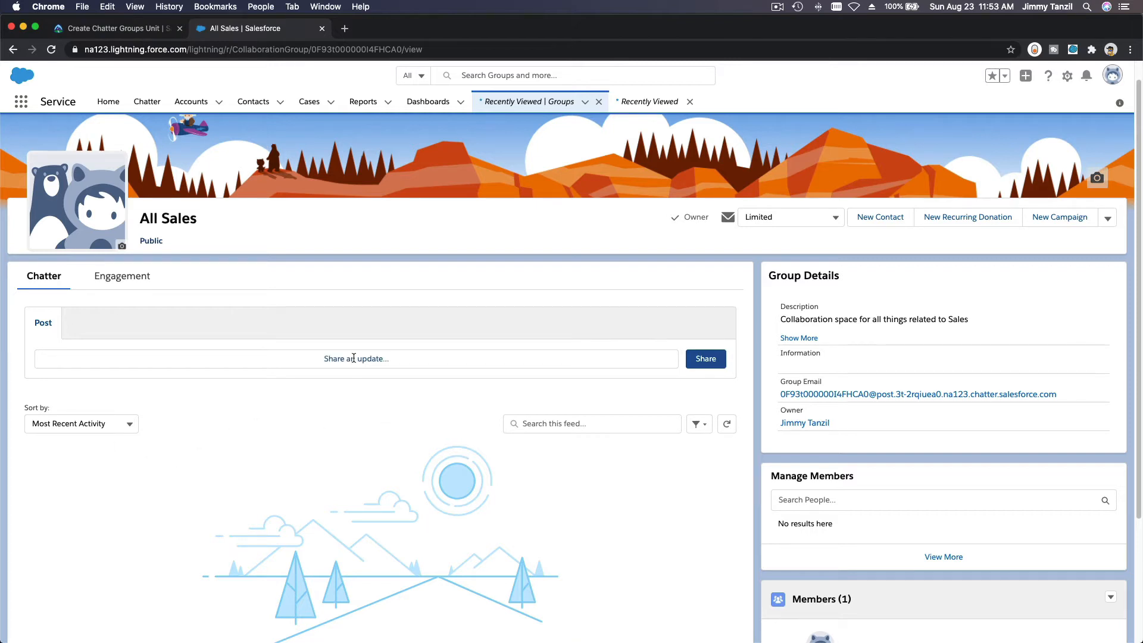
Share 'Welcome to the All Sales group, which replaces the All Sales email list.'.
click(354, 357)
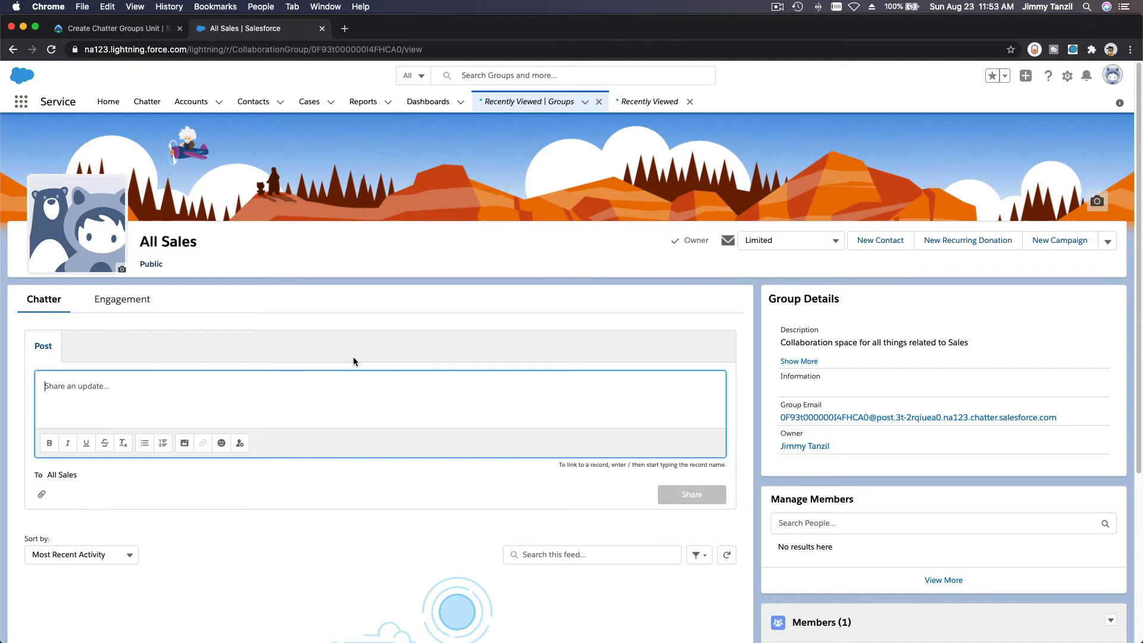
text(Welcome to the All Sales group, which replaces the All Sales email list.)
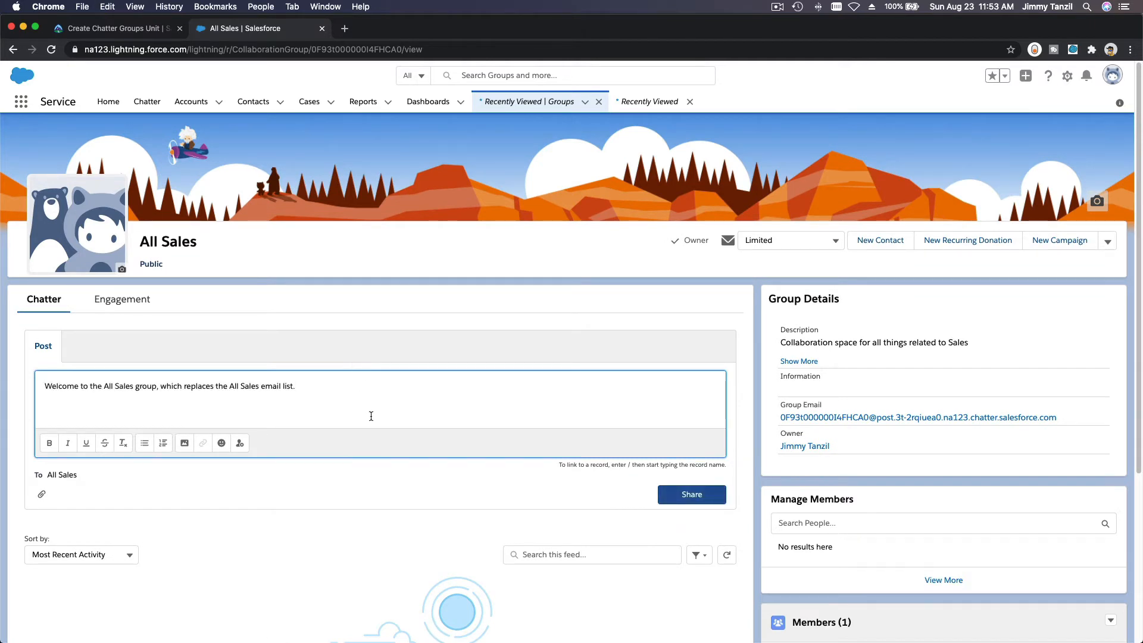
mouse_move(637, 390)
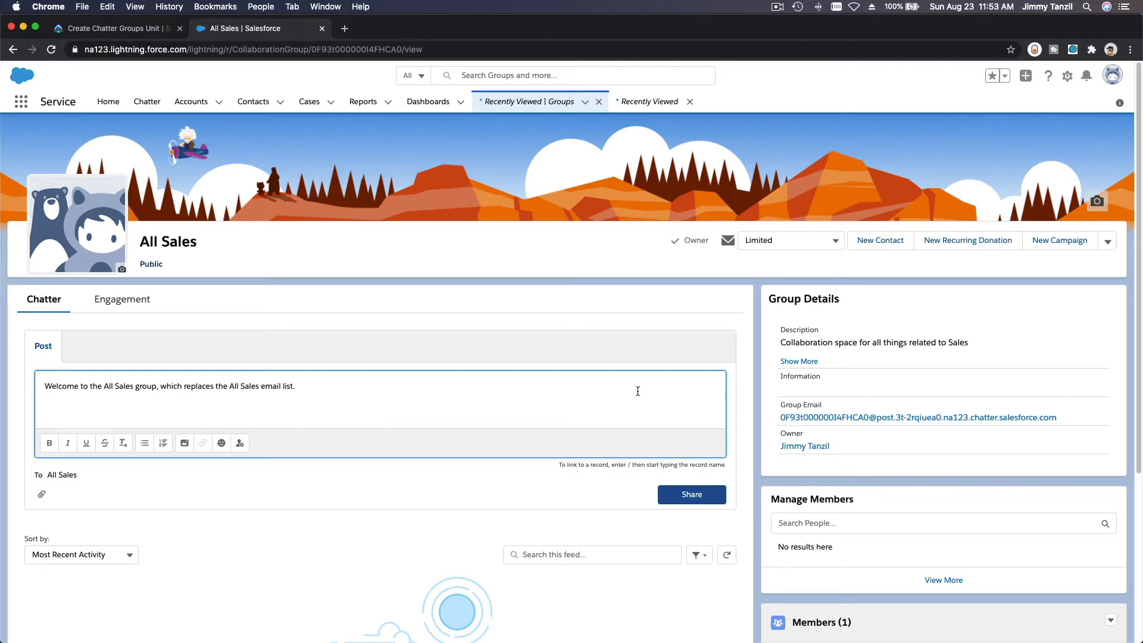
click(691, 494)
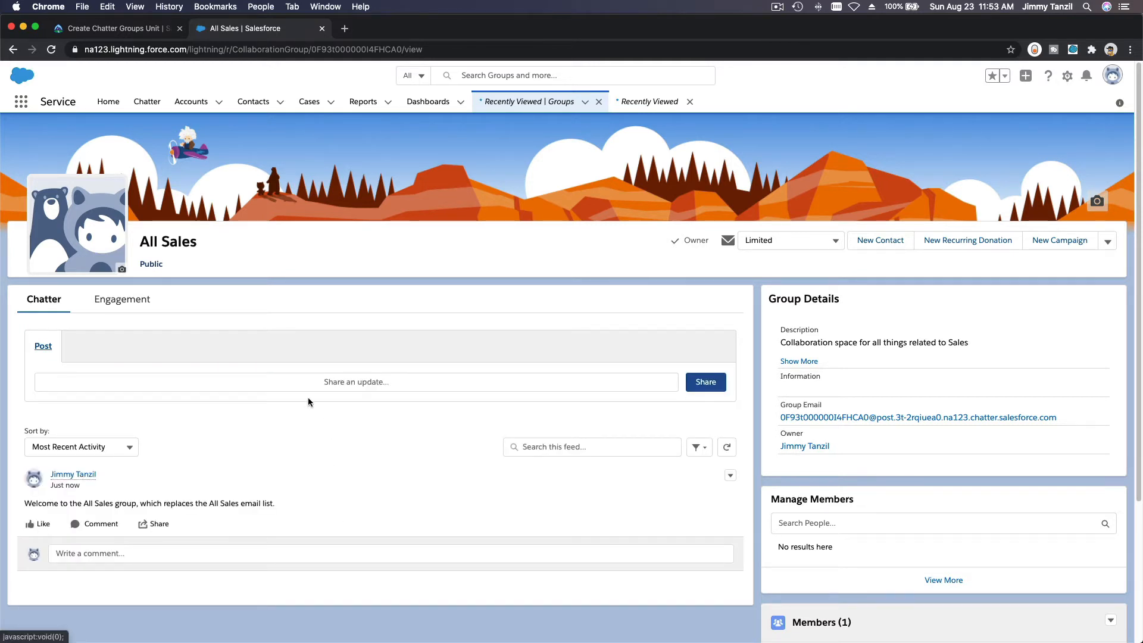
triple_click(149, 503)
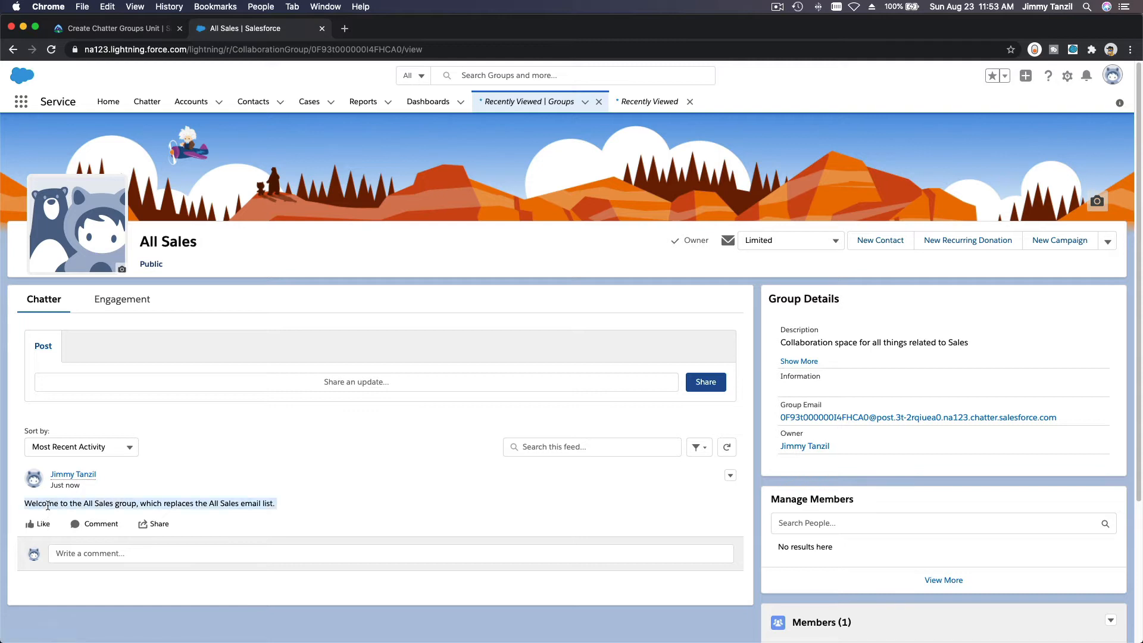
scroll(down, 3)
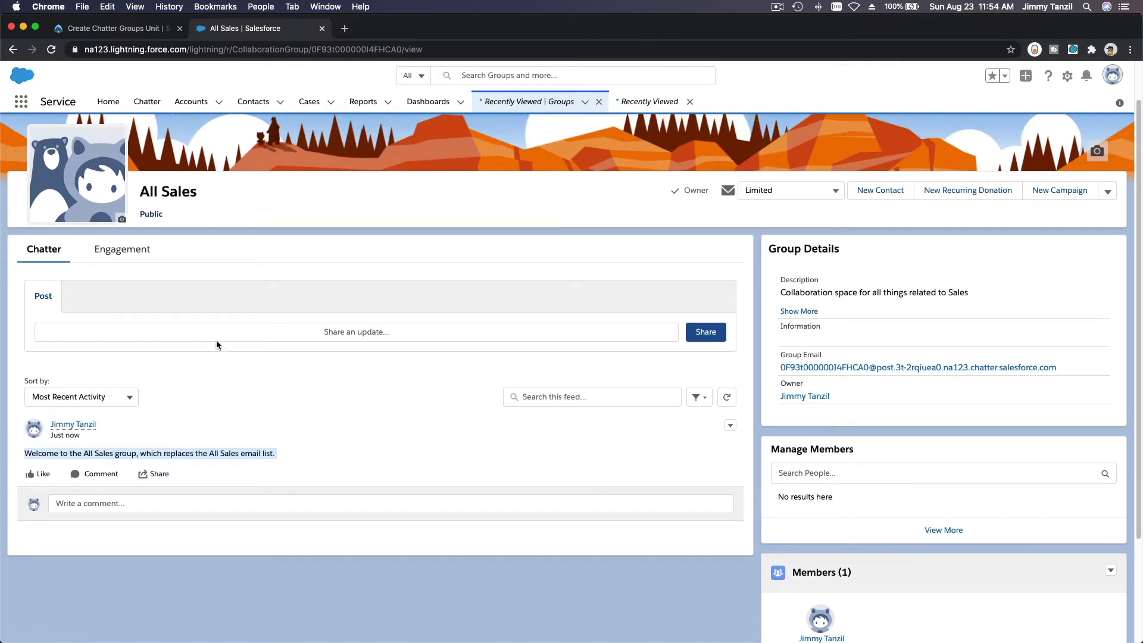
mouse_move(244, 303)
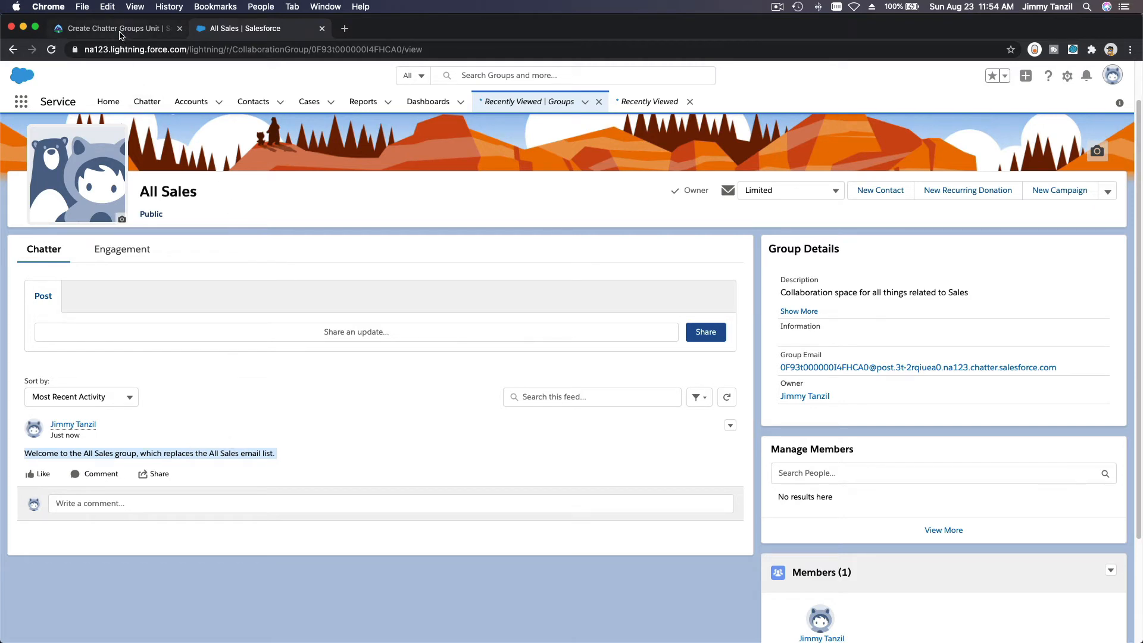
click(113, 28)
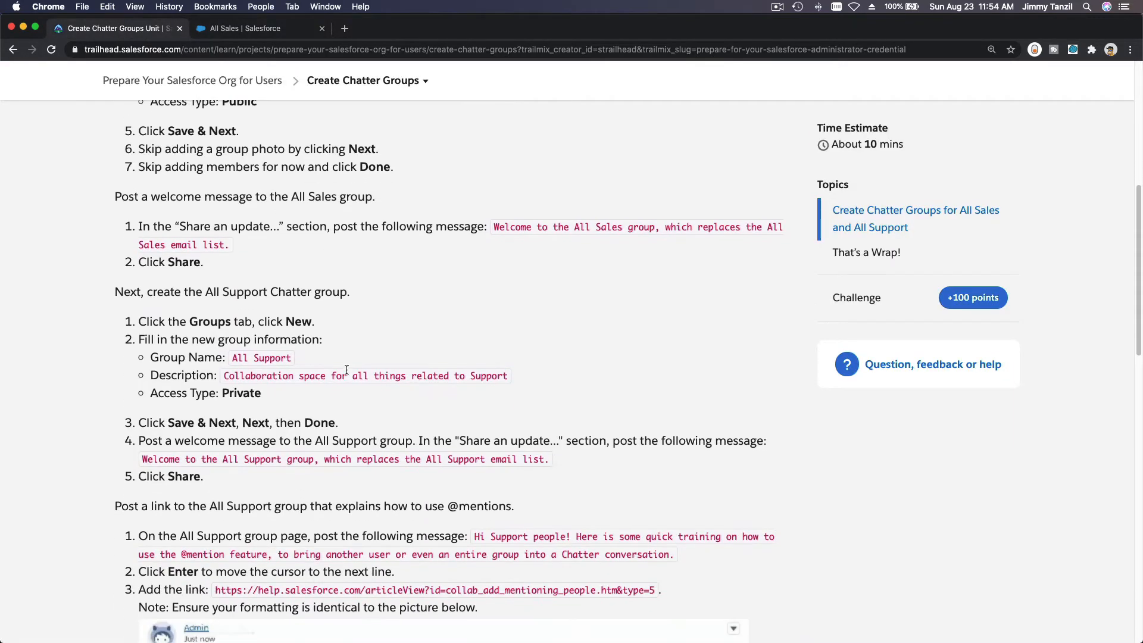
scroll(down, 3)
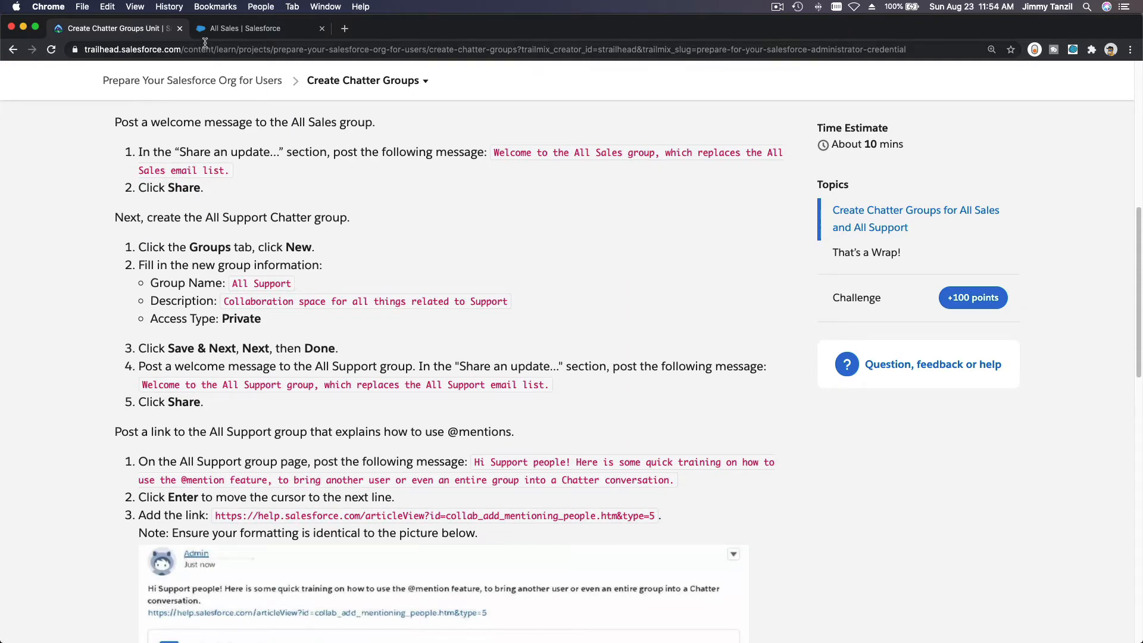
click(255, 29)
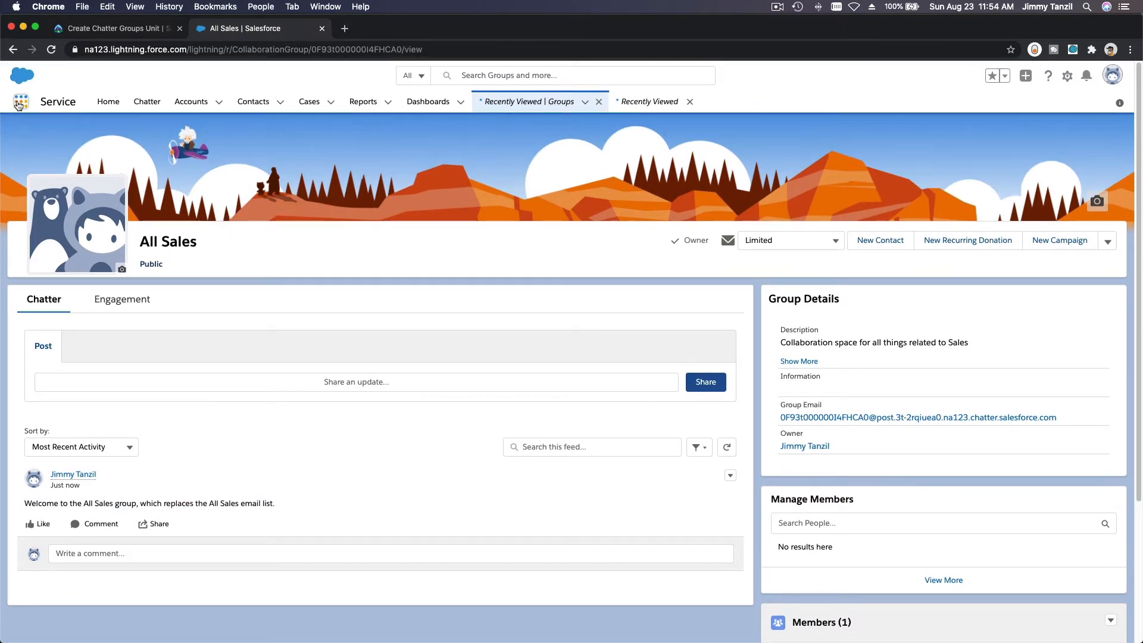
Open Groups from the App Launcher search and start a New Group.
click(20, 101)
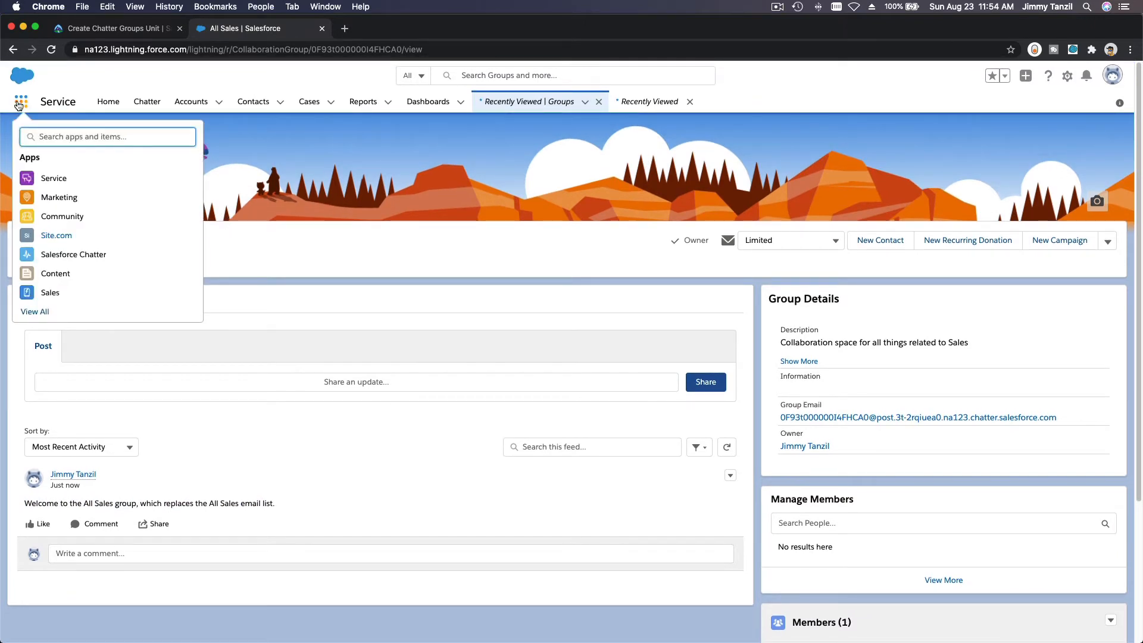
text(Groups)
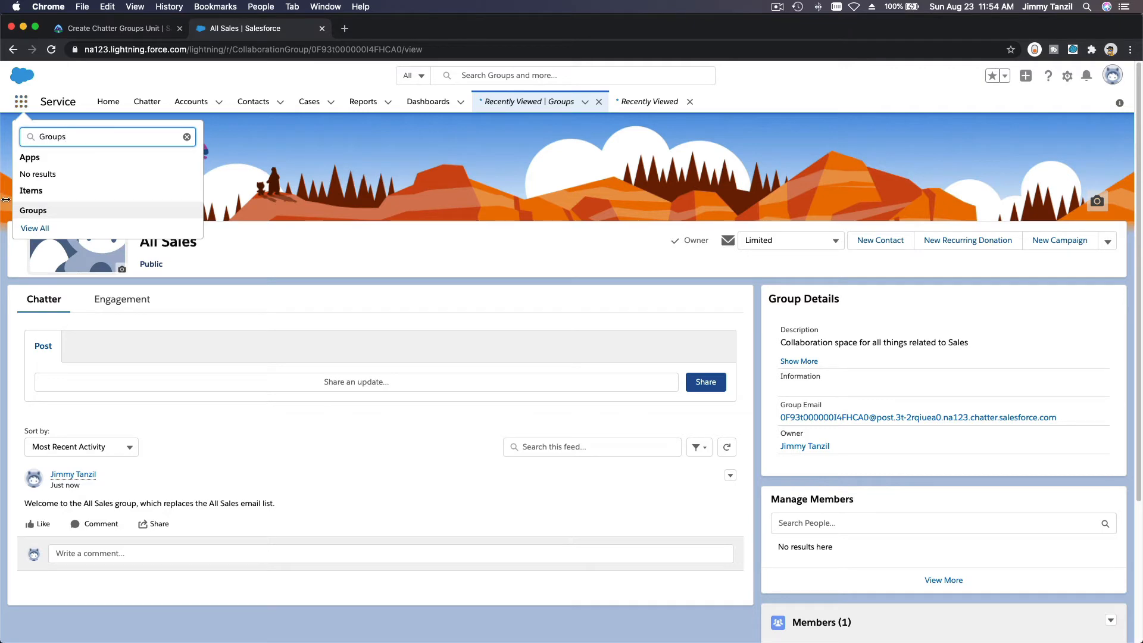
click(33, 210)
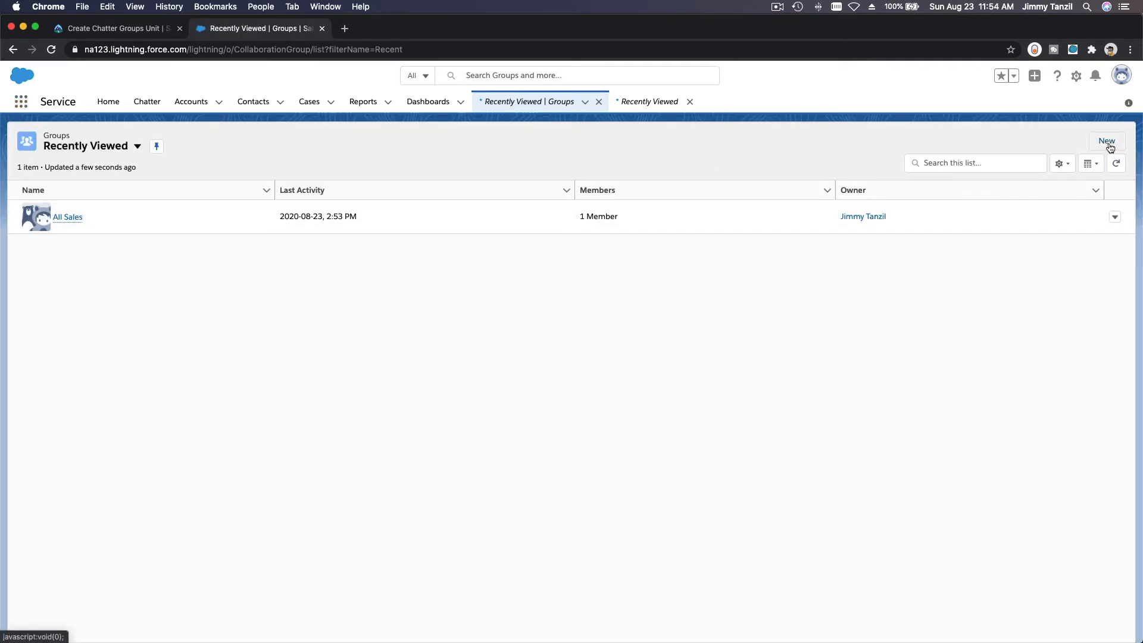
click(1106, 140)
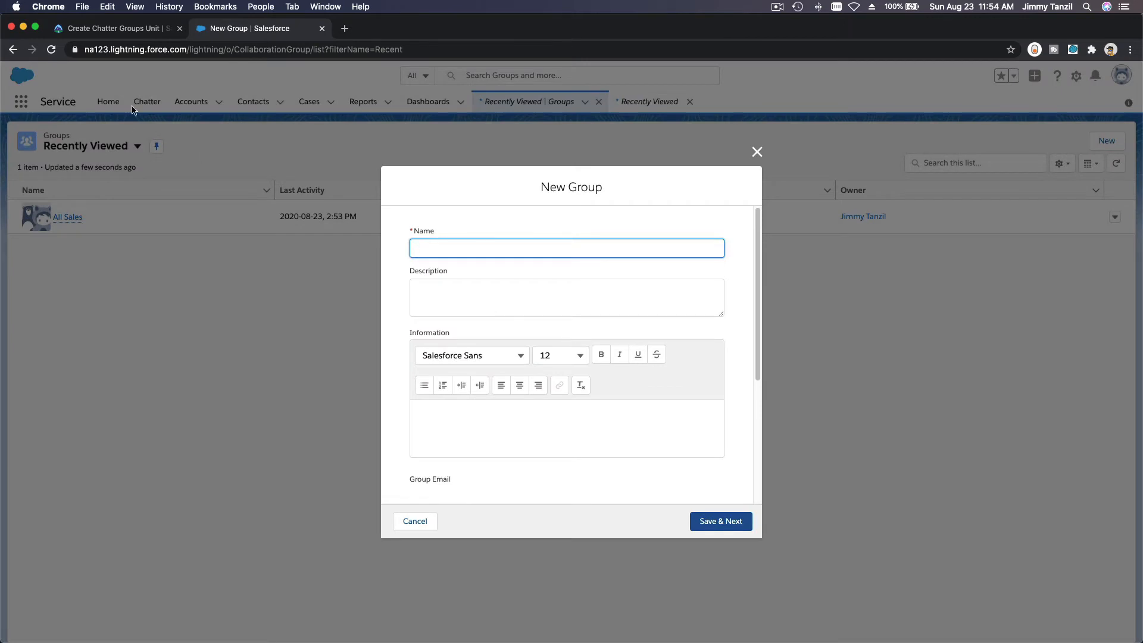
Copy the name All Support and its Support description from the Trailhead instructions.
click(113, 29)
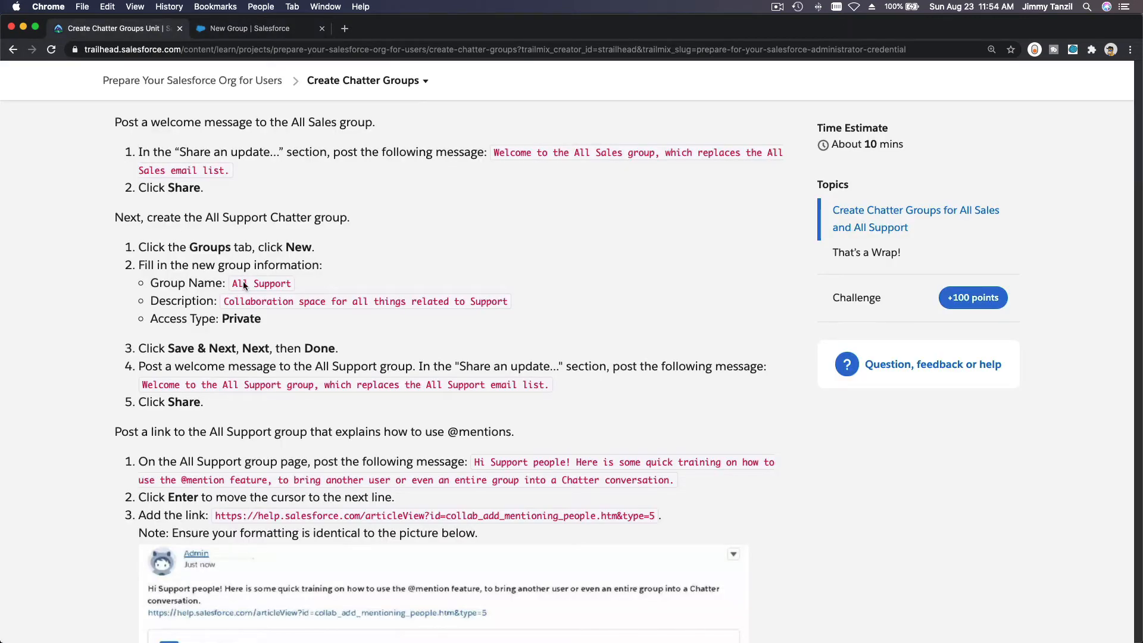
double_click(261, 283)
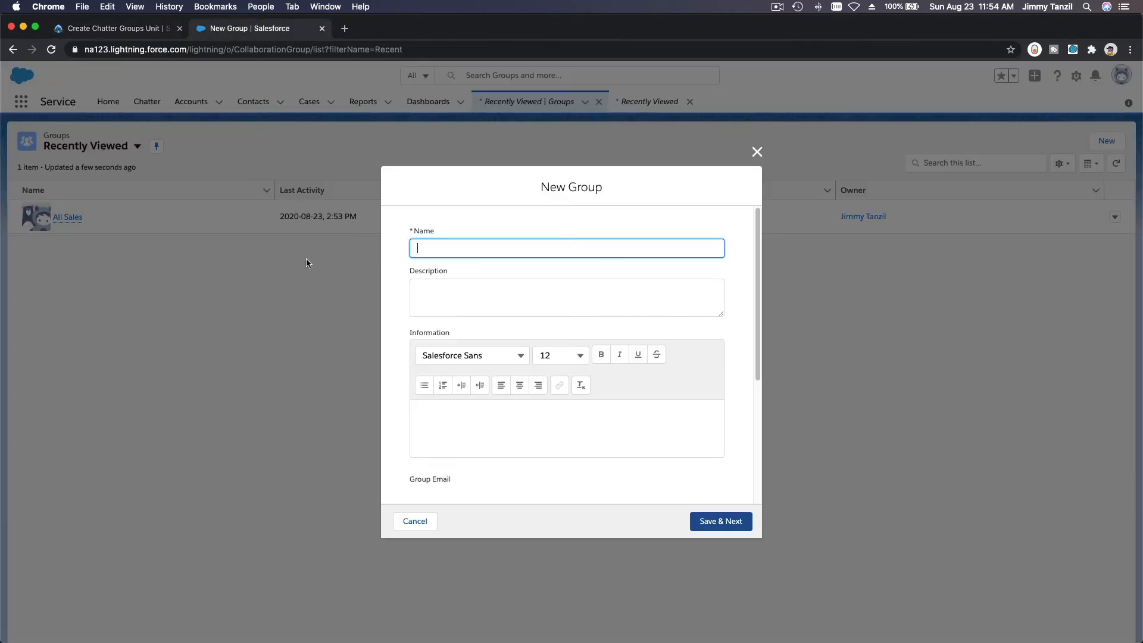
click(113, 28)
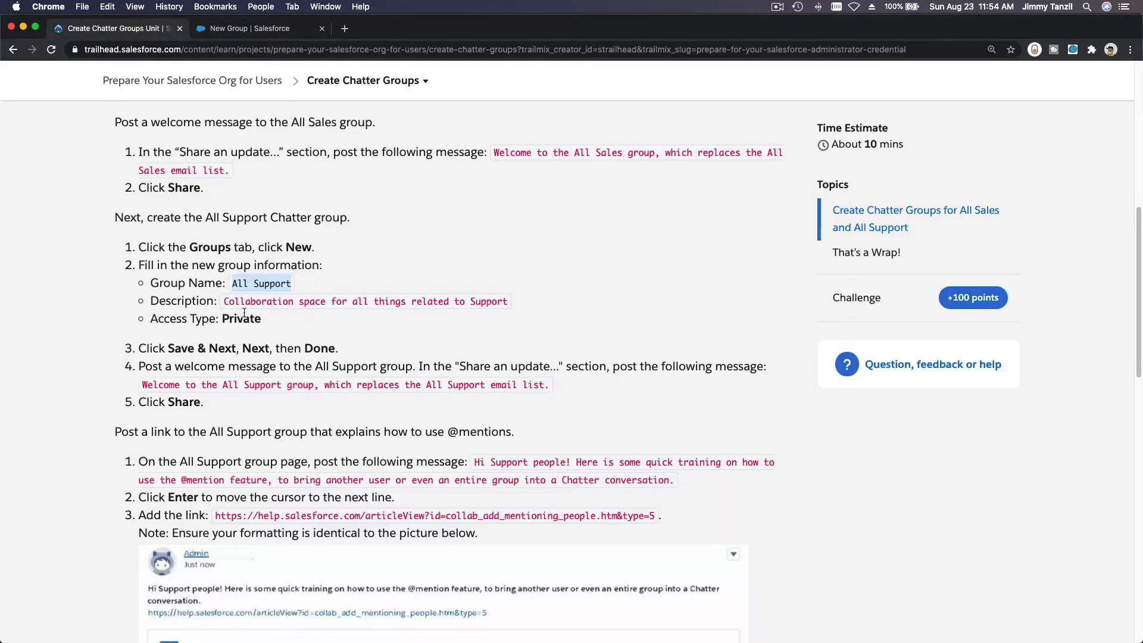
drag(224, 301, 509, 301)
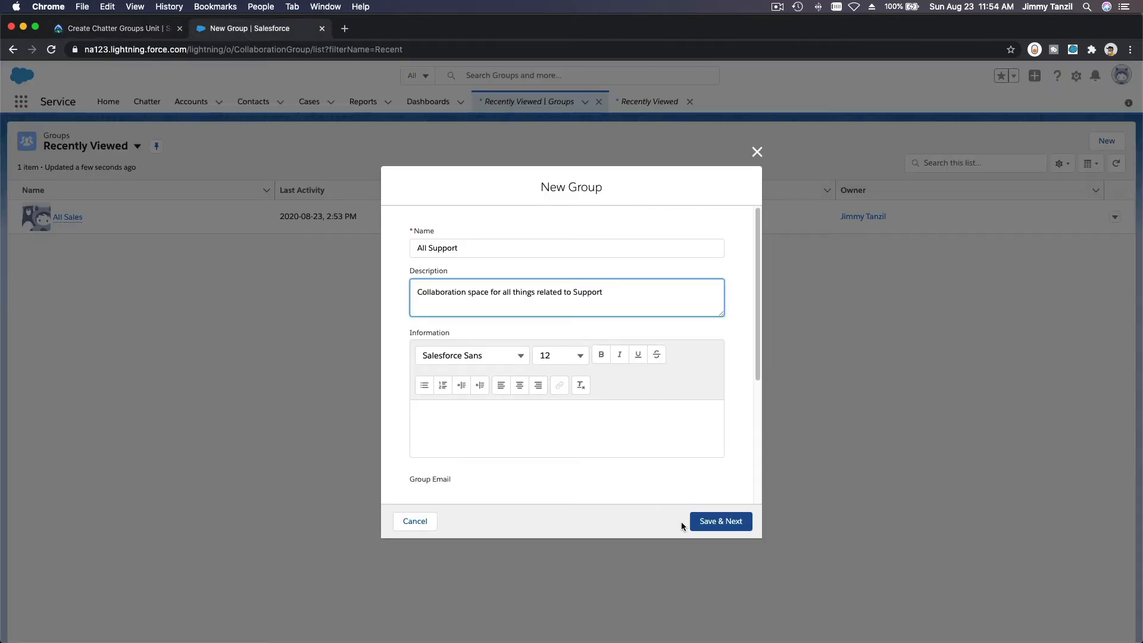
scroll(down, 3)
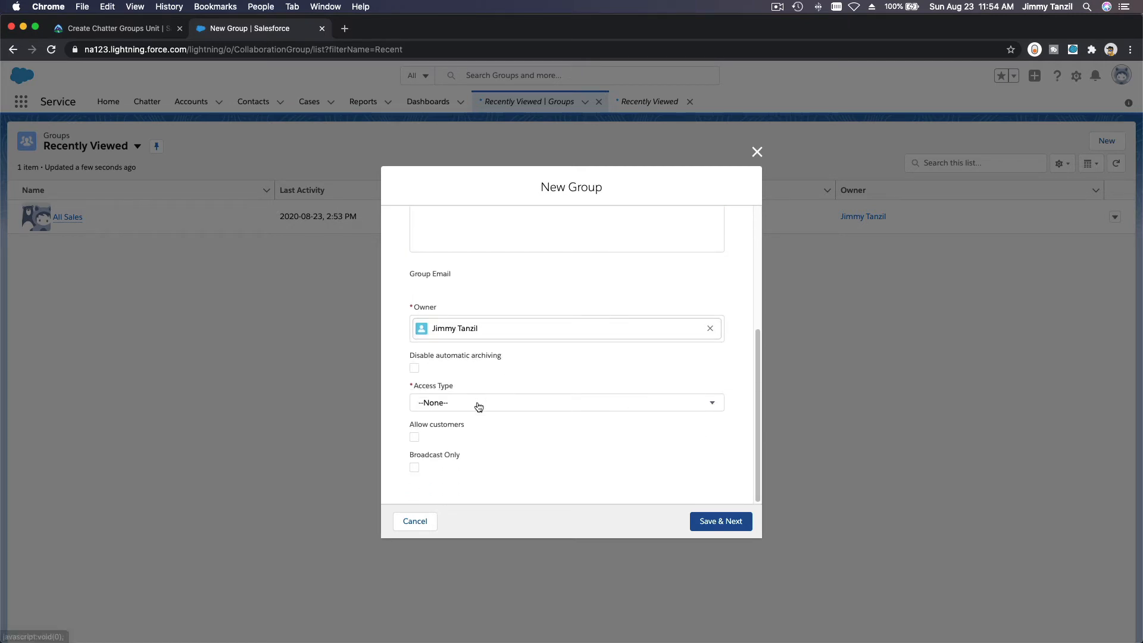
Set Access Type to Private, save the details, and skip the group photo.
click(566, 402)
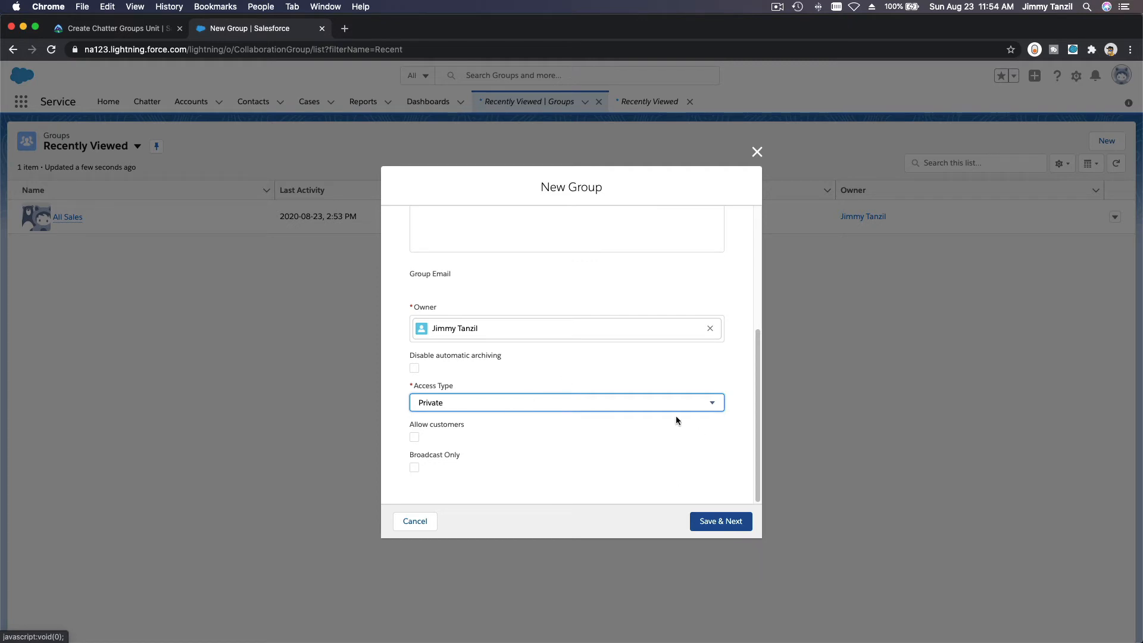
click(720, 521)
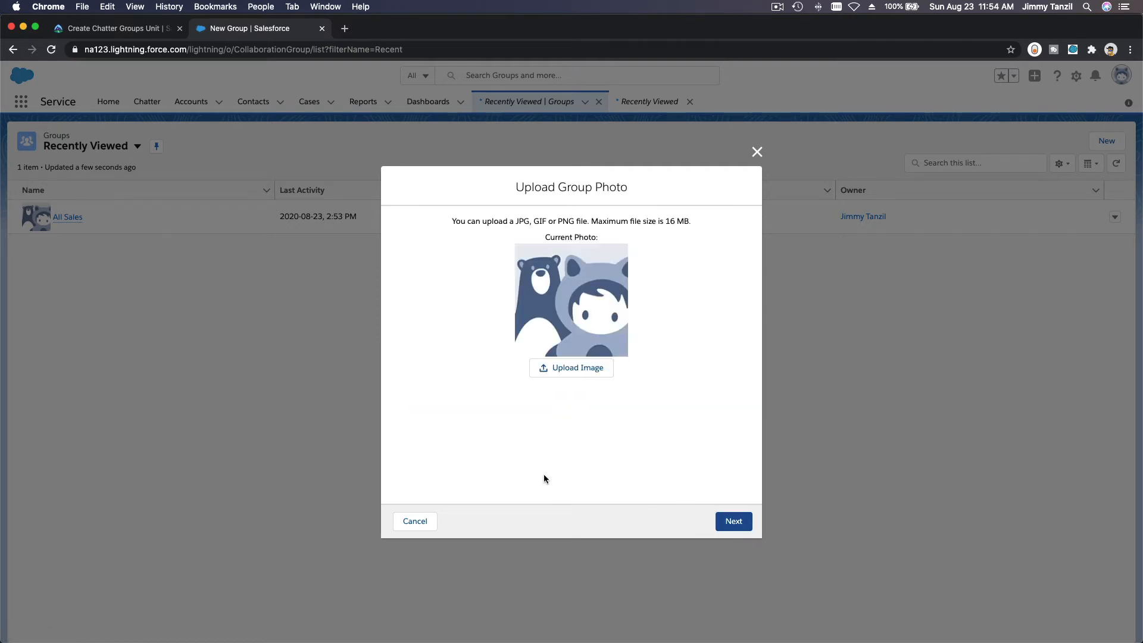
click(732, 522)
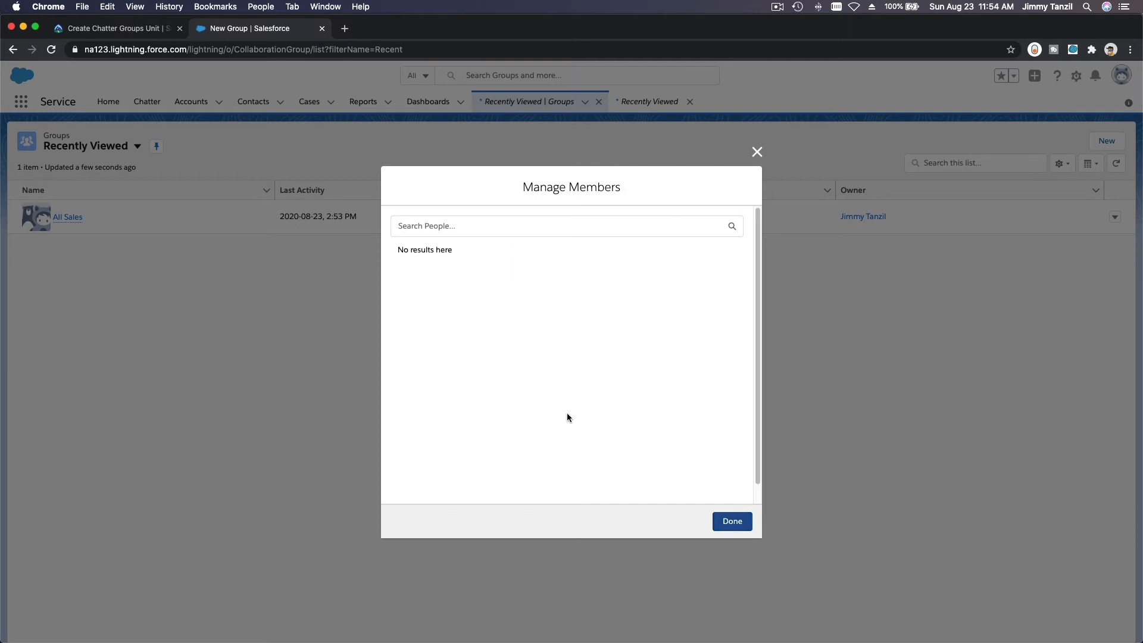
Finish without members, check the Trailhead steps, and return to the All Support group page.
click(731, 521)
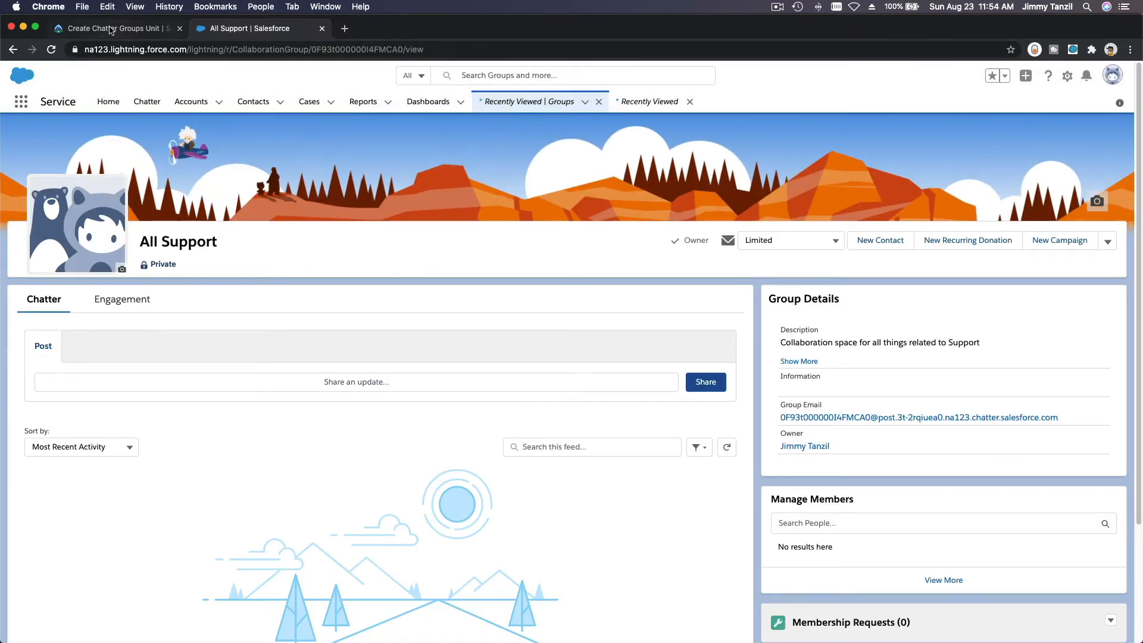
click(113, 28)
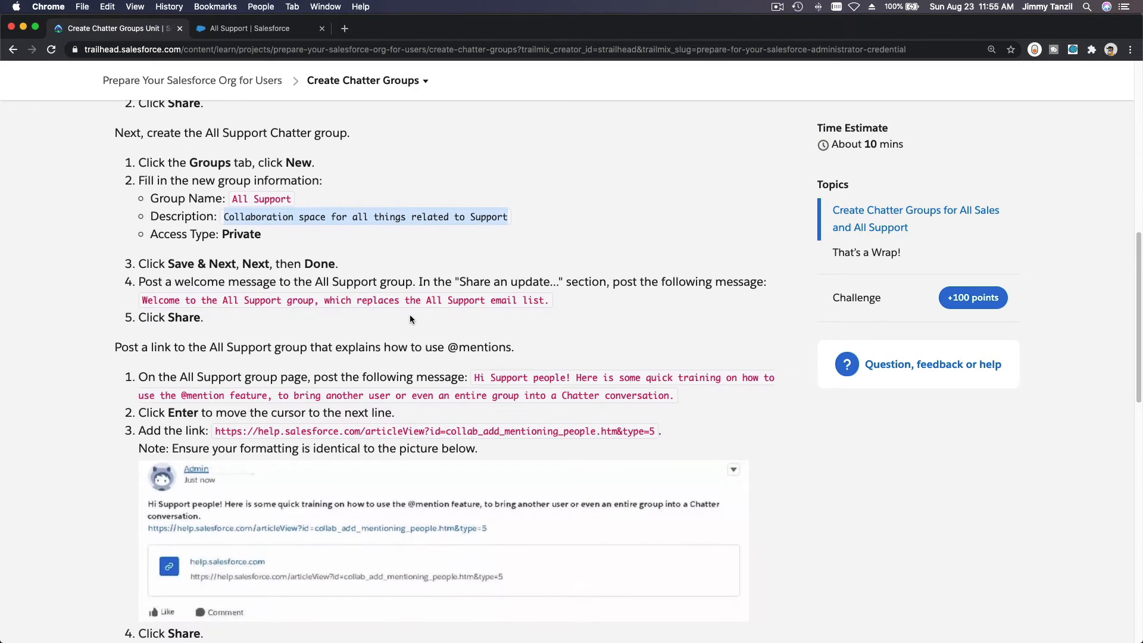
scroll(down, 3)
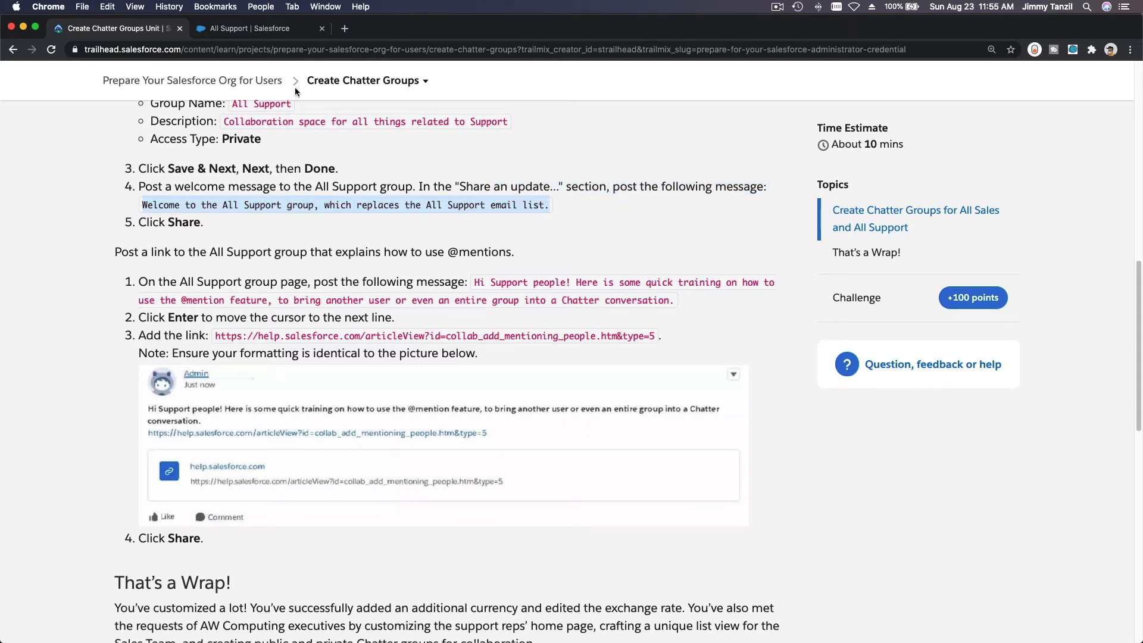
click(255, 29)
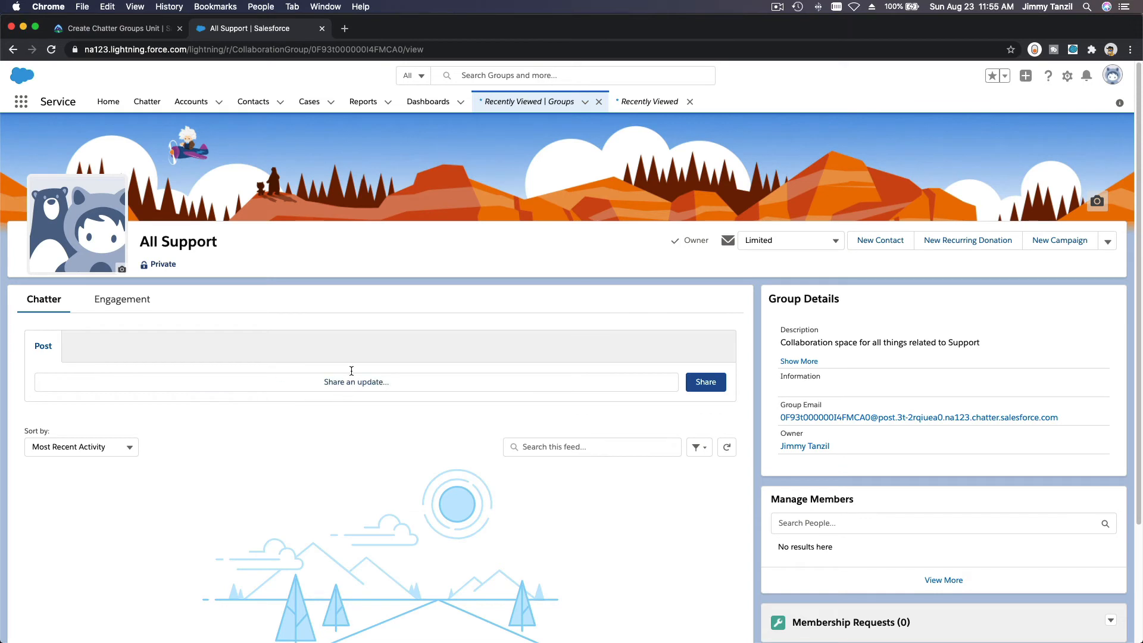
Share 'Welcome to the All Support group, which replaces the All Support email list.' and return to Trailhead.
text(Welcome to the All Support group, which replaces the All Support email list.)
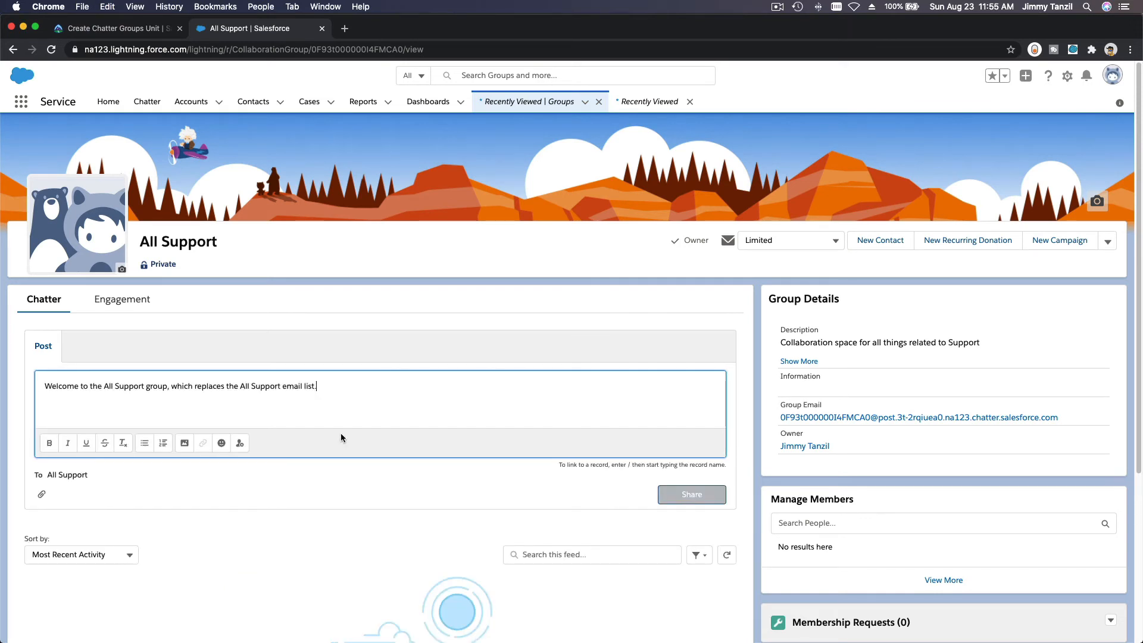
click(690, 494)
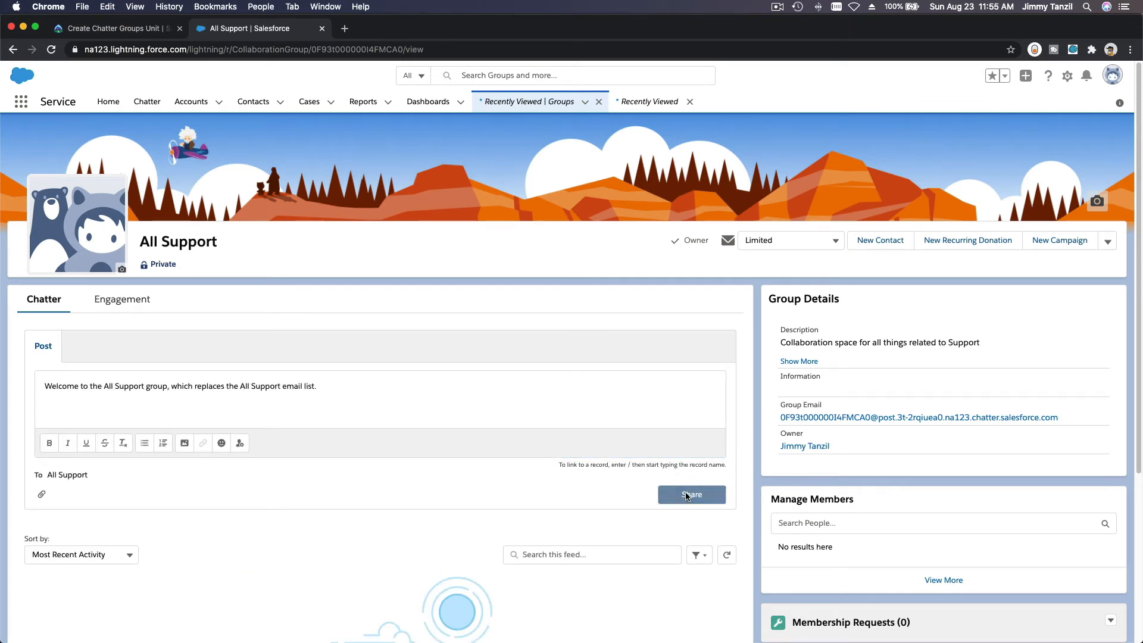
click(691, 493)
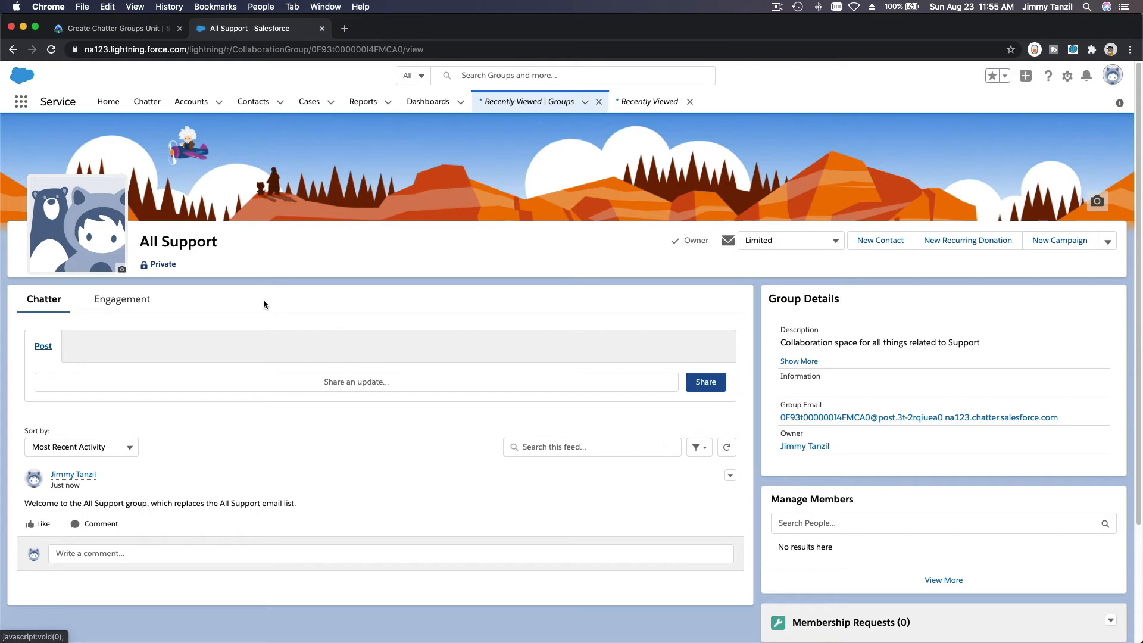
mouse_move(166, 266)
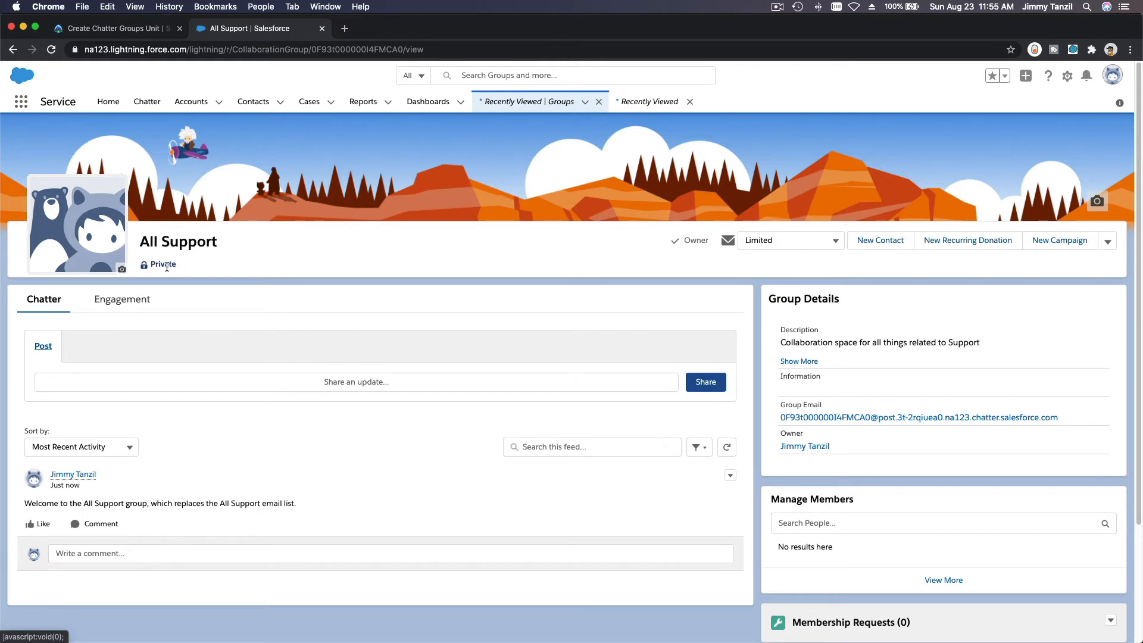
mouse_move(149, 432)
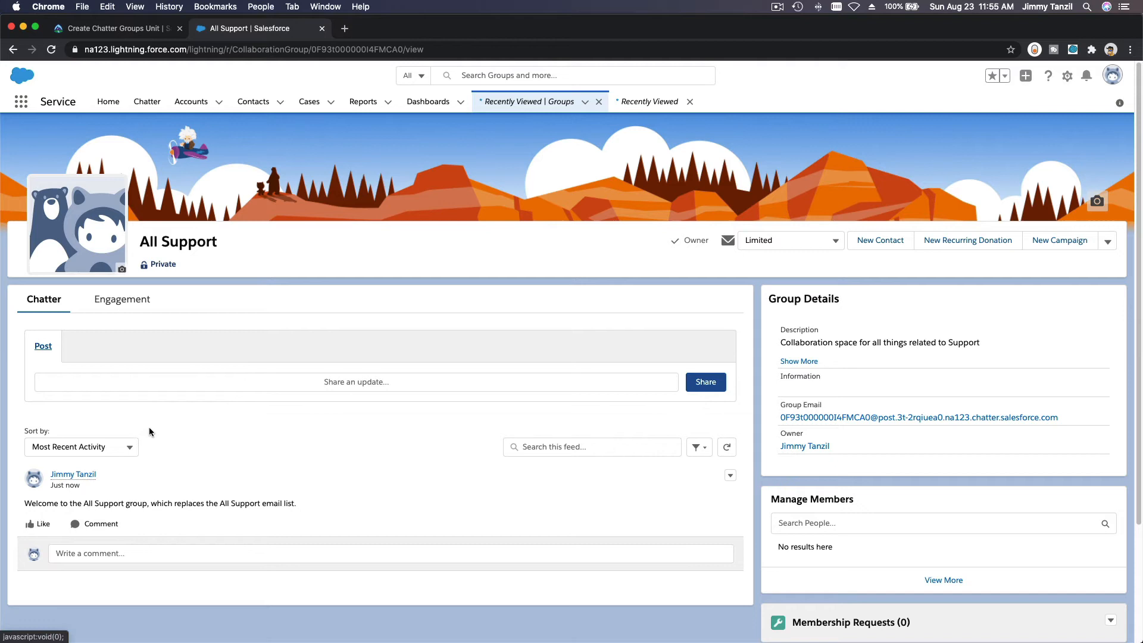
triple_click(160, 503)
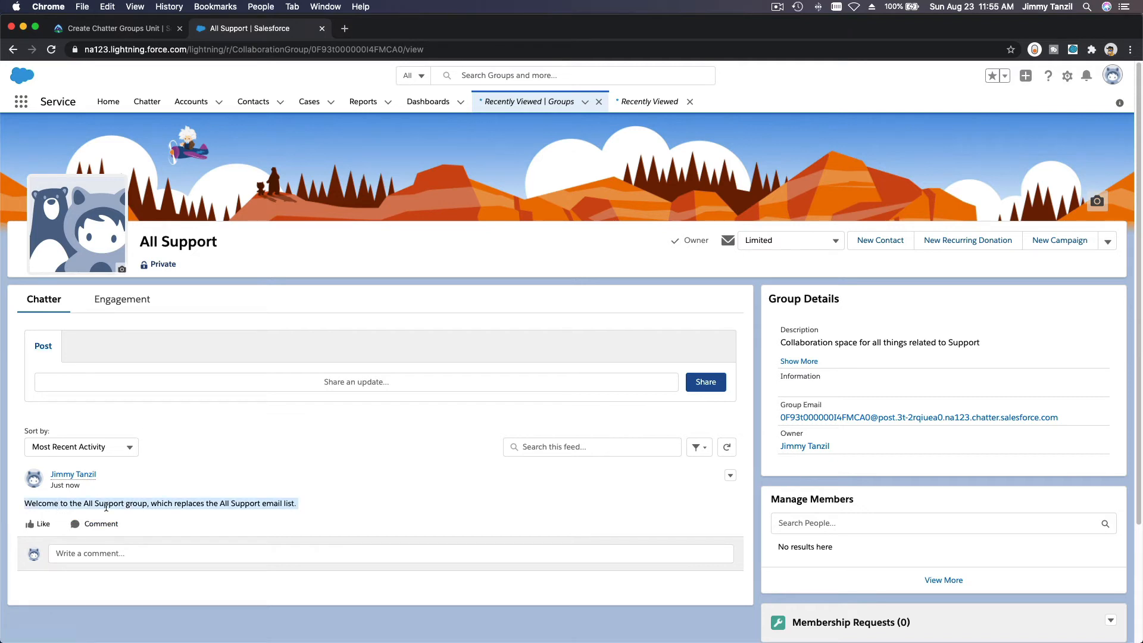
mouse_move(494, 370)
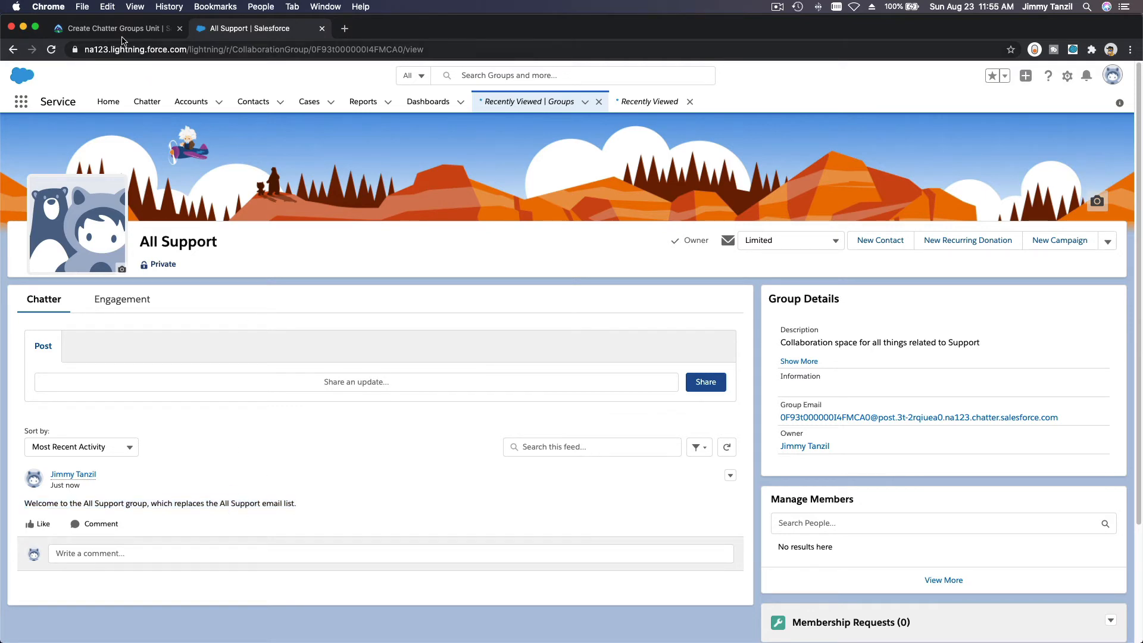
click(113, 28)
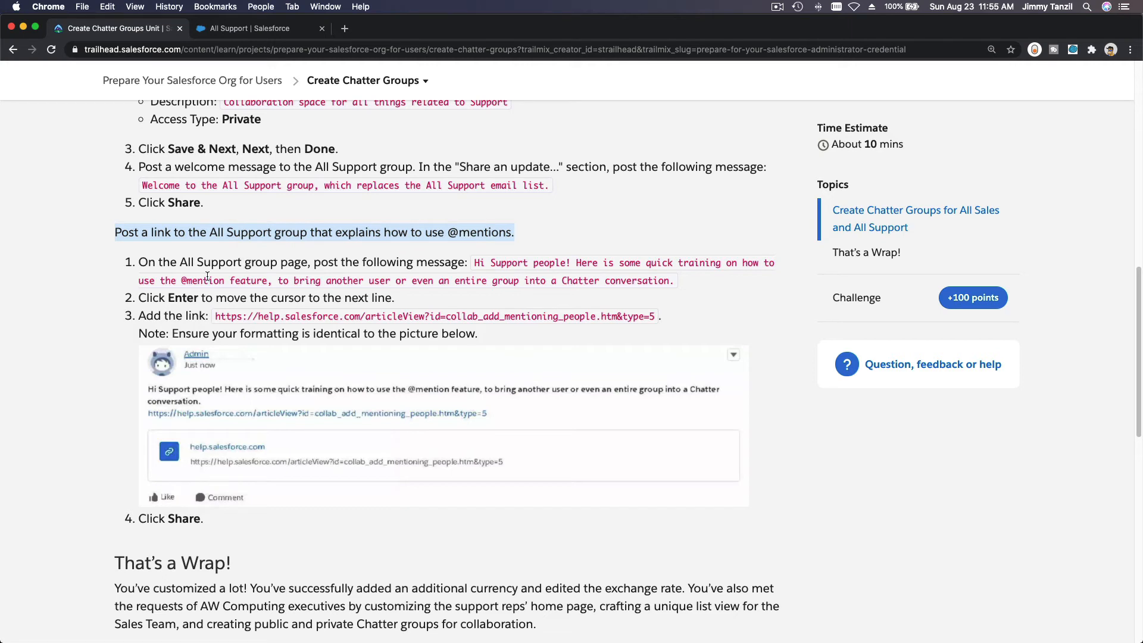
mouse_move(195, 276)
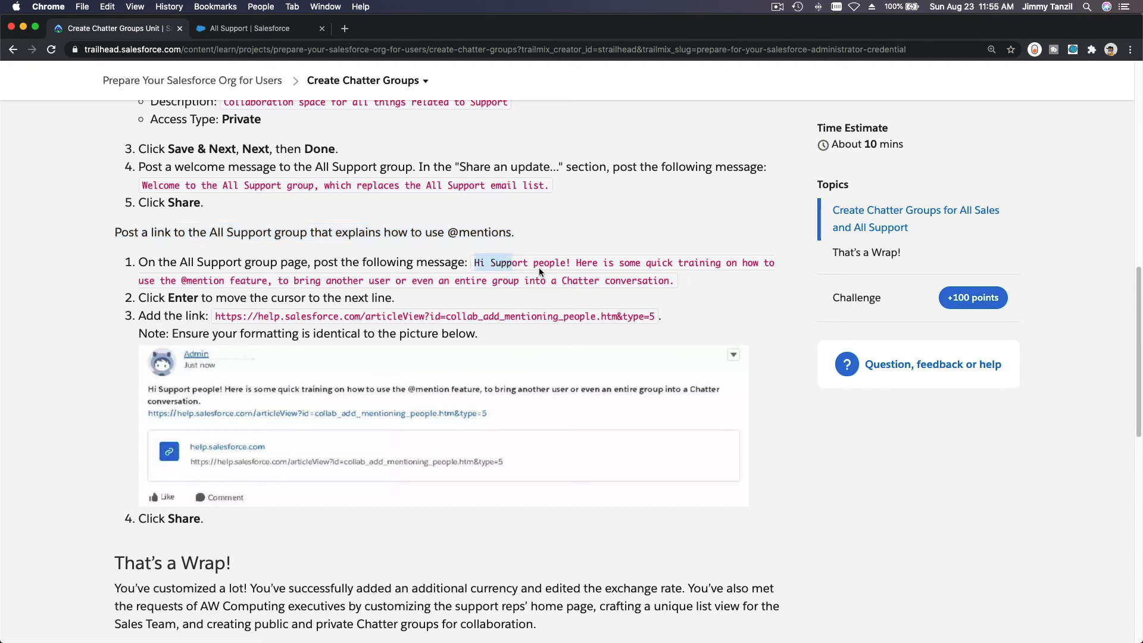
drag(474, 262, 672, 280)
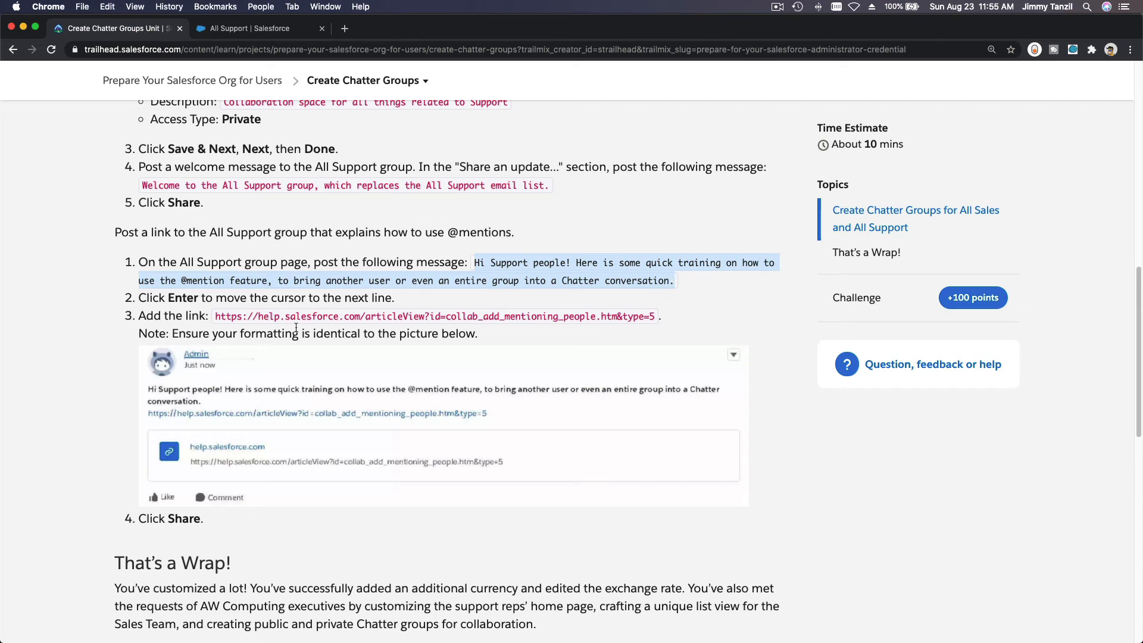
click(251, 28)
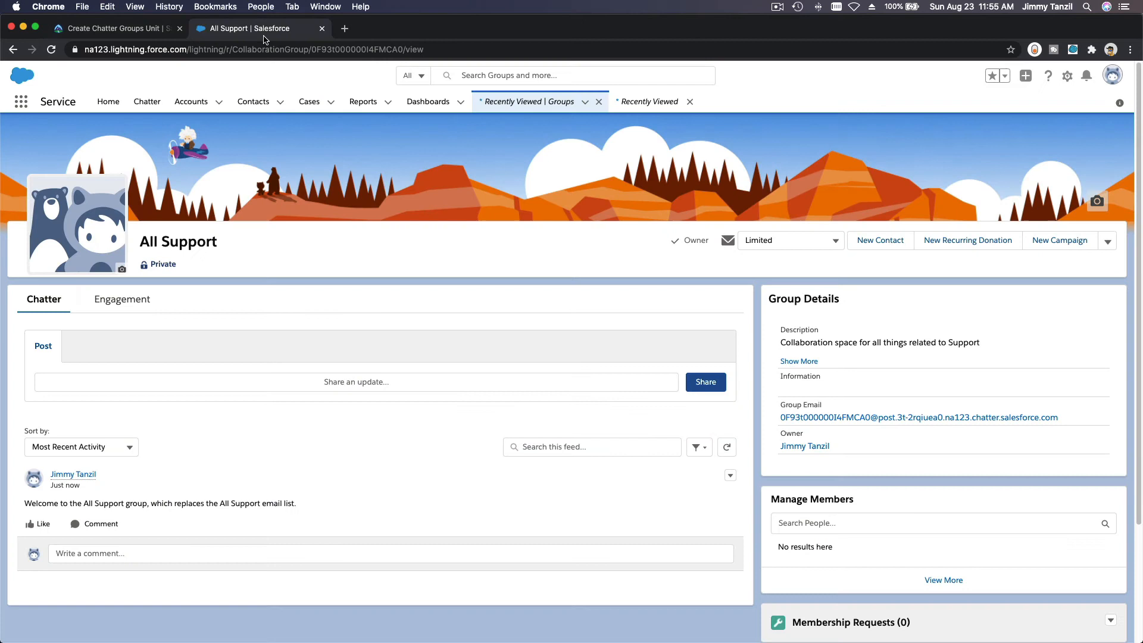
click(356, 382)
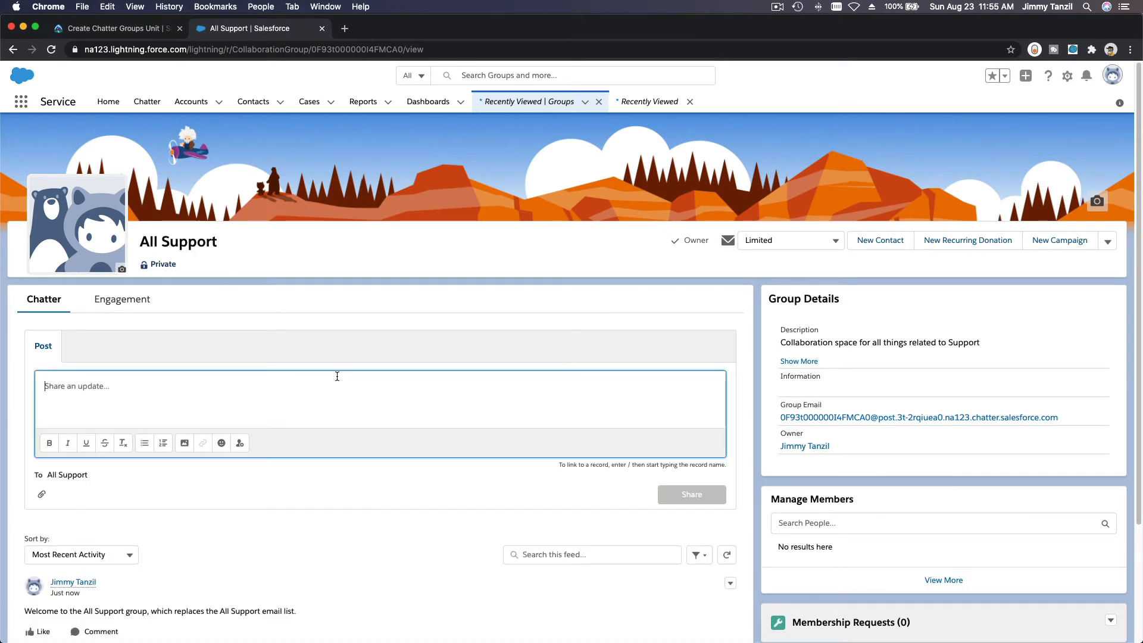
text(Hi Support people! Here is some quick training on how to use the @mention feature, to bring another user or even an entire group into a Chatter conversation.)
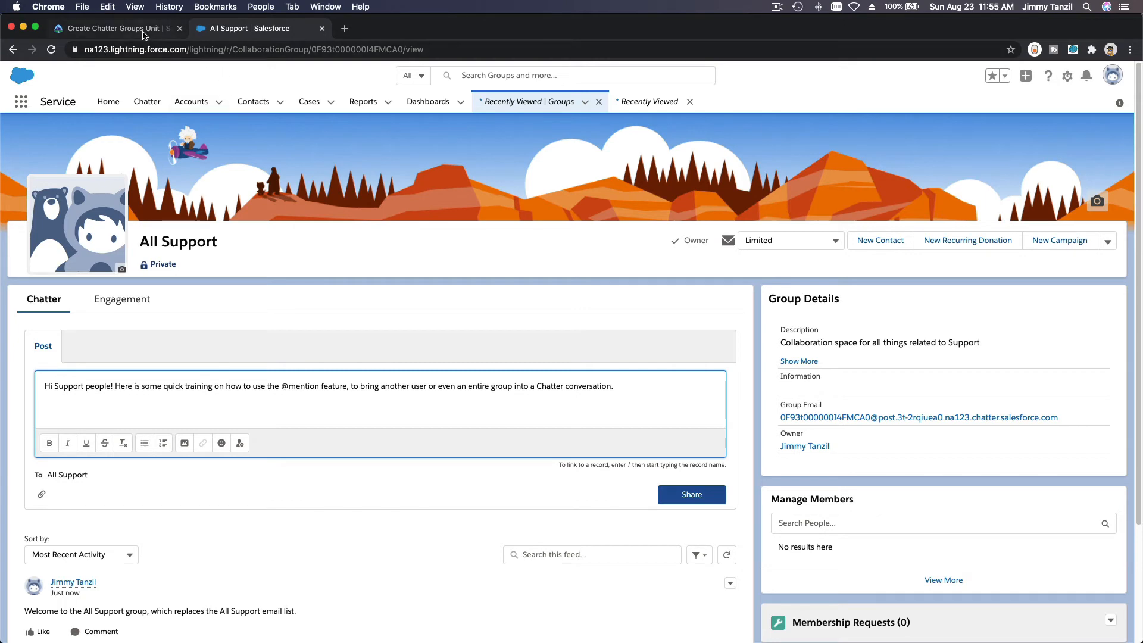
click(113, 28)
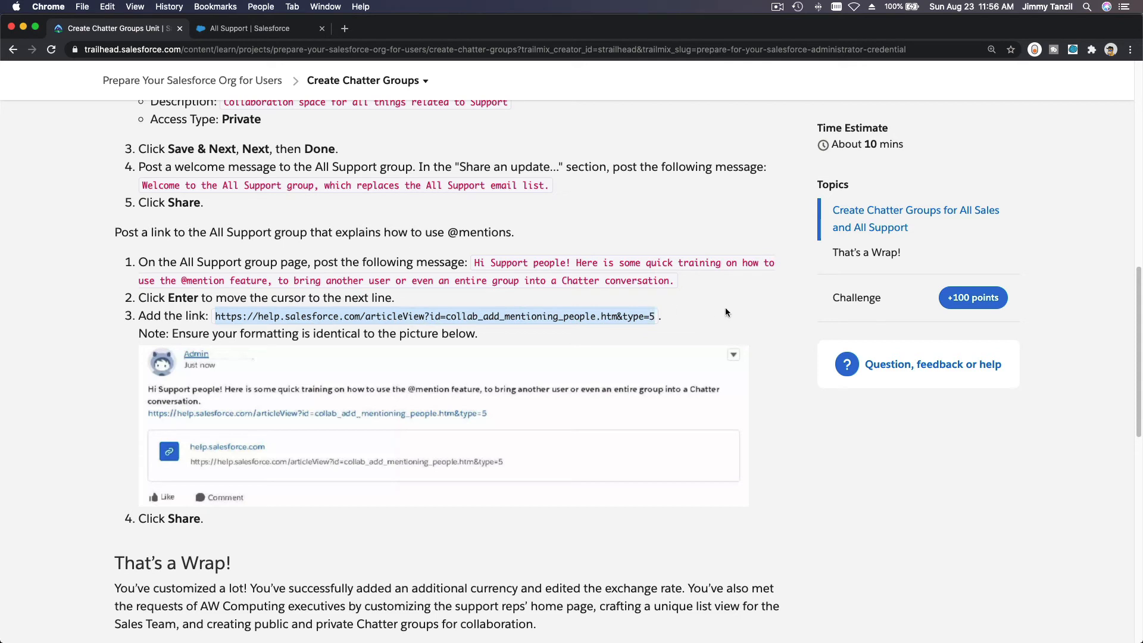
mouse_move(198, 345)
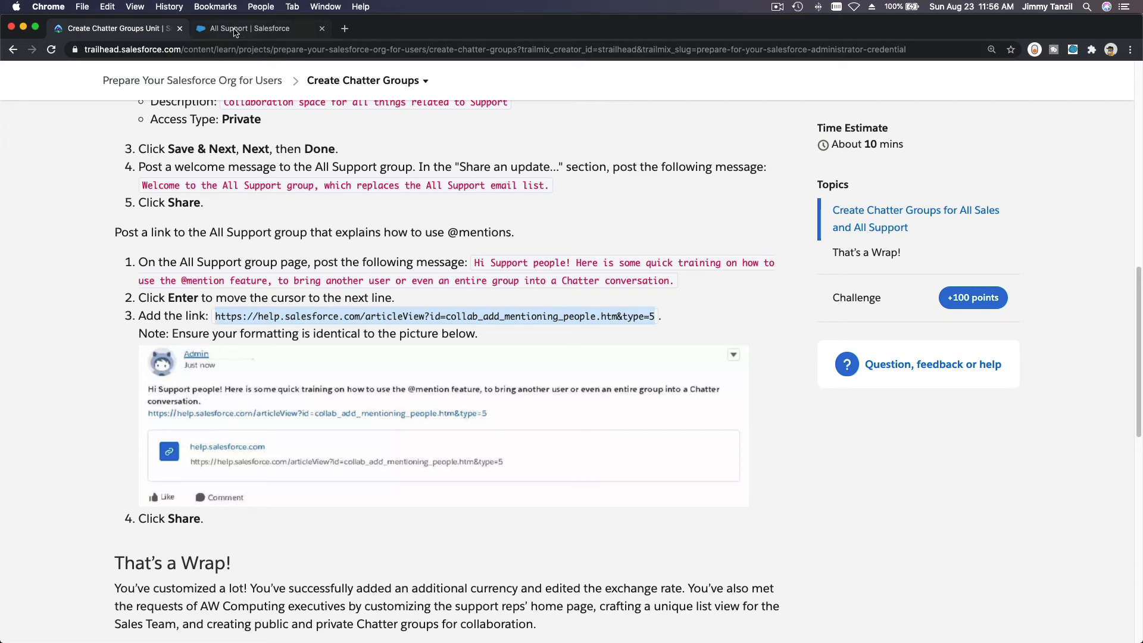
Add the help.salesforce.com mentioning-people article link and share the post.
click(251, 28)
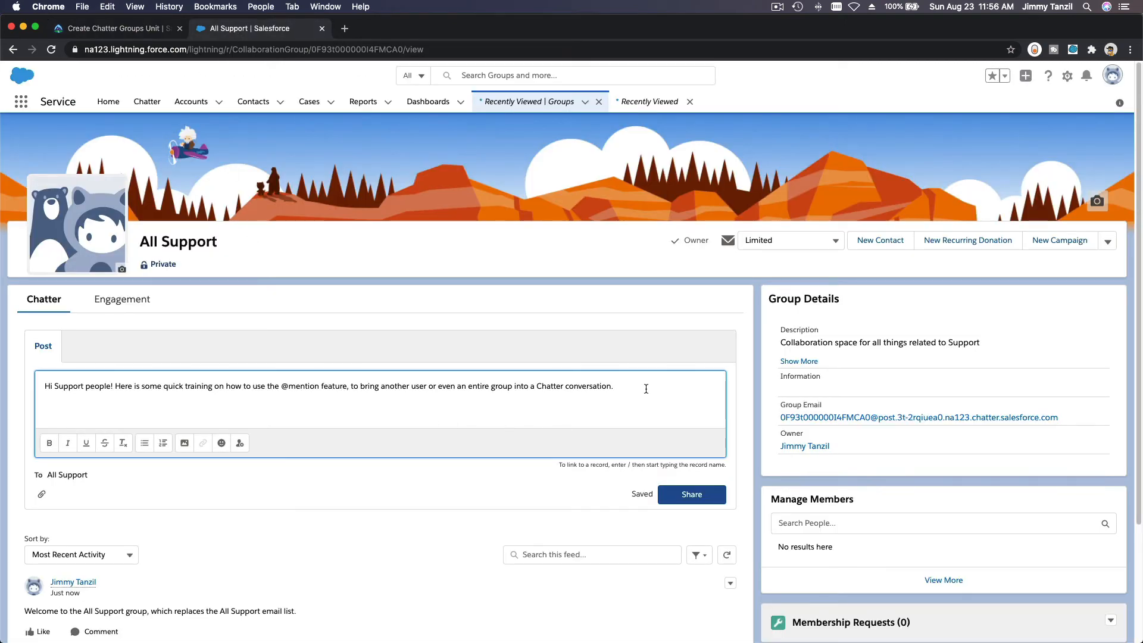
text(https://help.salesforce.com/articleView?id=collab_add_mentioning_people.htm&type=5)
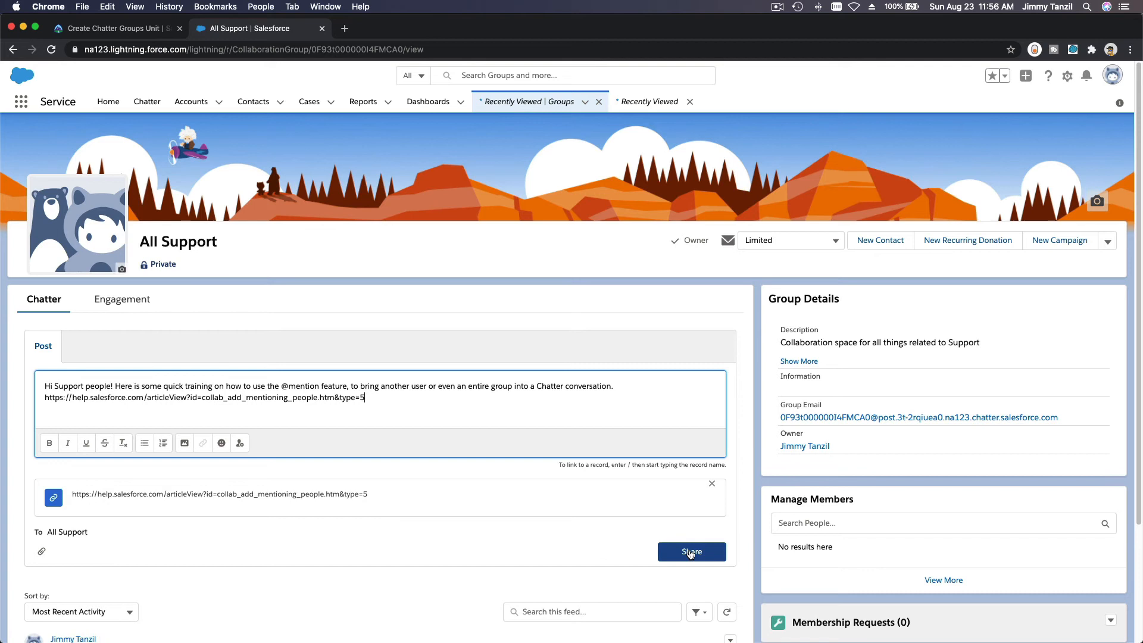
click(691, 552)
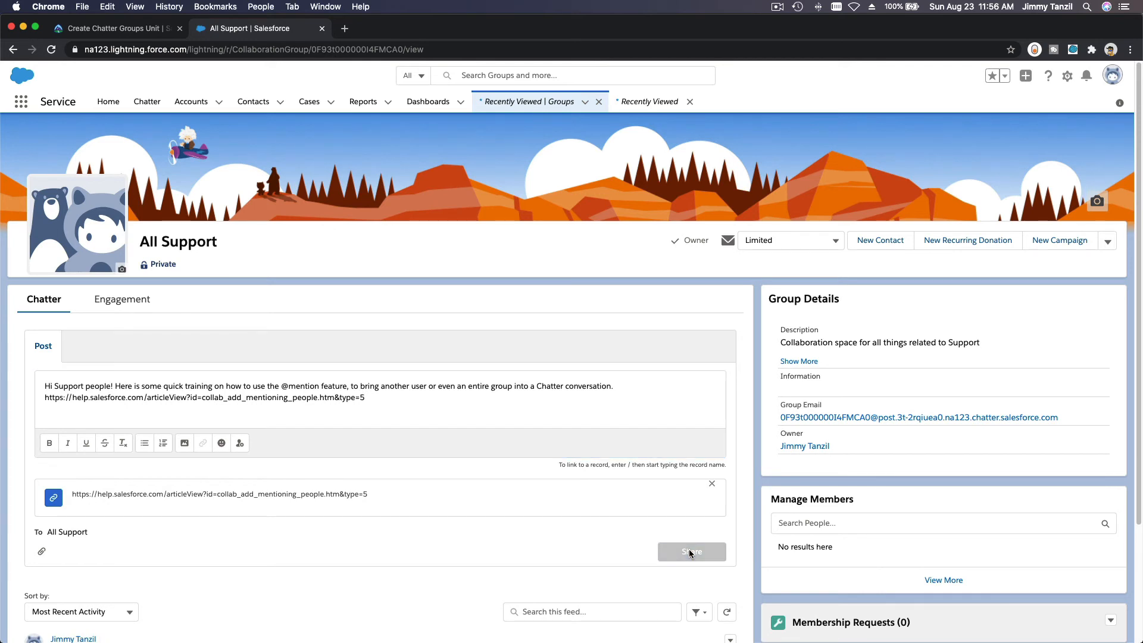
click(690, 551)
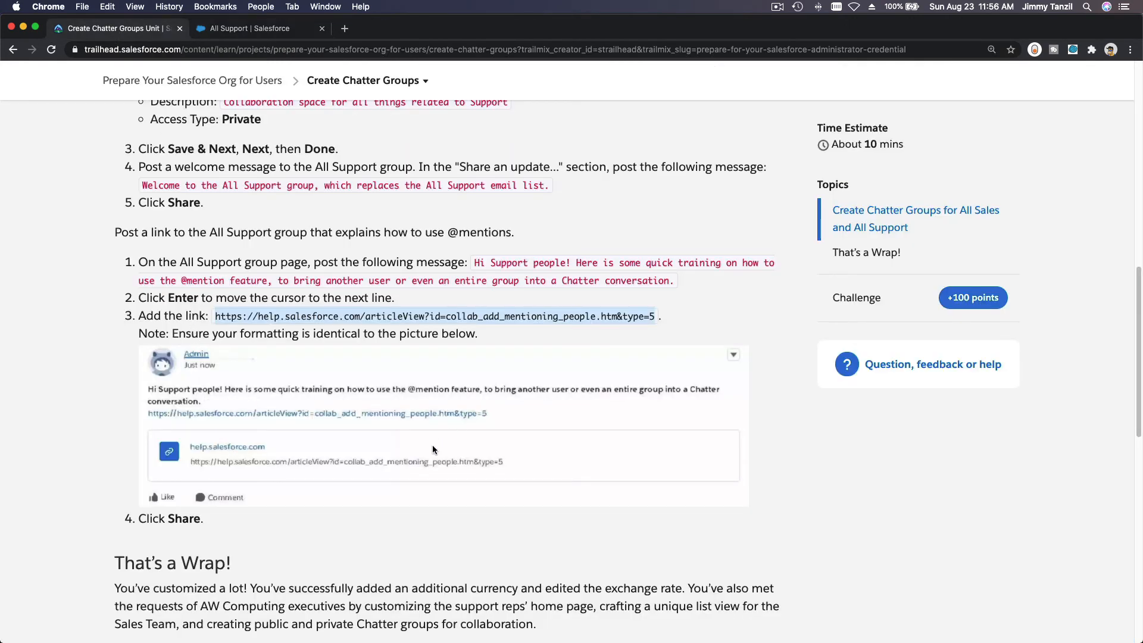
scroll(down, 3)
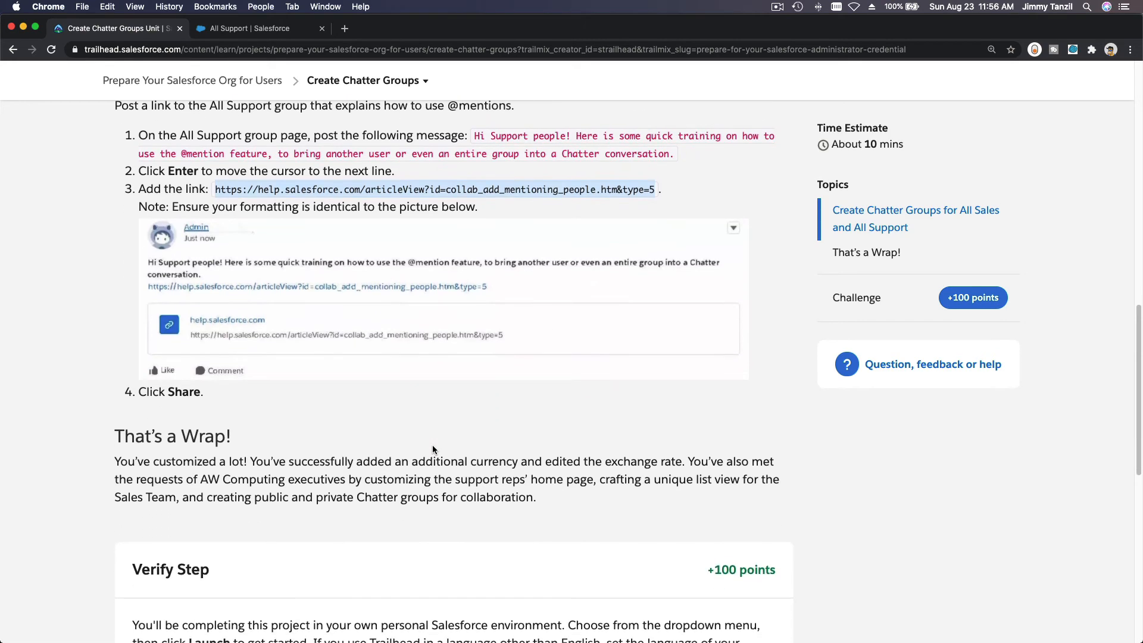
scroll(down, 3)
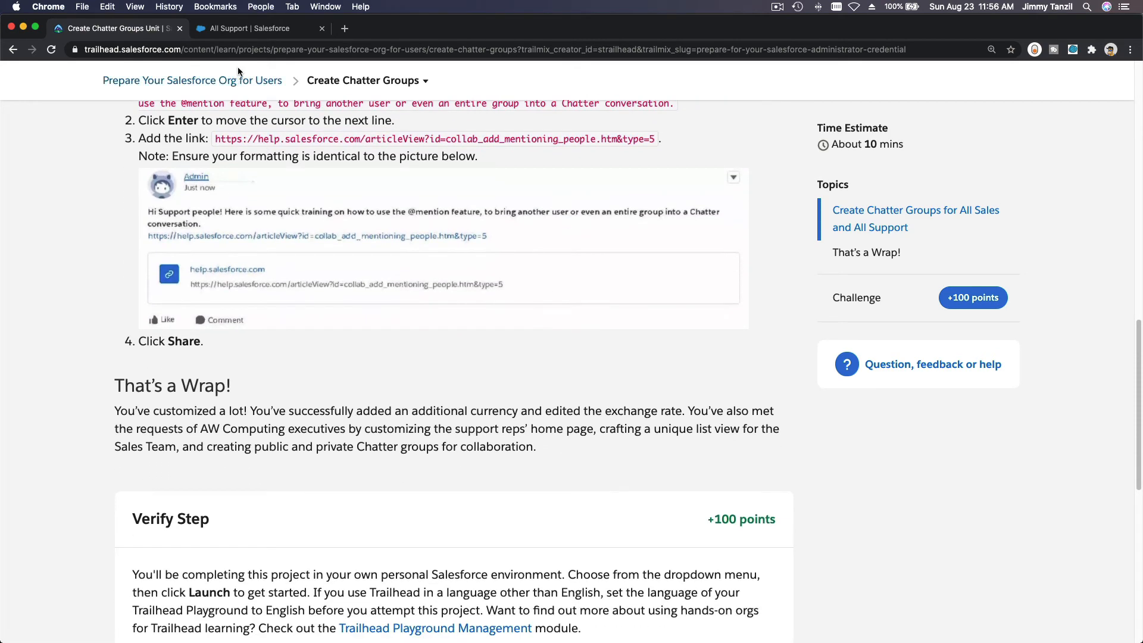
click(250, 29)
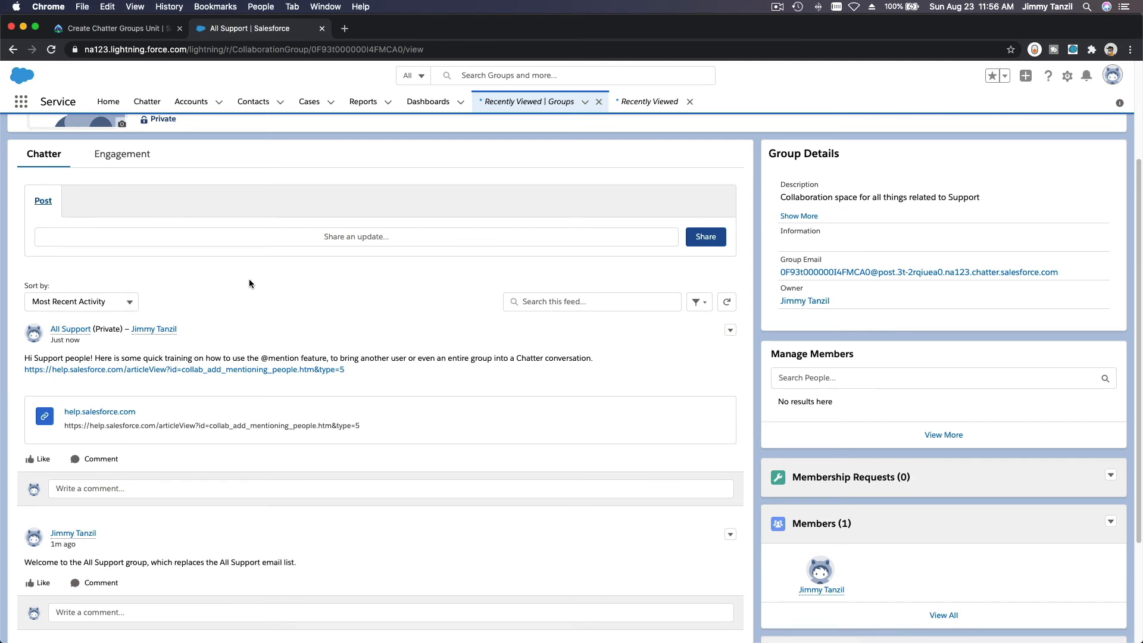
mouse_move(284, 289)
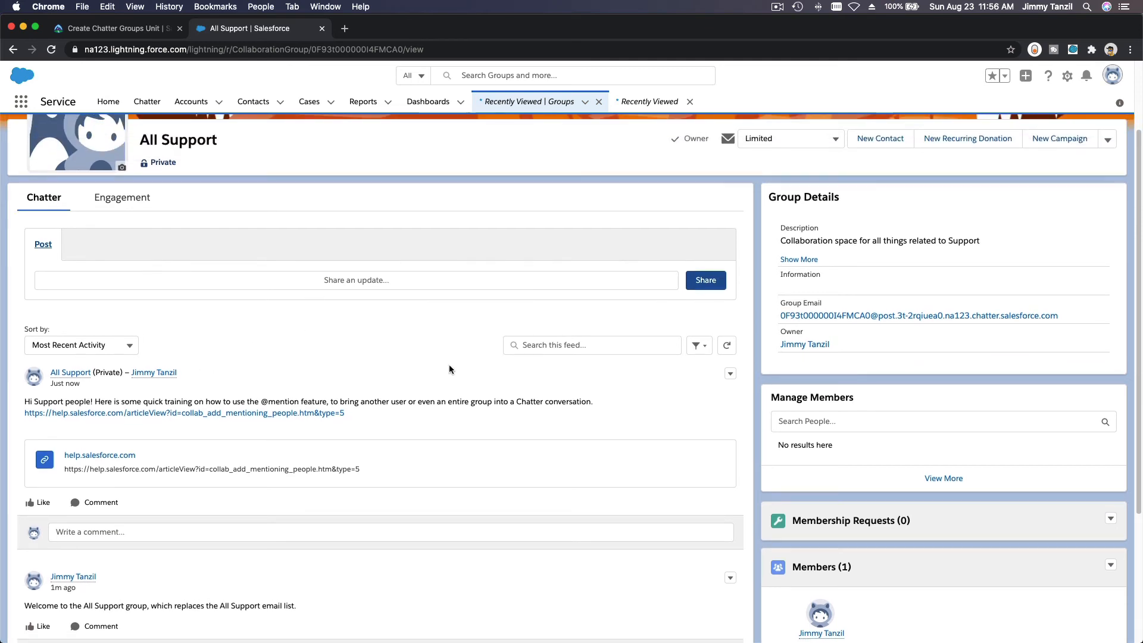
mouse_move(363, 367)
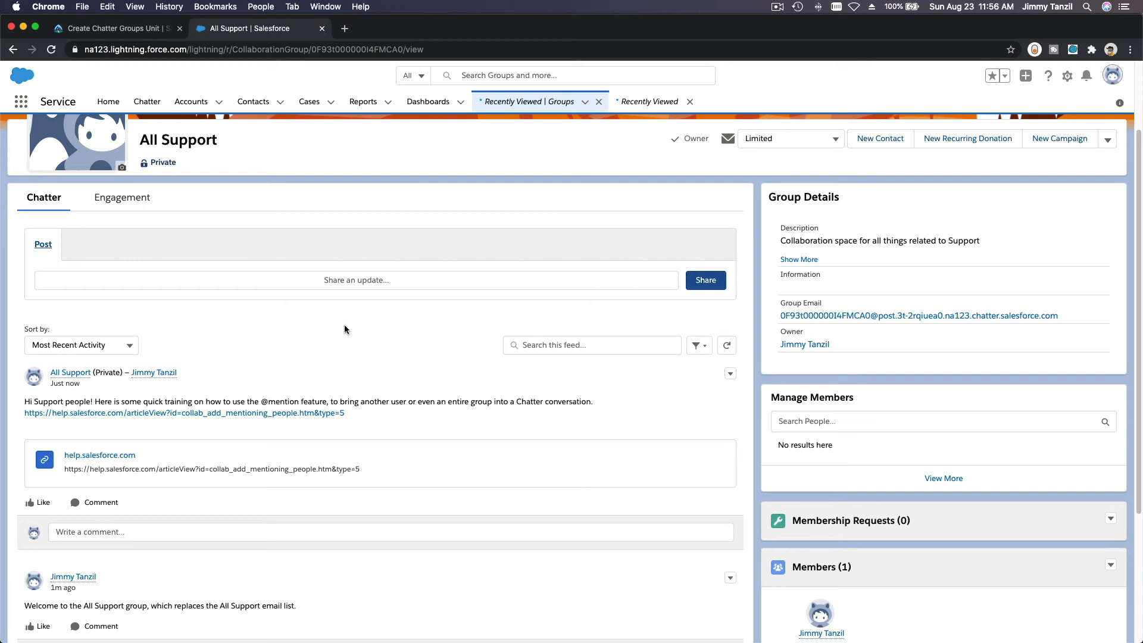
scroll(down, 3)
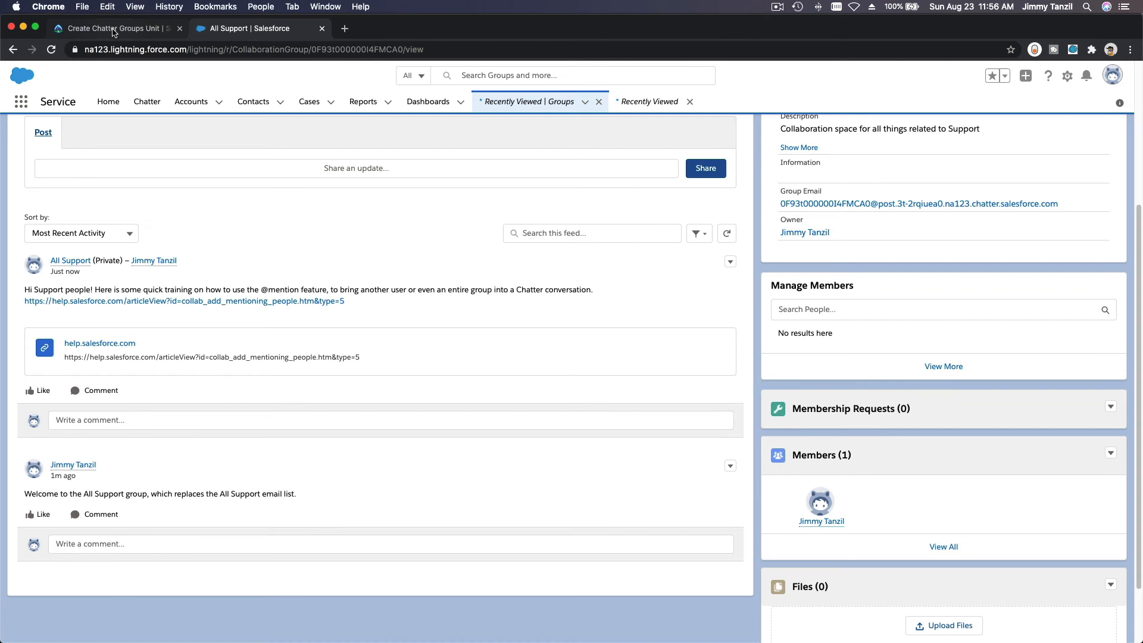
click(113, 28)
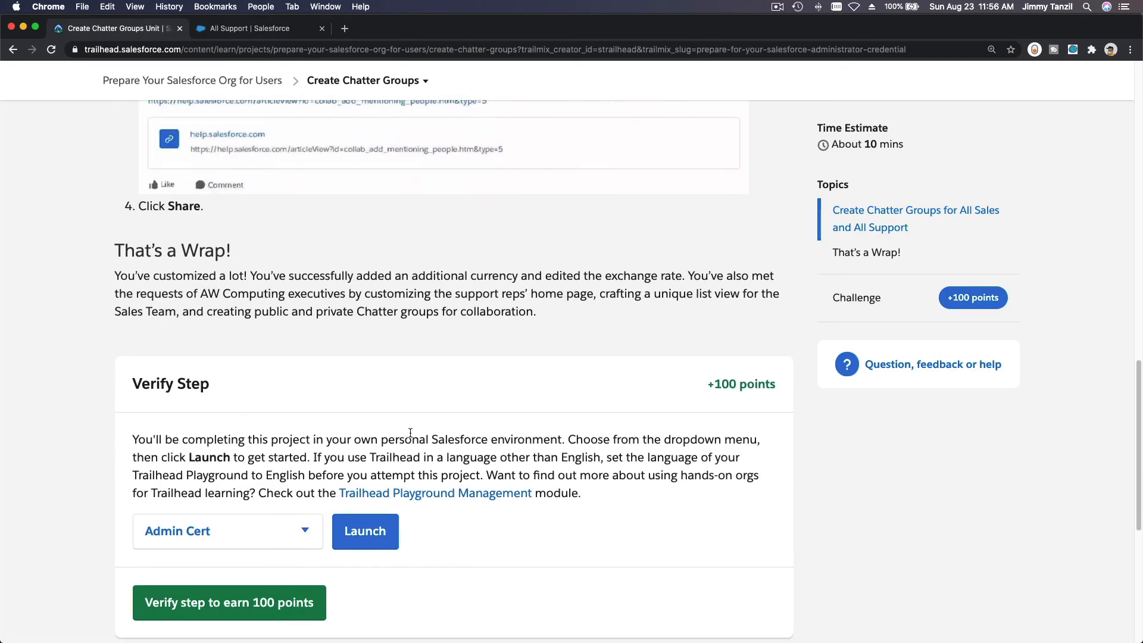
Verify the Create Chatter Groups step to earn 100 points.
scroll(down, 3)
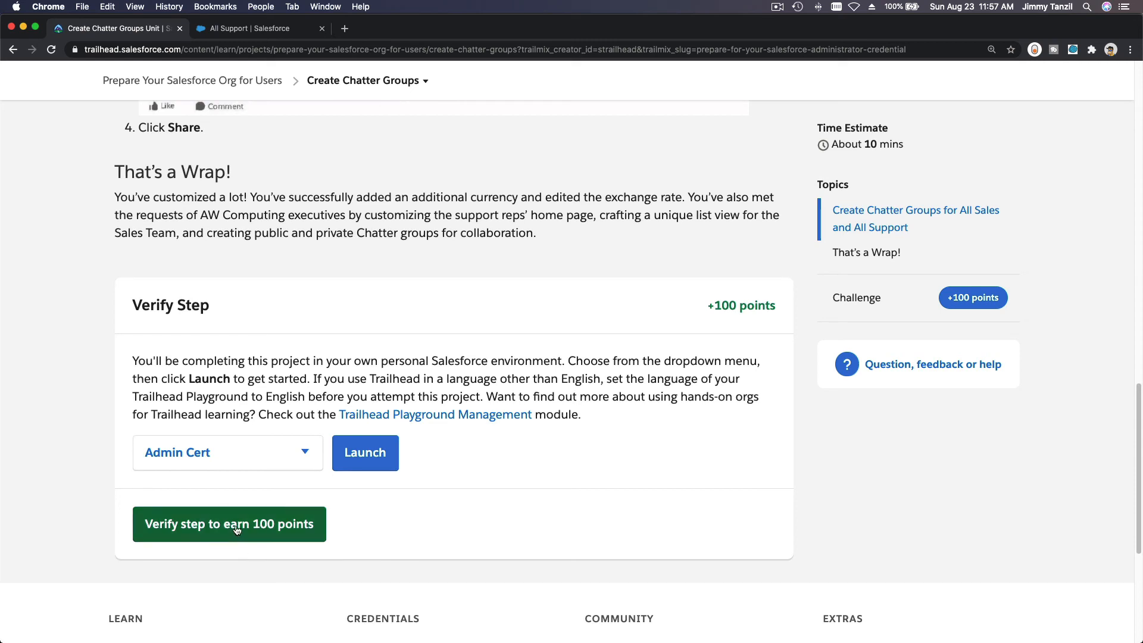
click(228, 523)
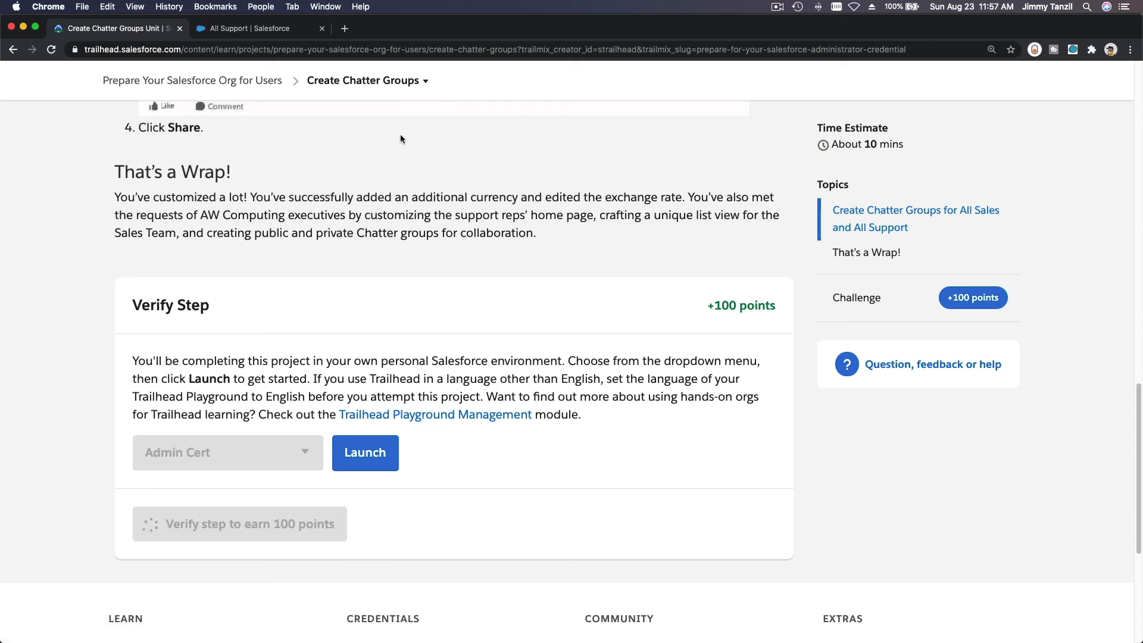
mouse_move(191, 88)
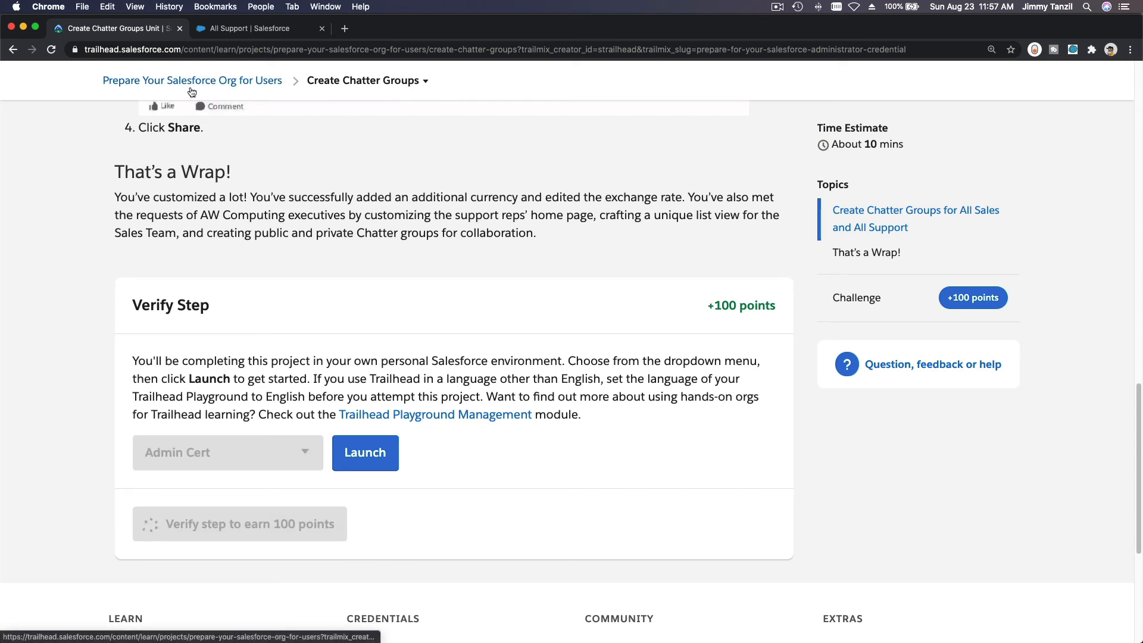
mouse_move(297, 159)
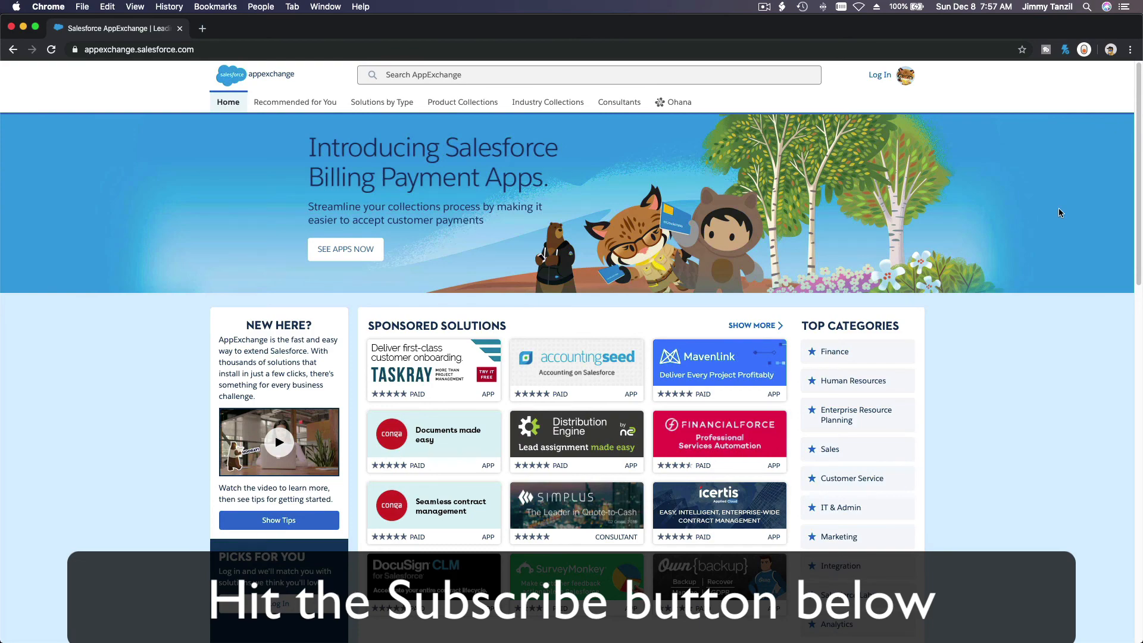
Scroll the AppExchange home page to browse Commerce Cloud and trending apps.
scroll(down, 3)
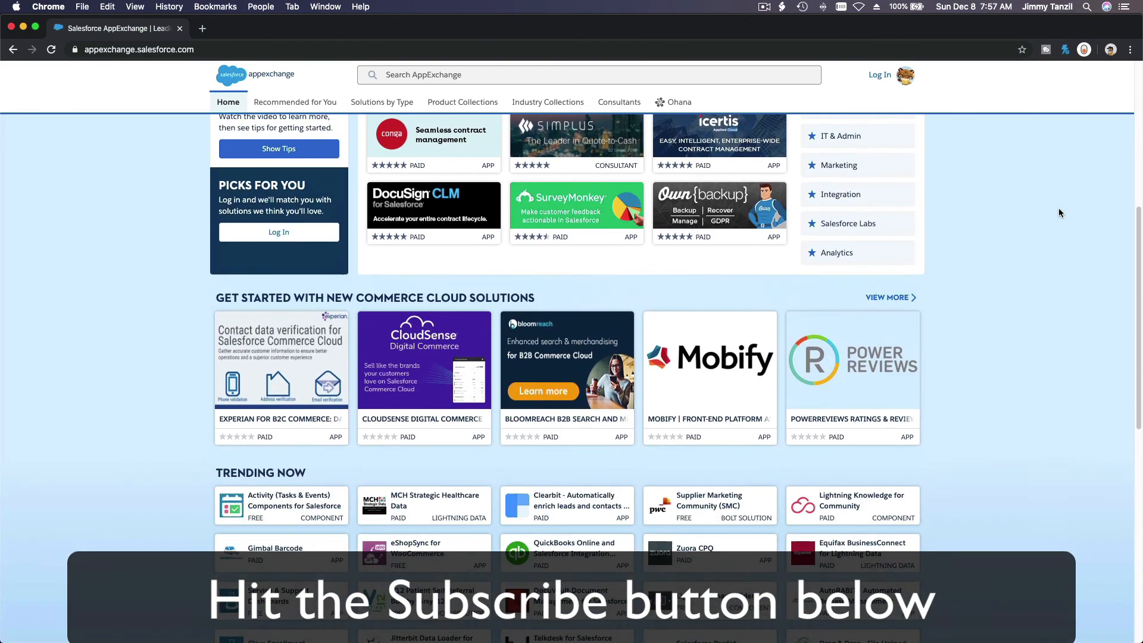